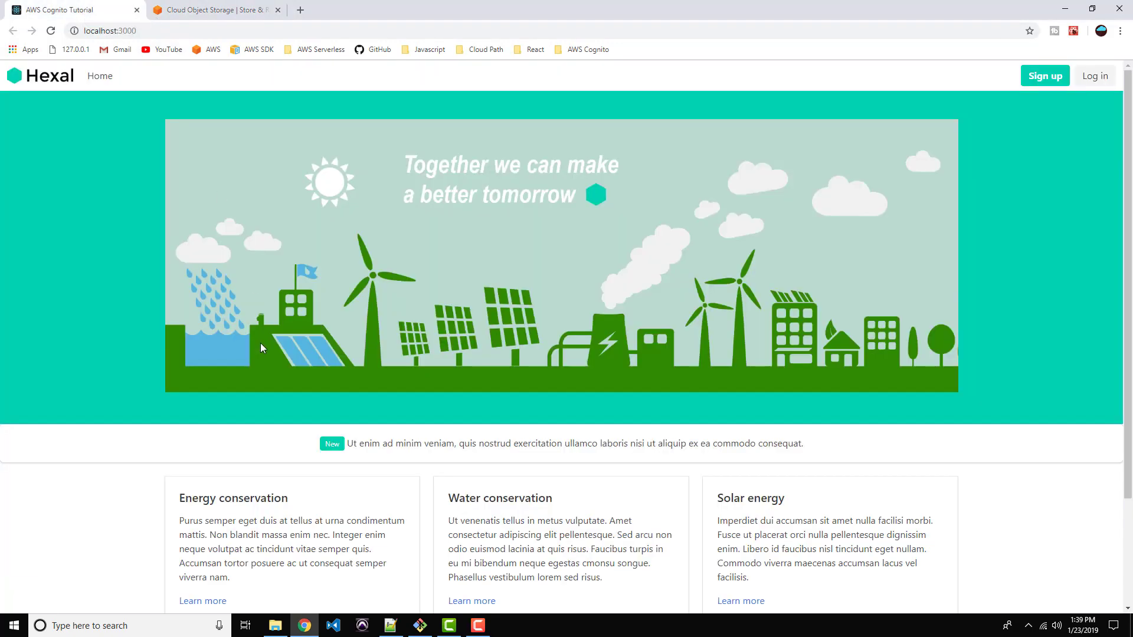
- Sign in to the AWS Management Console with the root account password
click(109, 30)
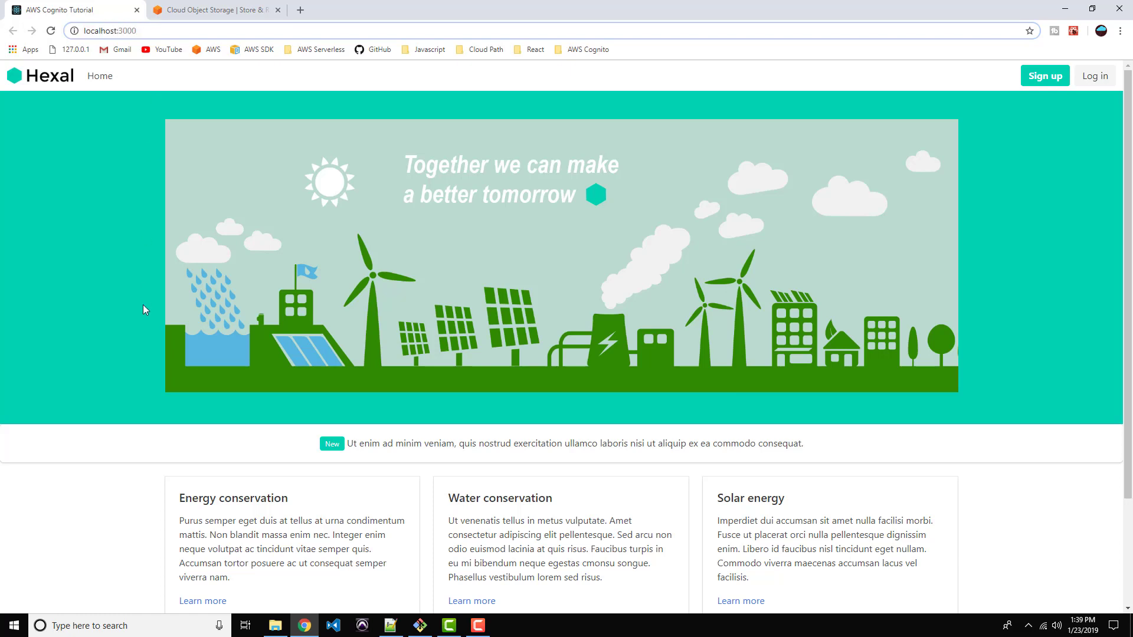
mouse_move(347, 413)
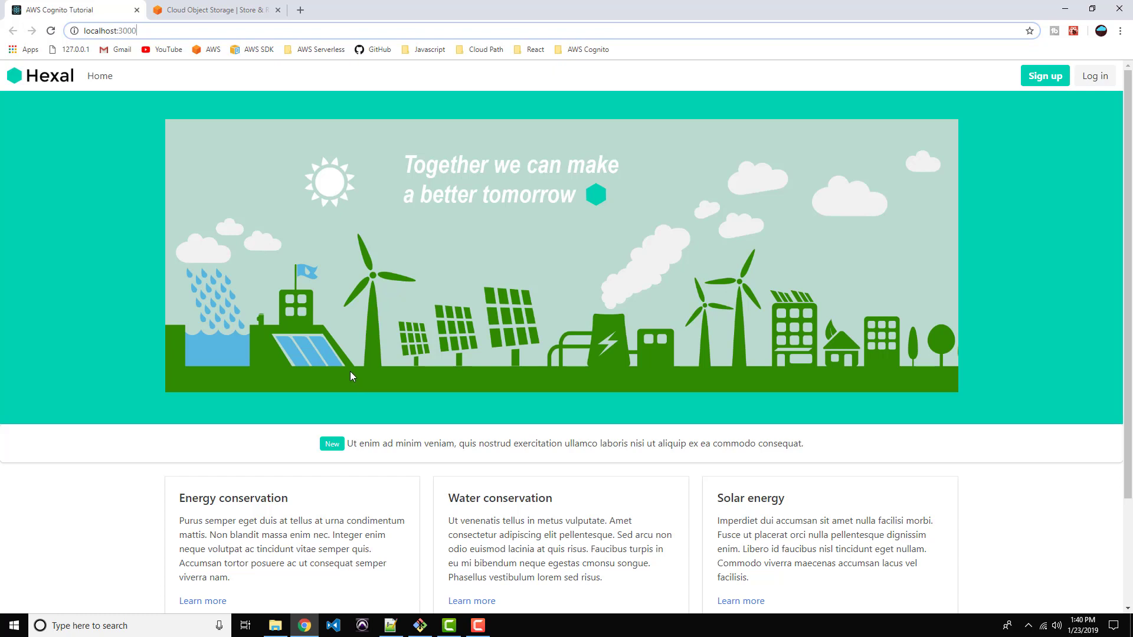
mouse_move(260, 232)
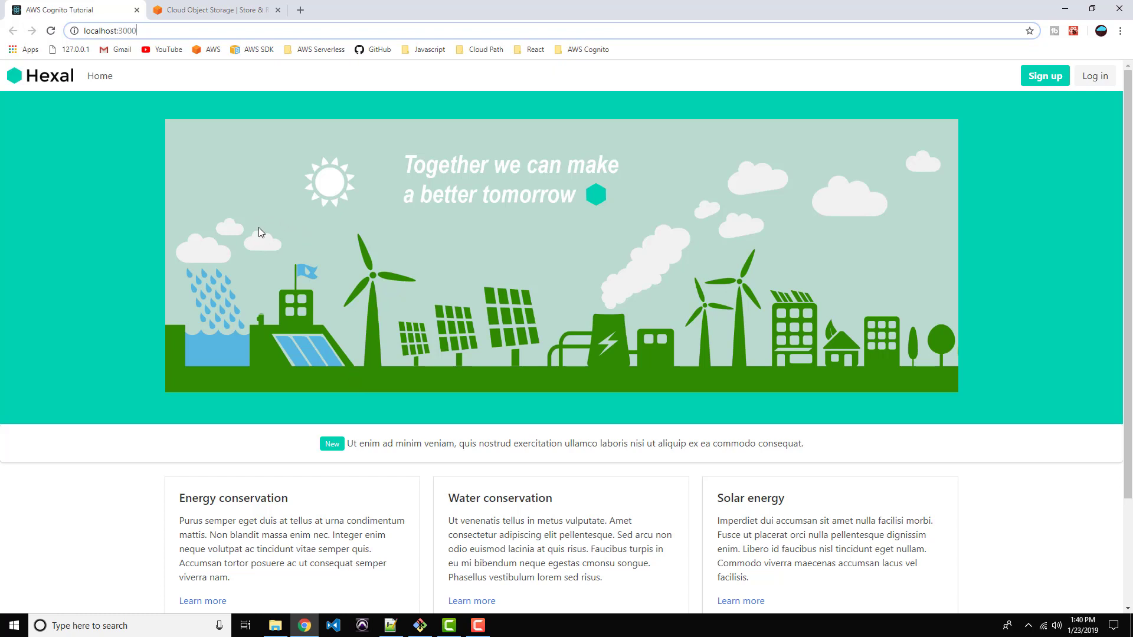
mouse_move(266, 249)
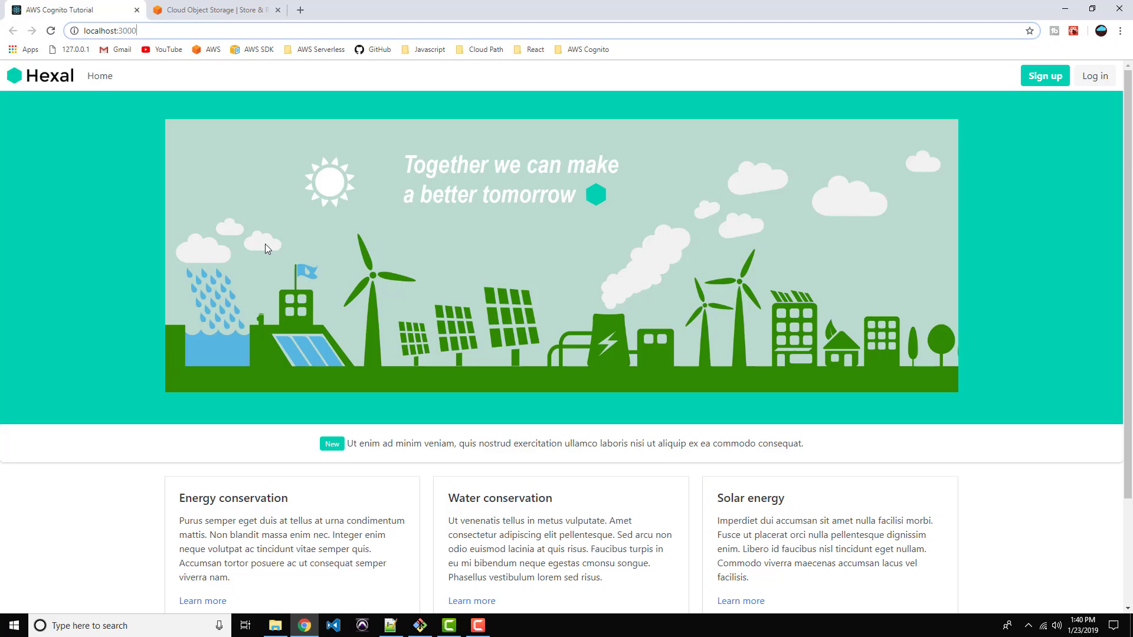
click(213, 9)
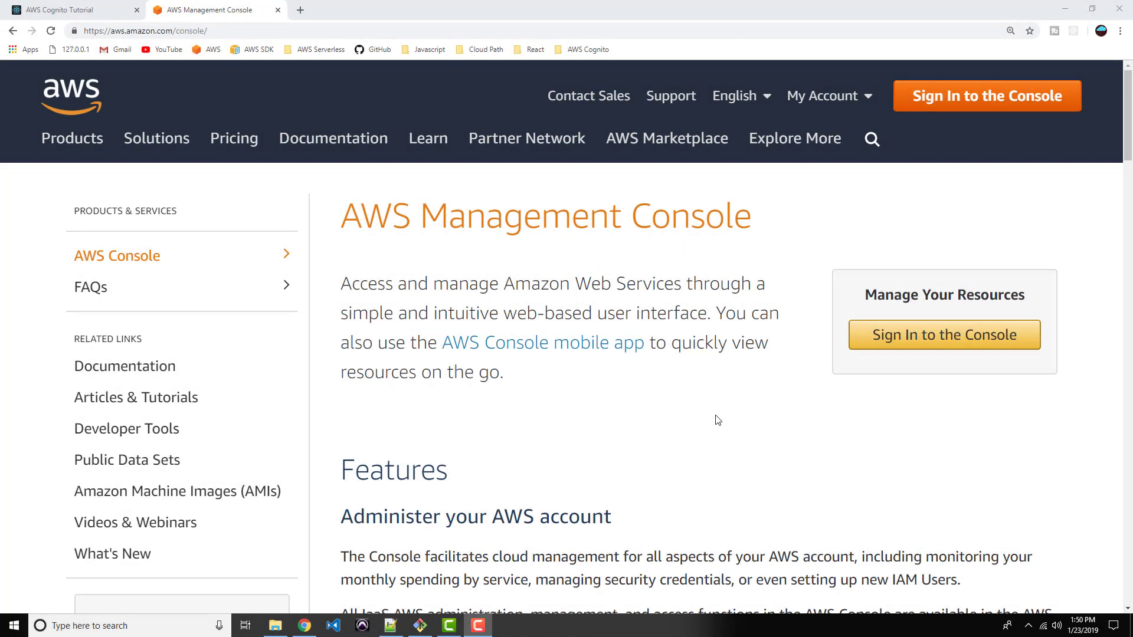
mouse_move(1031, 114)
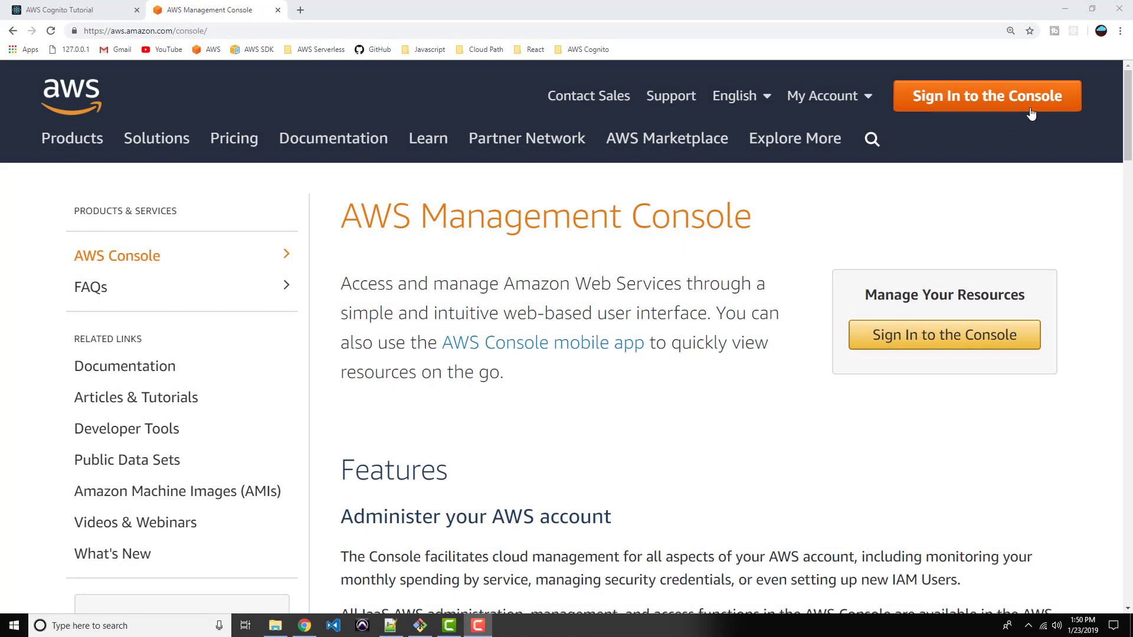
click(987, 96)
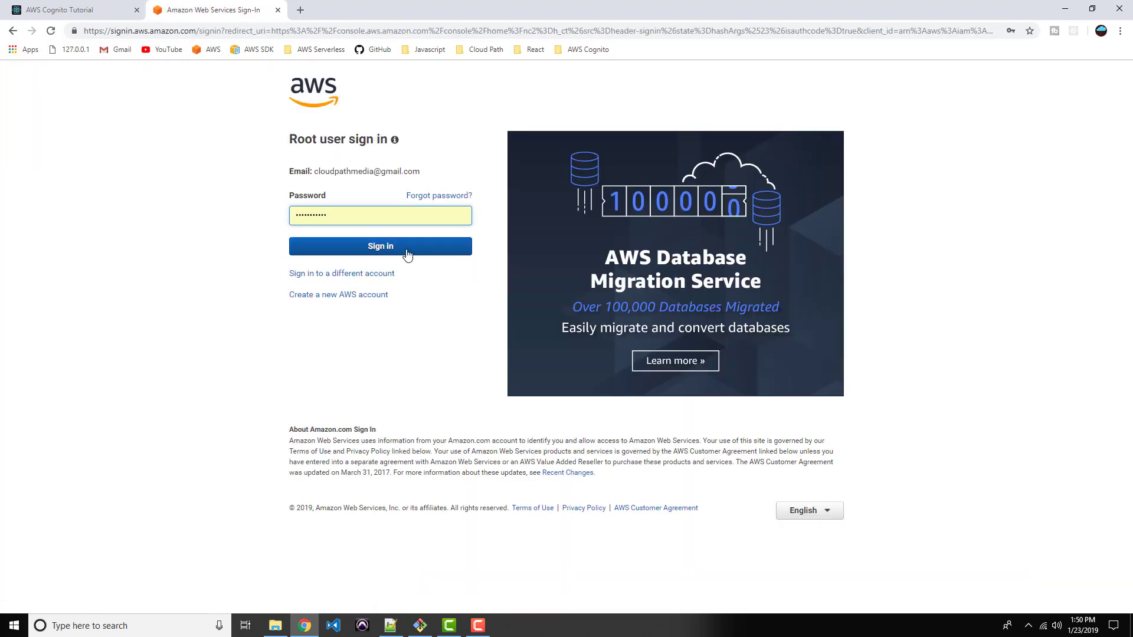
click(380, 246)
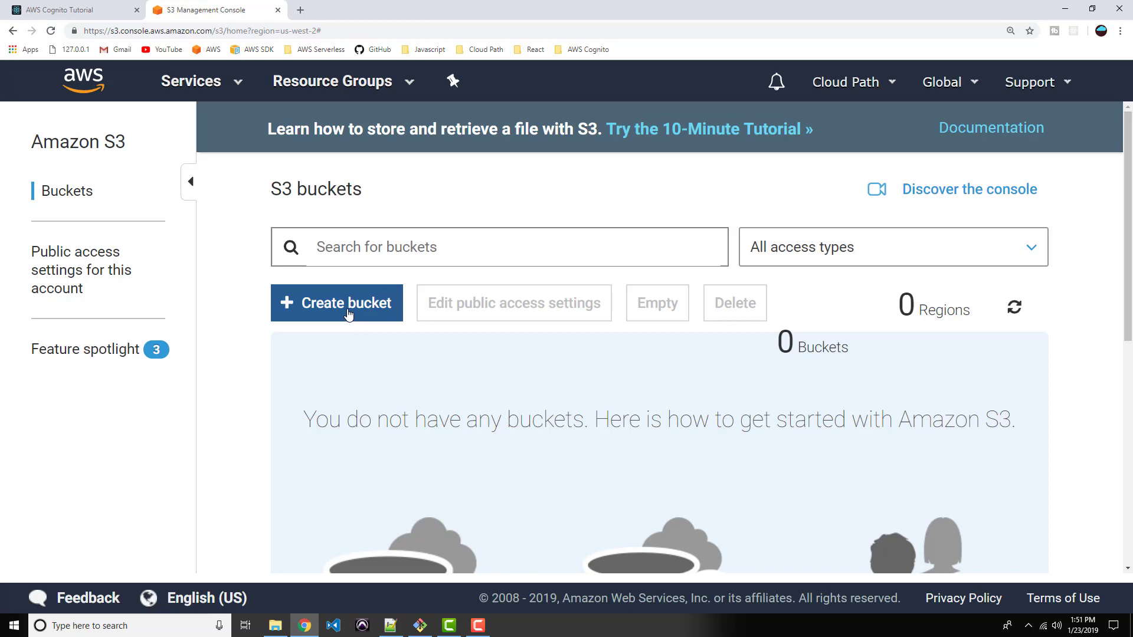
- Create an S3 bucket named hexalenergy.com in US West (Oregon)
click(335, 303)
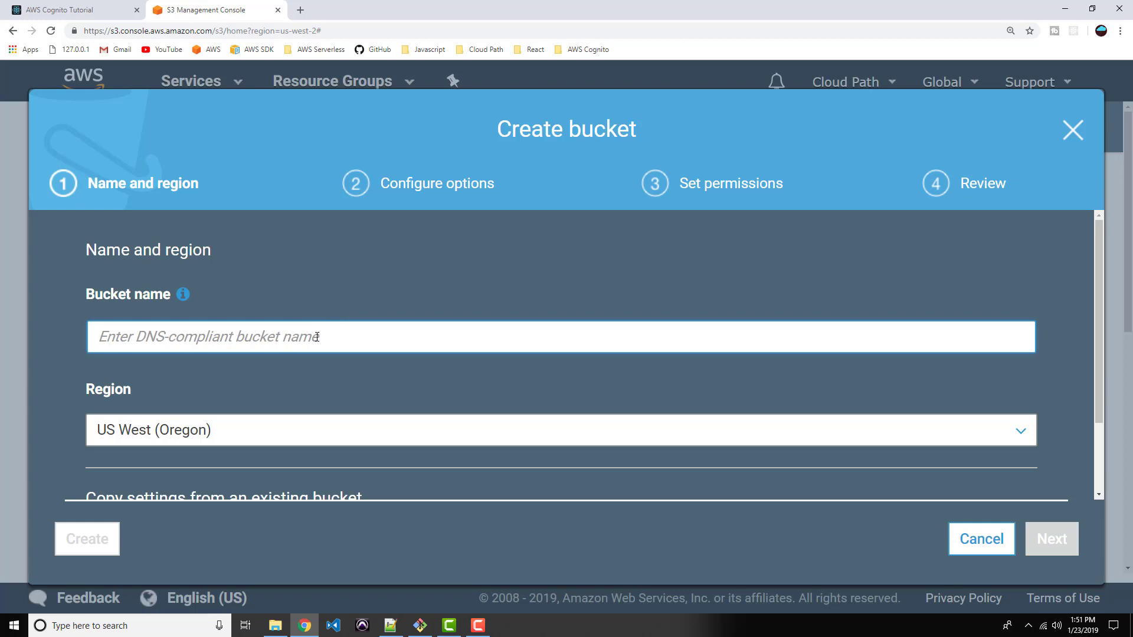
text(hex)
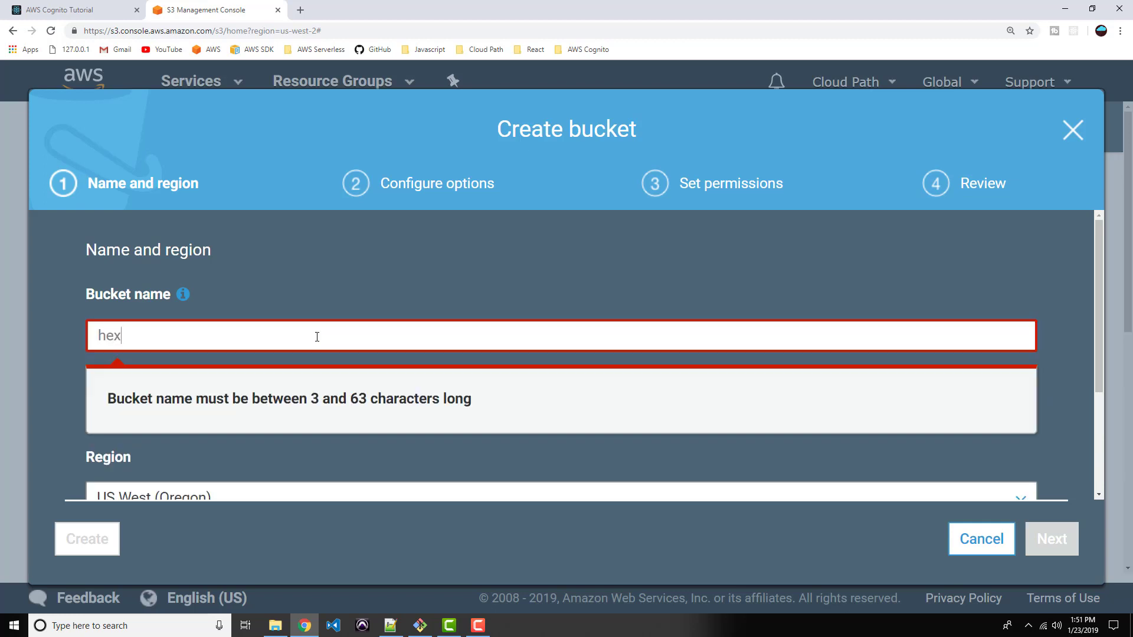
text(alenergy)
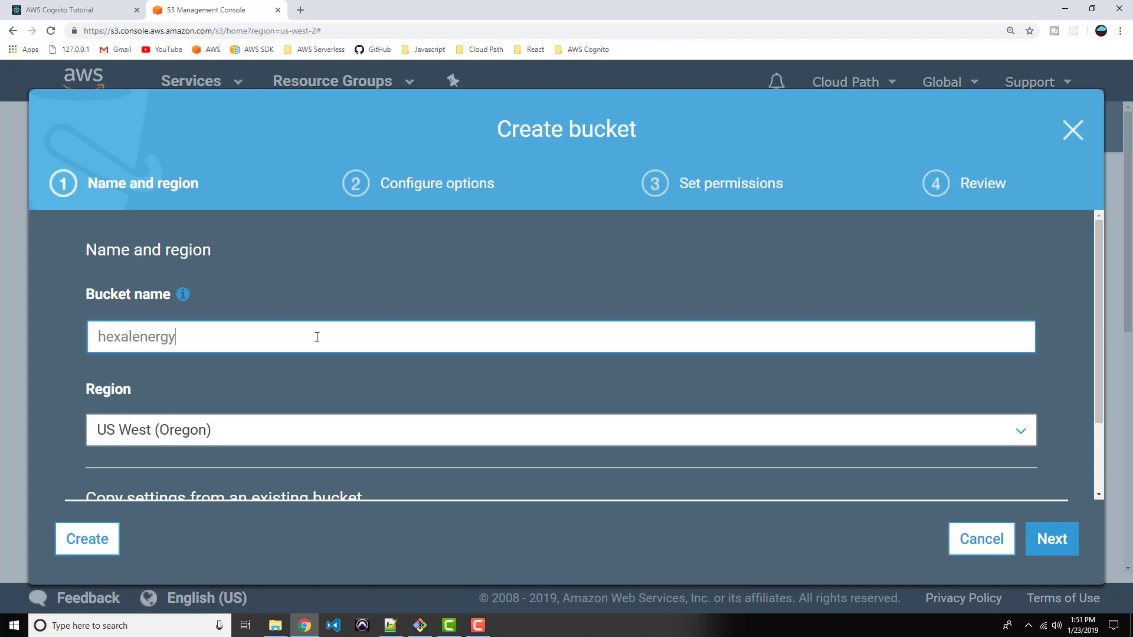
text(.com)
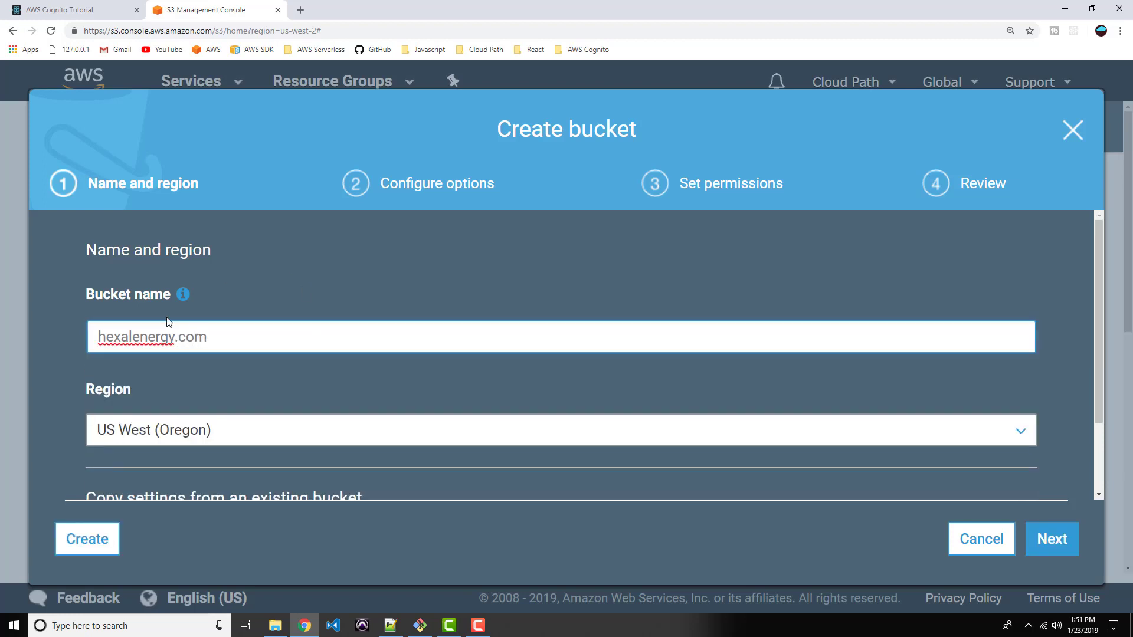
mouse_move(174, 337)
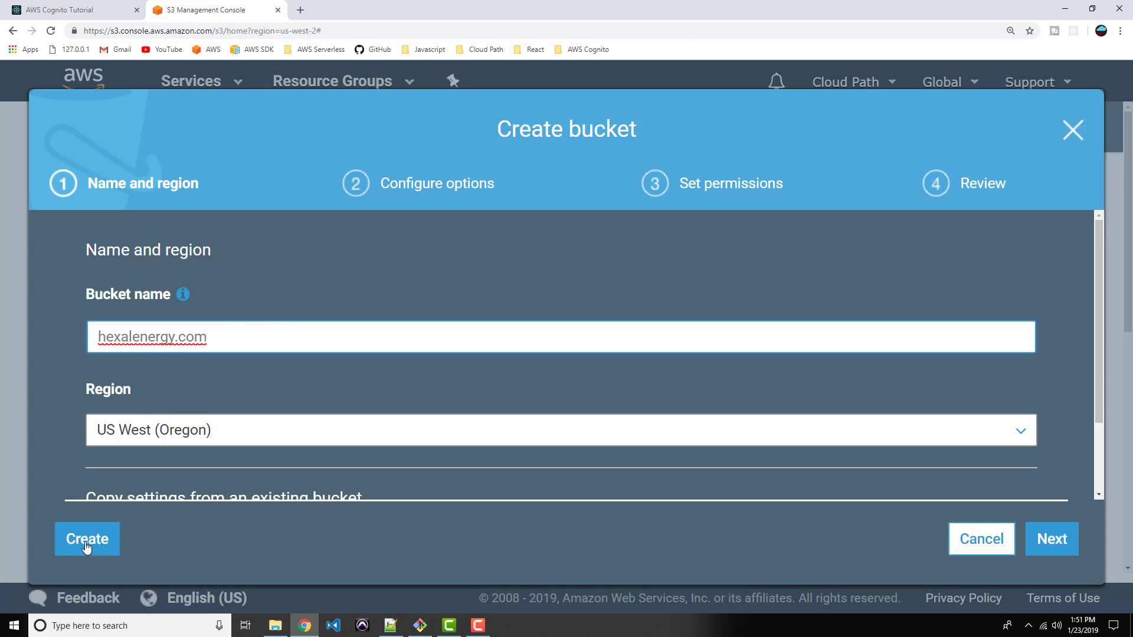
scroll(down, 3)
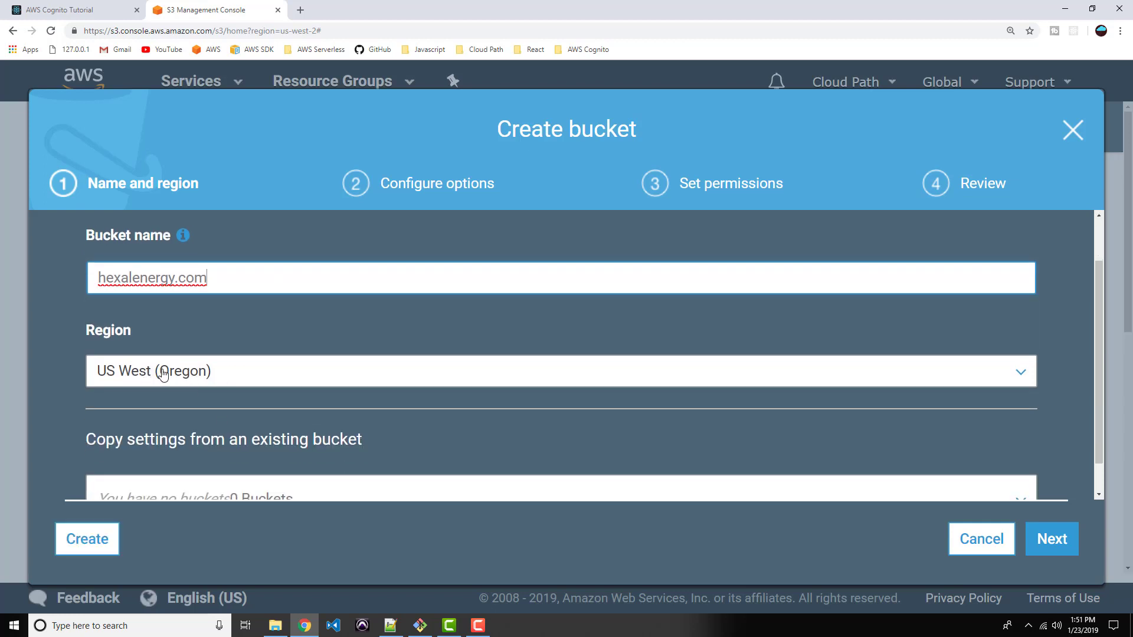
mouse_move(224, 376)
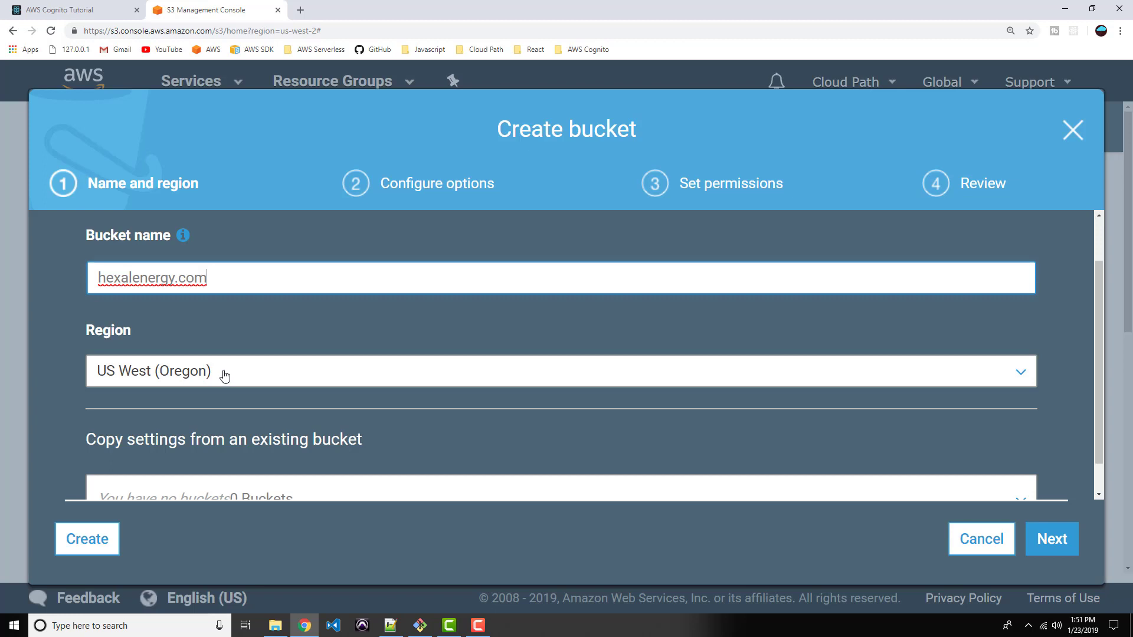
mouse_move(209, 376)
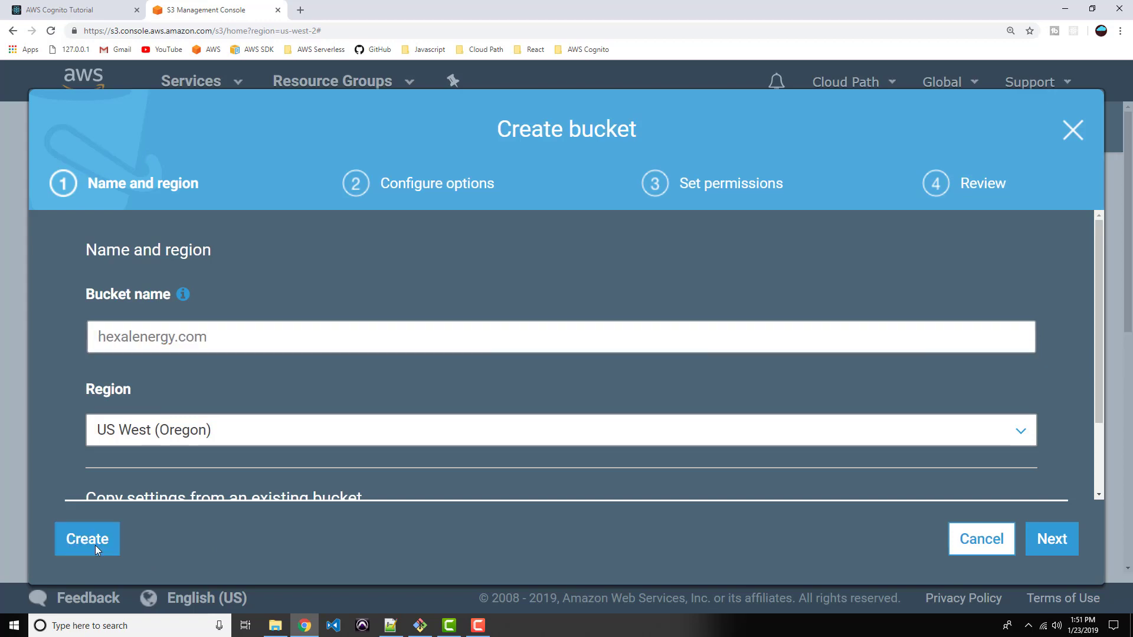
click(87, 539)
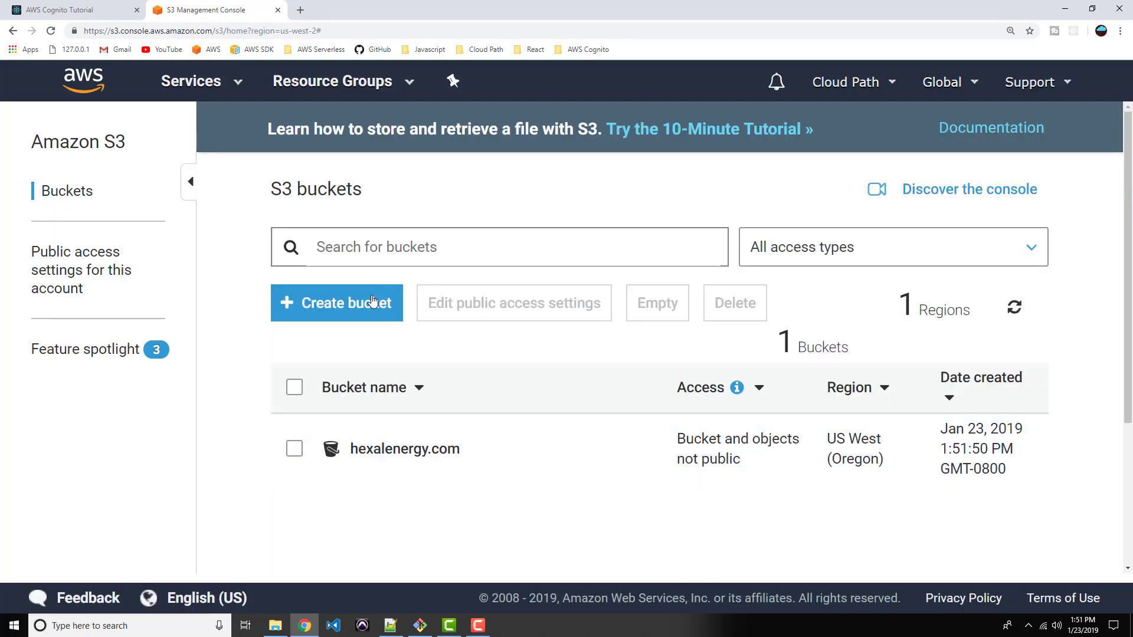
click(336, 303)
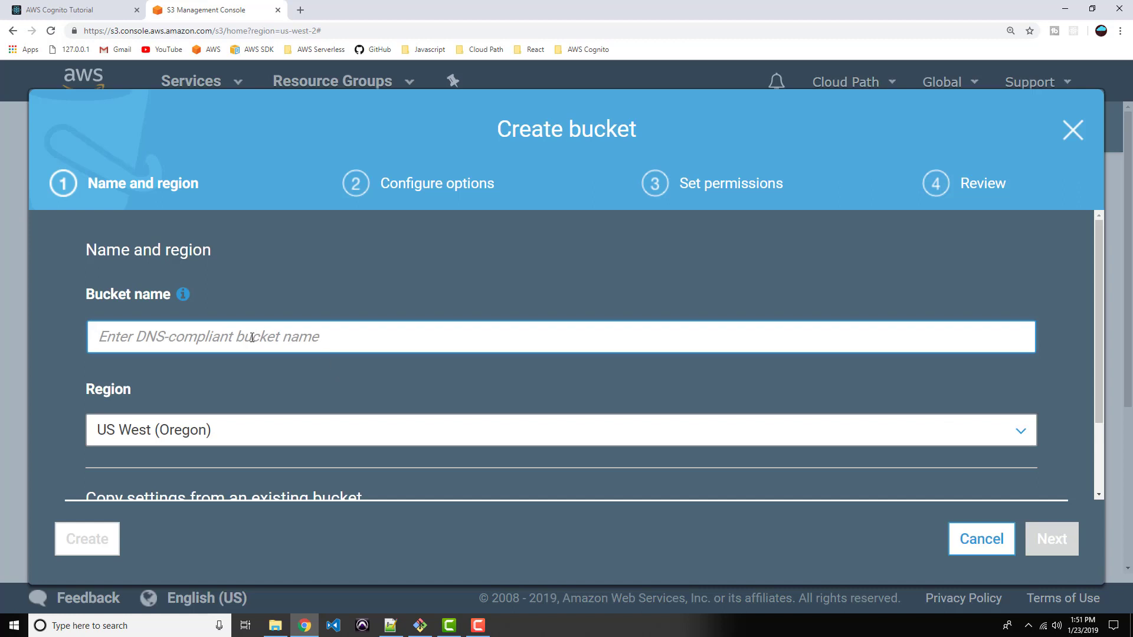
text(www.)
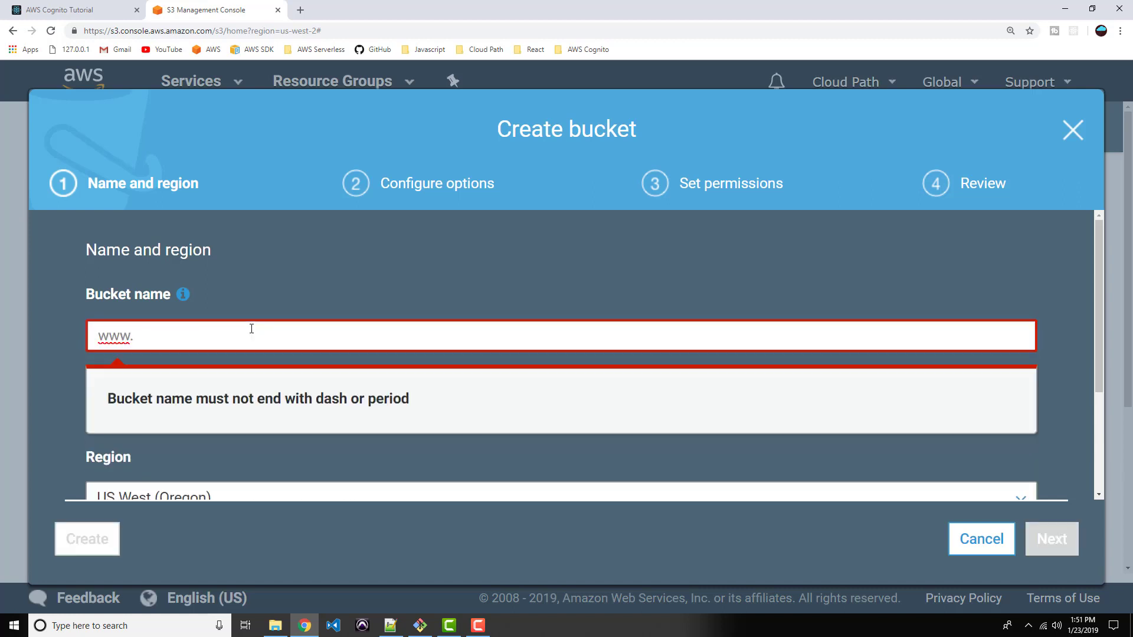
text(hexalene)
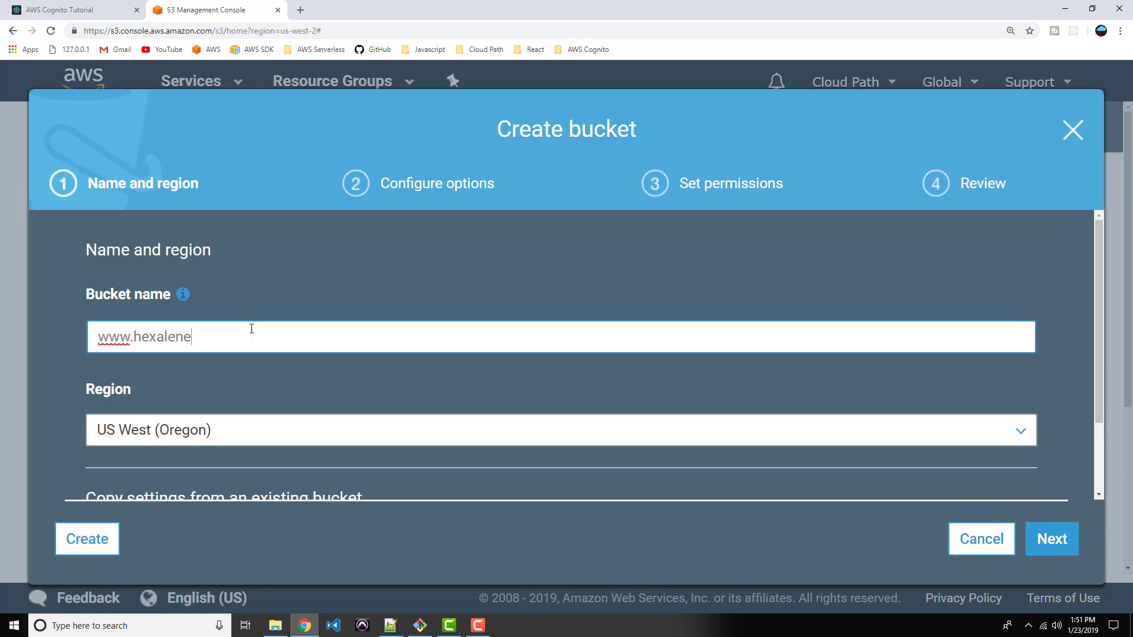
text(rgy.com)
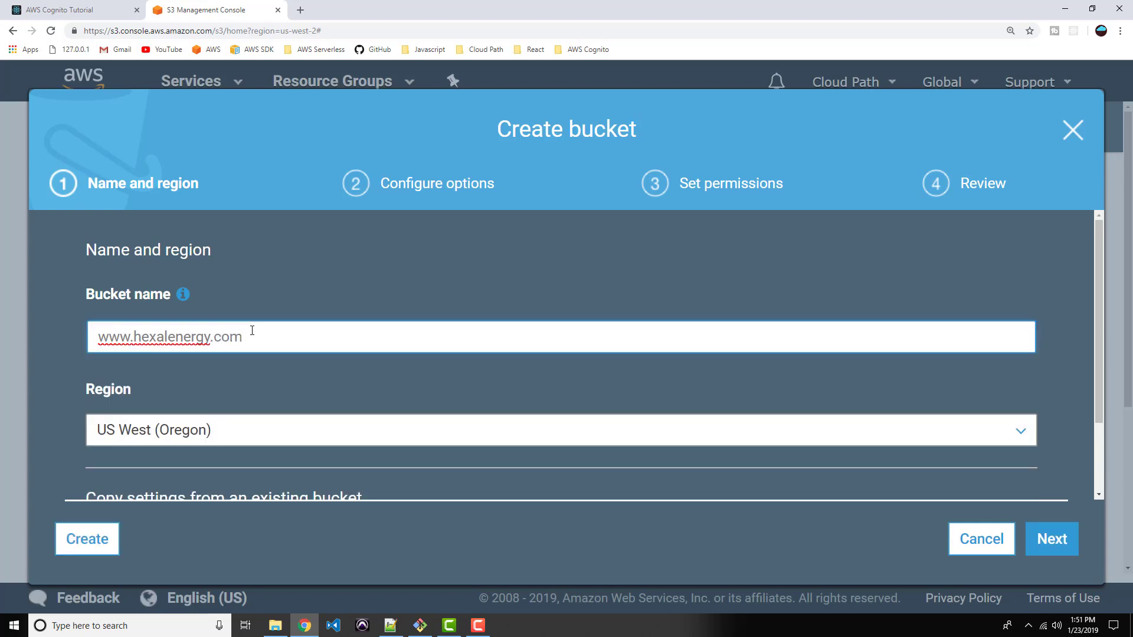
click(86, 538)
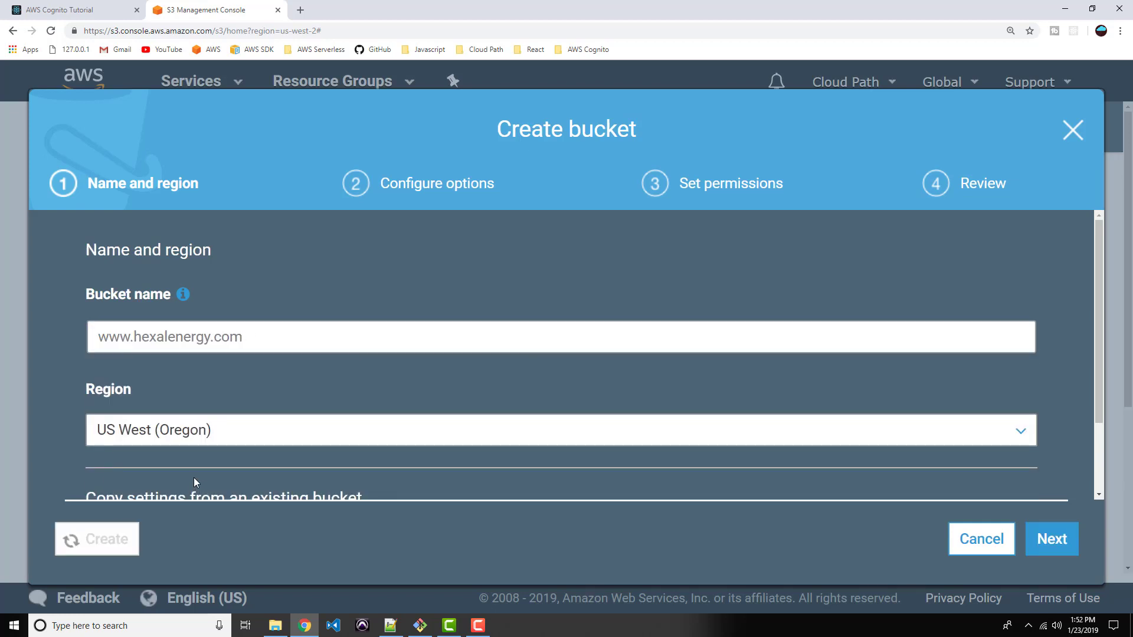
click(1052, 537)
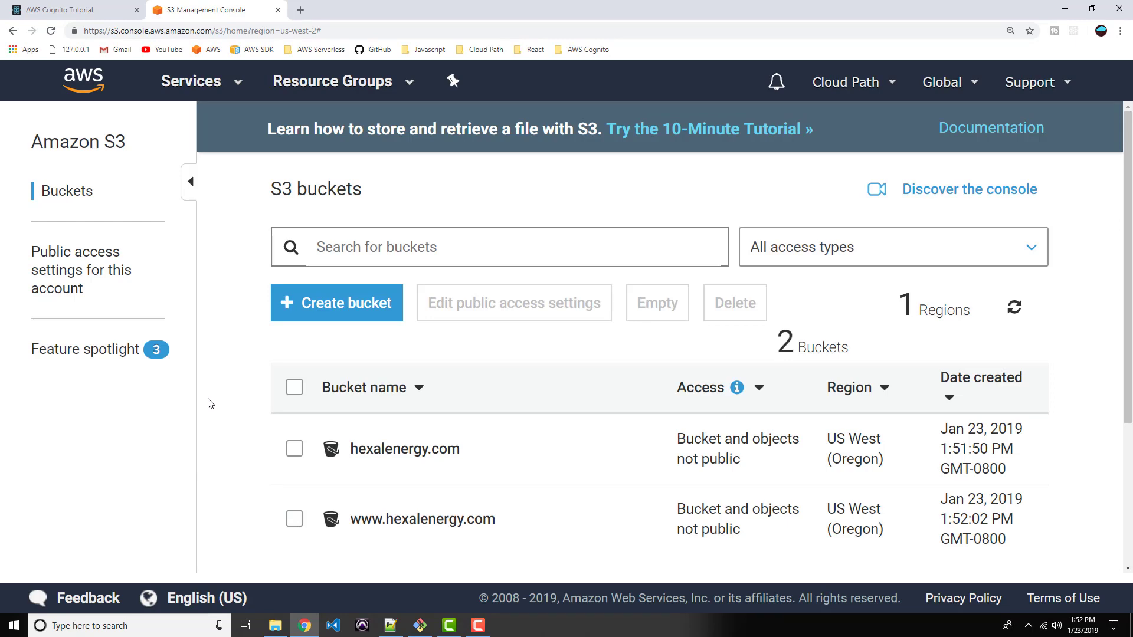
mouse_move(303, 402)
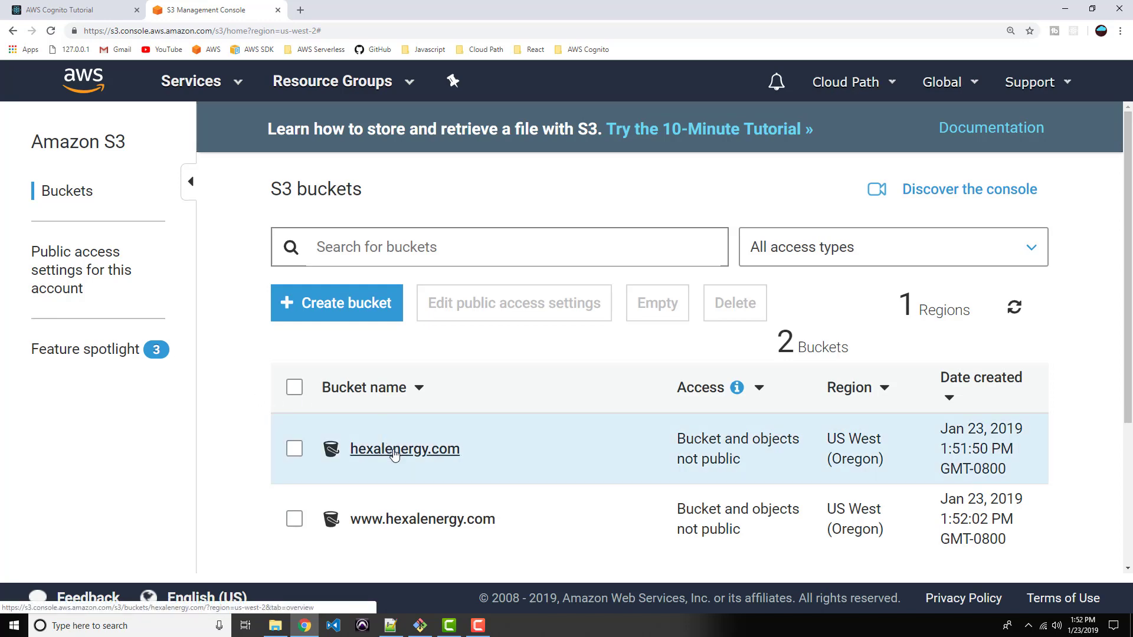
- Open the hexalenergy.com bucket and start an upload, browsing for files to add
click(404, 448)
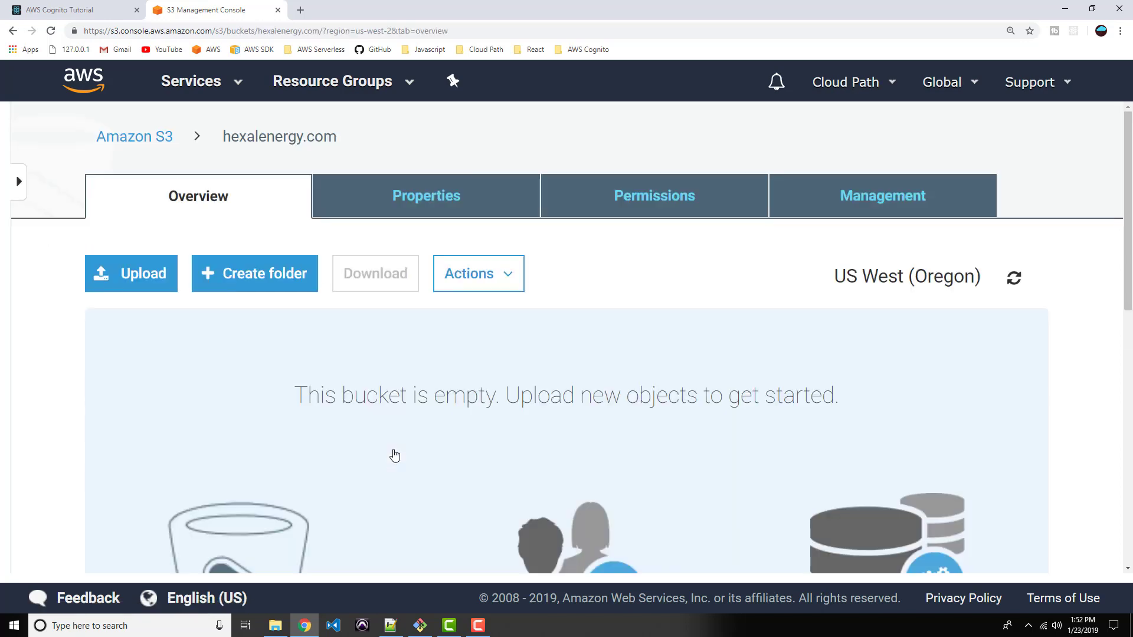
scroll(down, 3)
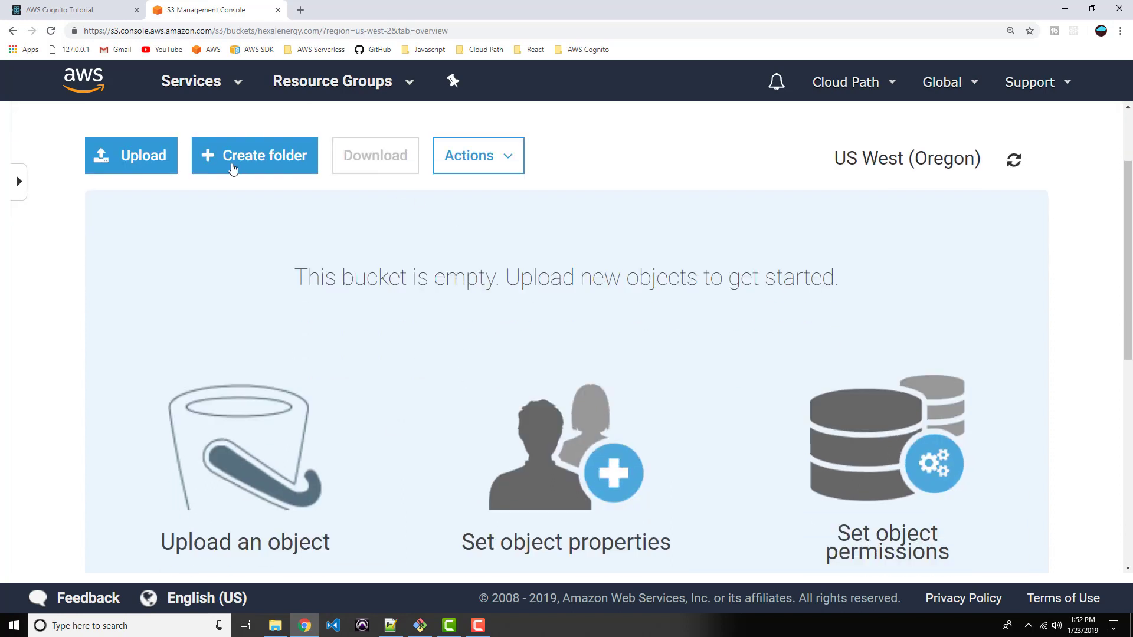
click(131, 155)
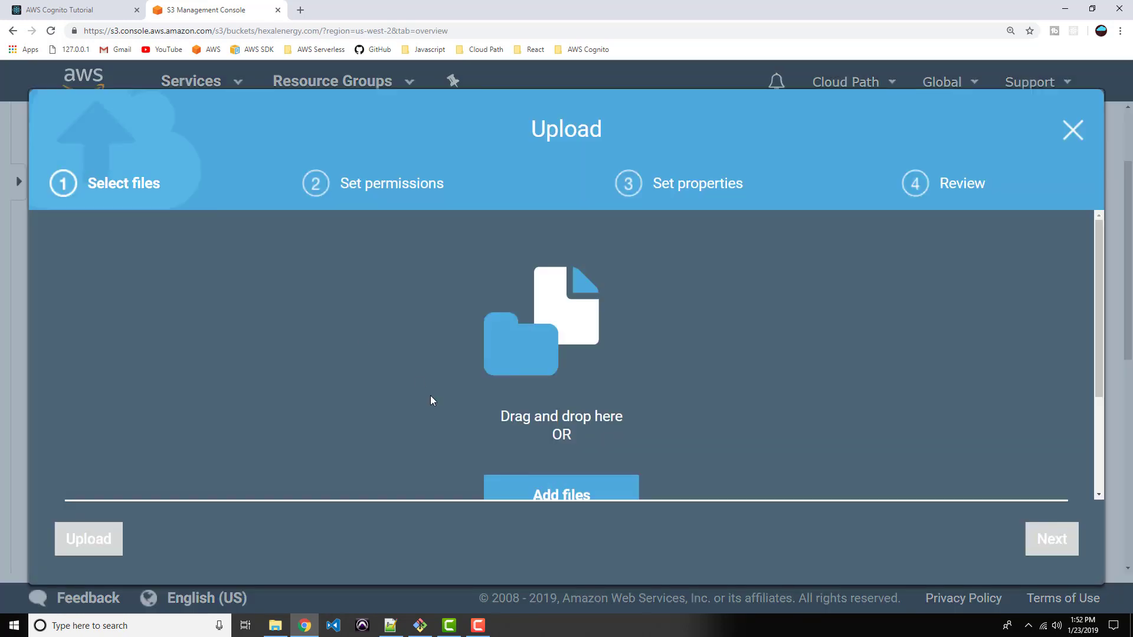
scroll(down, 3)
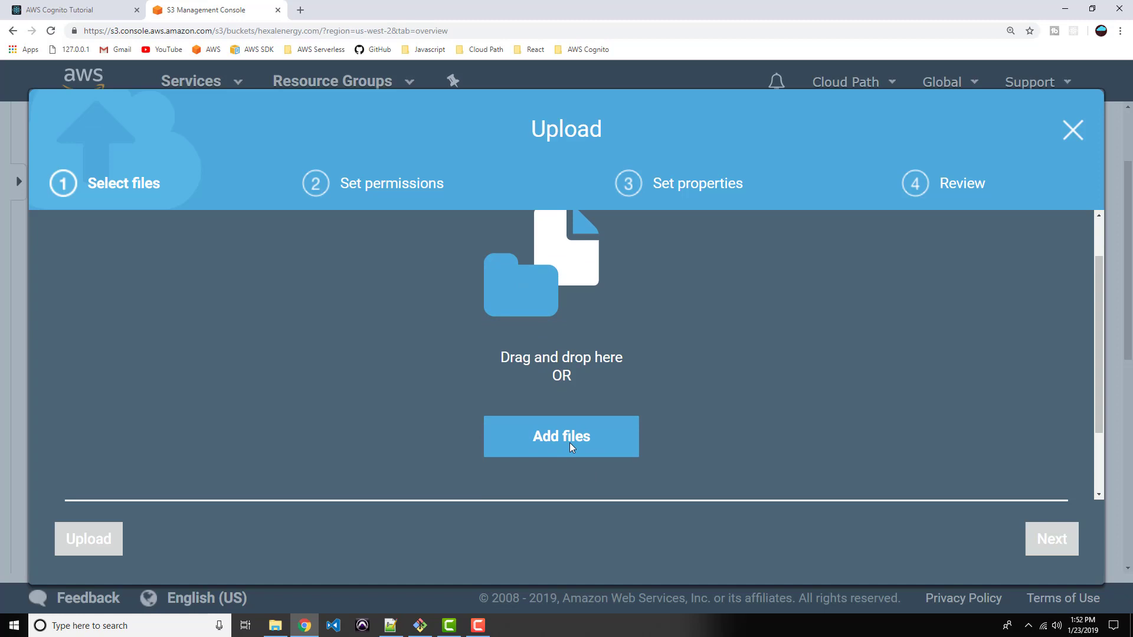
click(560, 437)
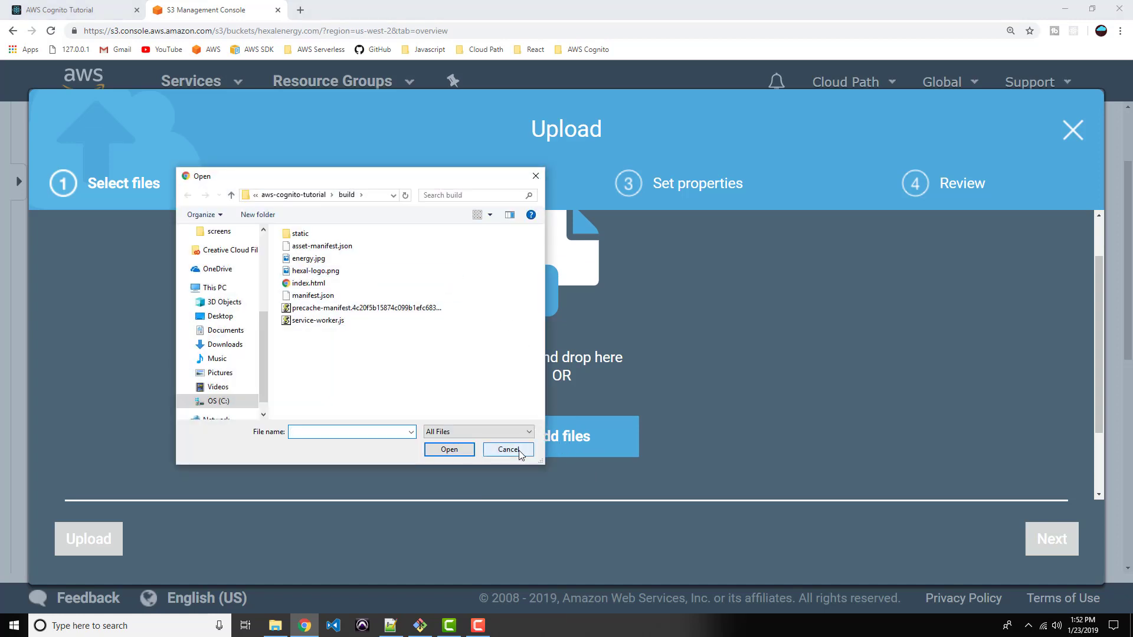
click(508, 449)
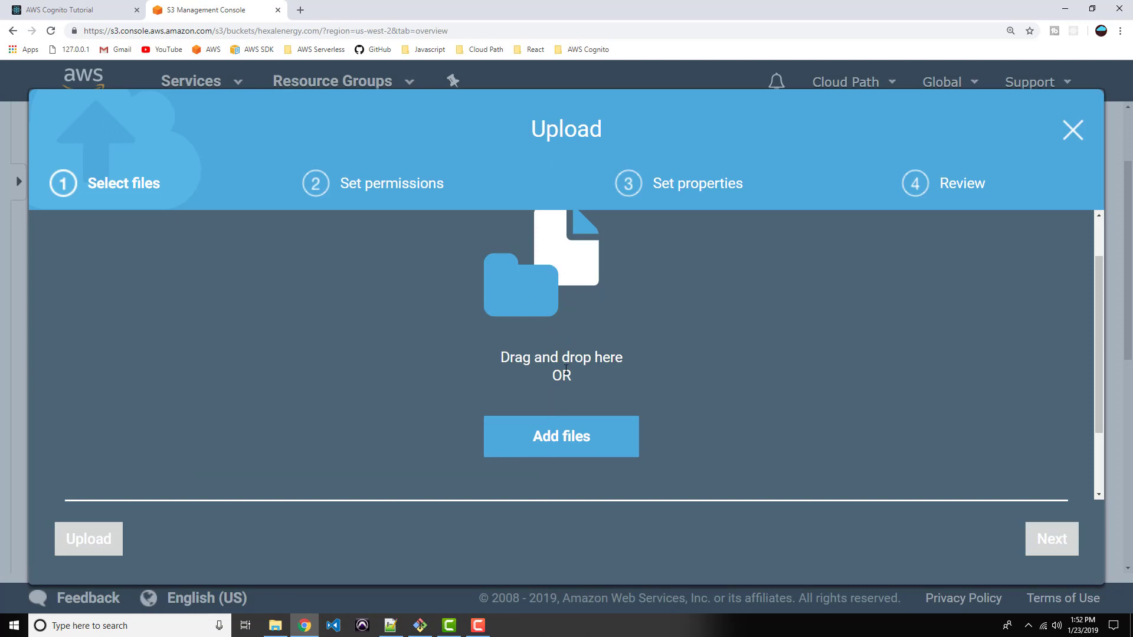
click(560, 436)
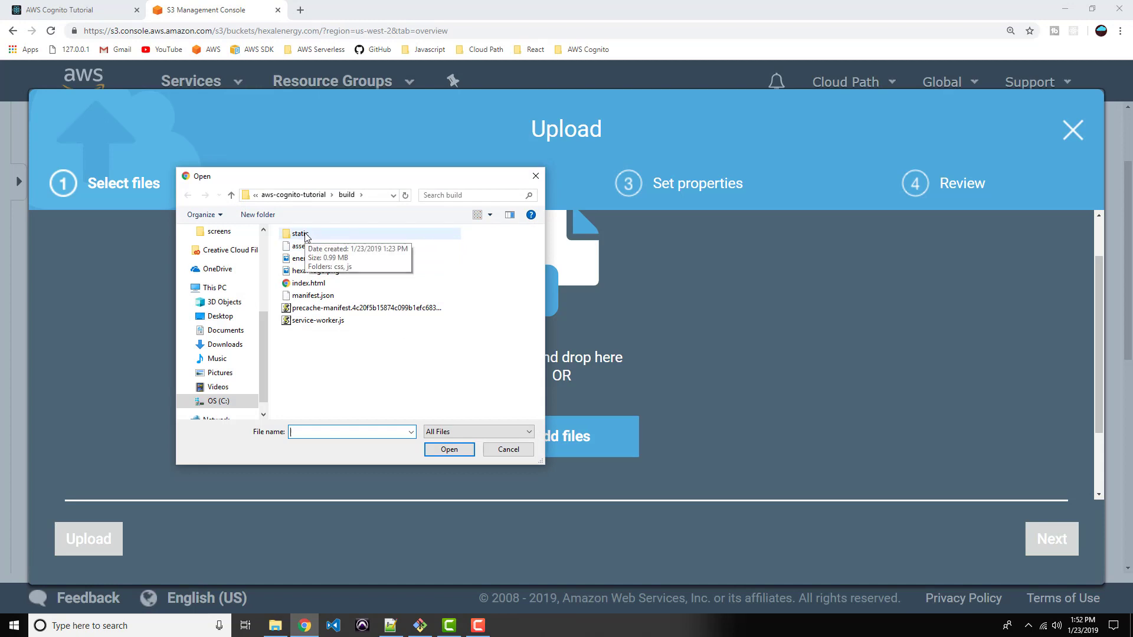
mouse_move(312, 239)
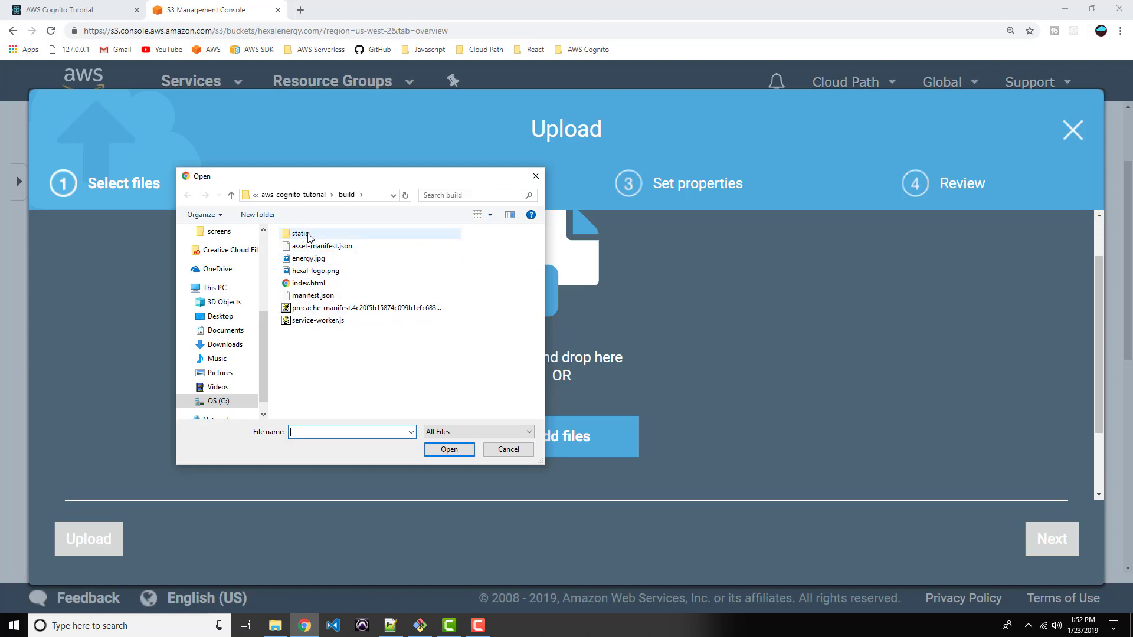
- Upload all build folder files, including static, index.html and energy.jpg, into hexalenergy.com
click(508, 450)
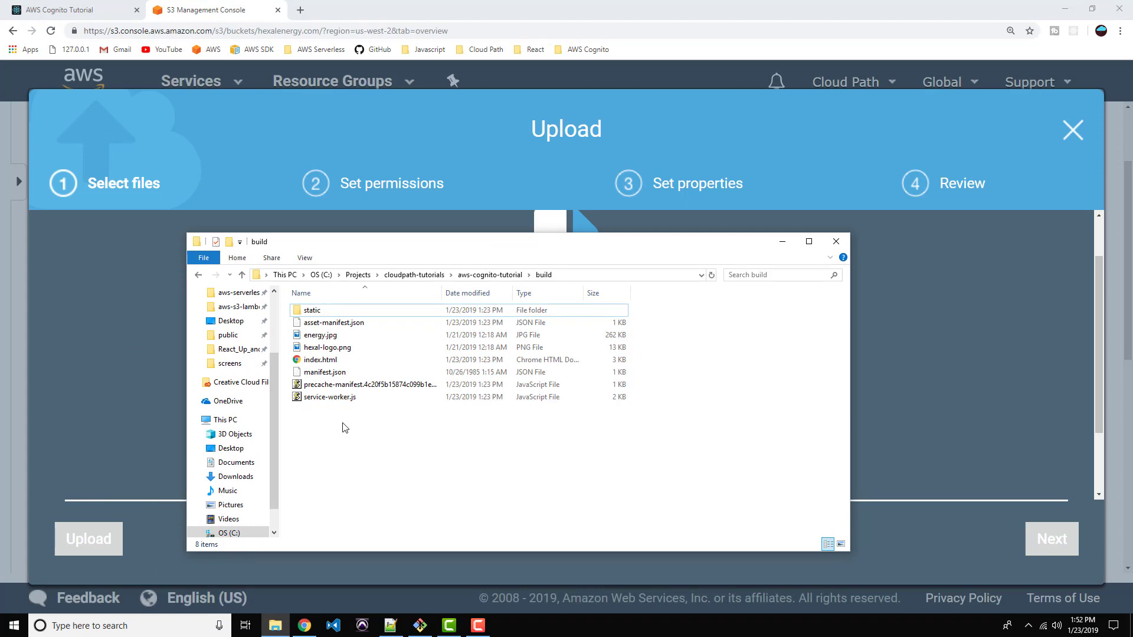
mouse_move(370, 424)
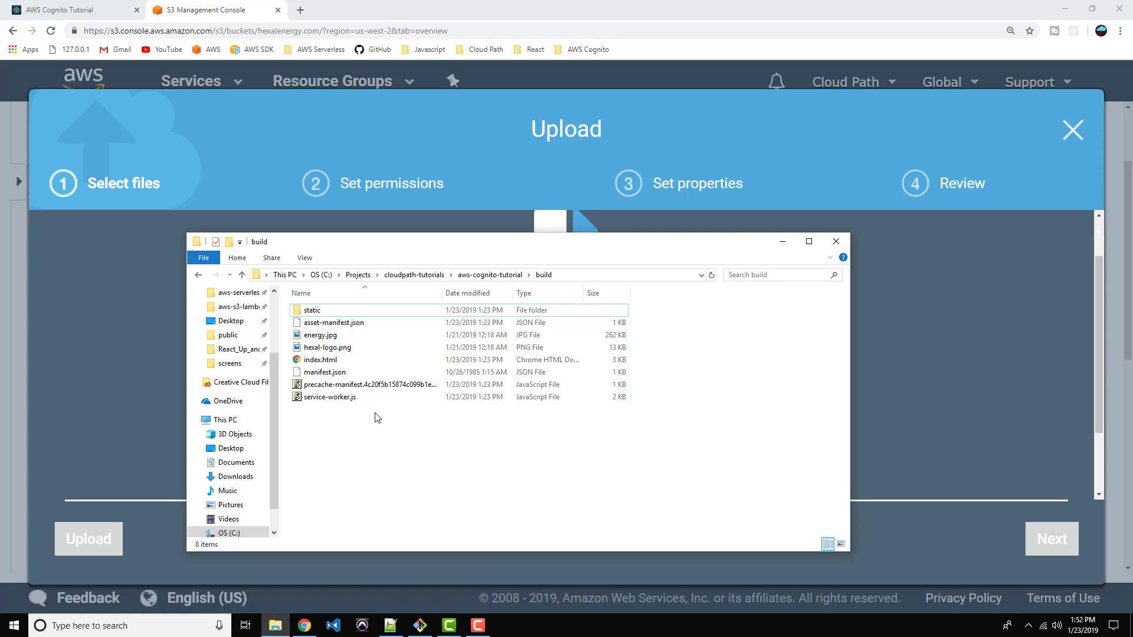
mouse_move(349, 419)
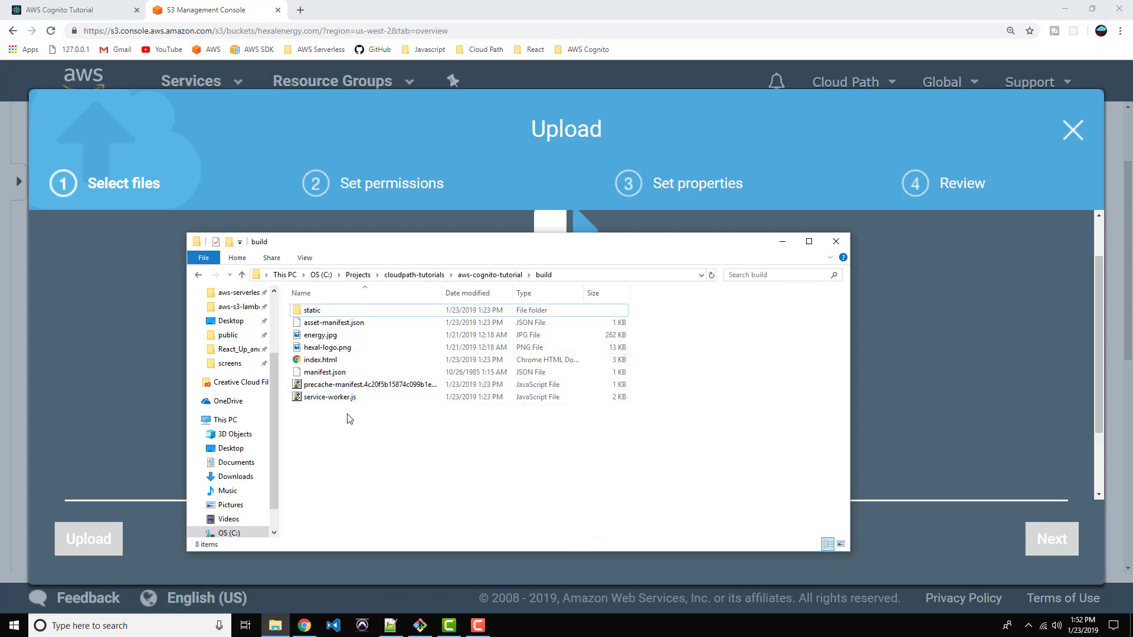
key(ctrl+a)
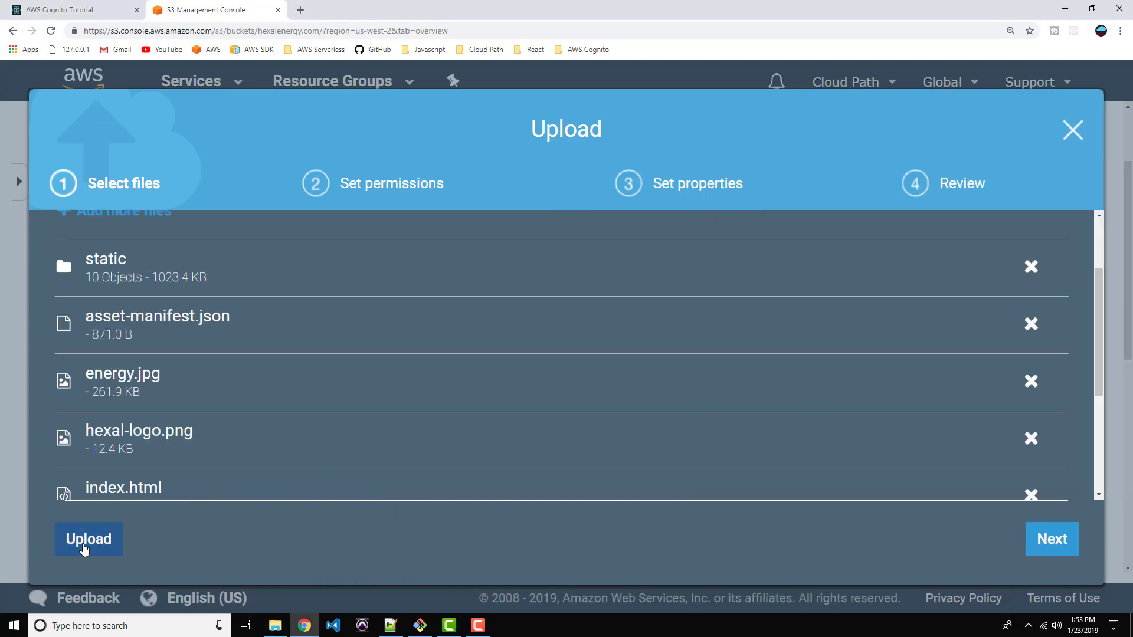
click(87, 539)
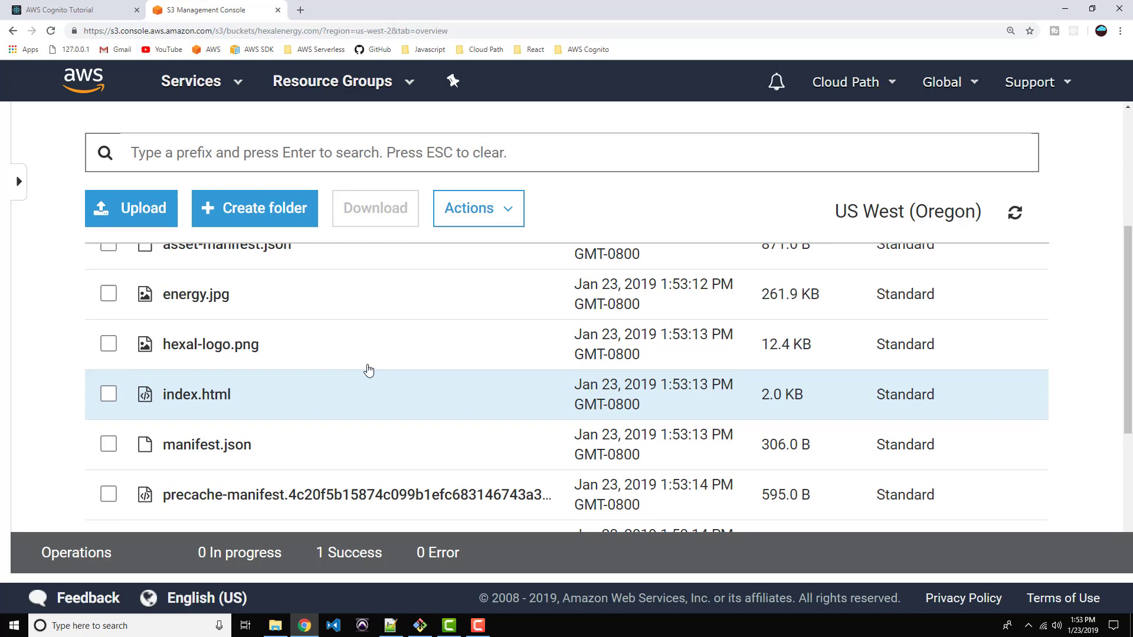
- Open the Permissions tab of the hexalenergy.com bucket
scroll(up, 3)
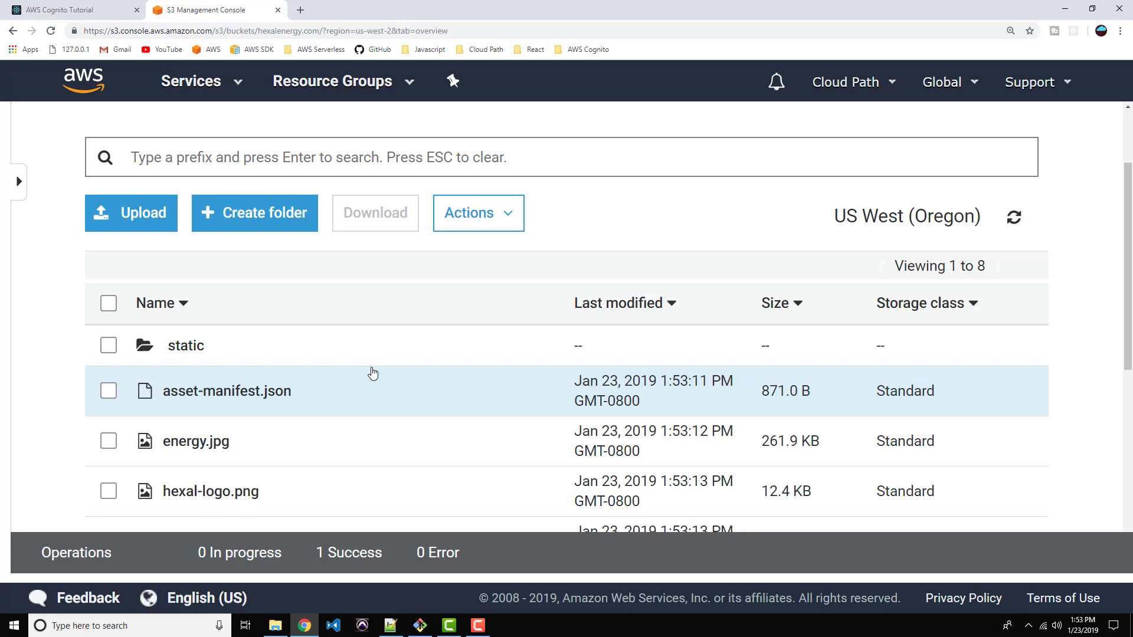
scroll(up, 3)
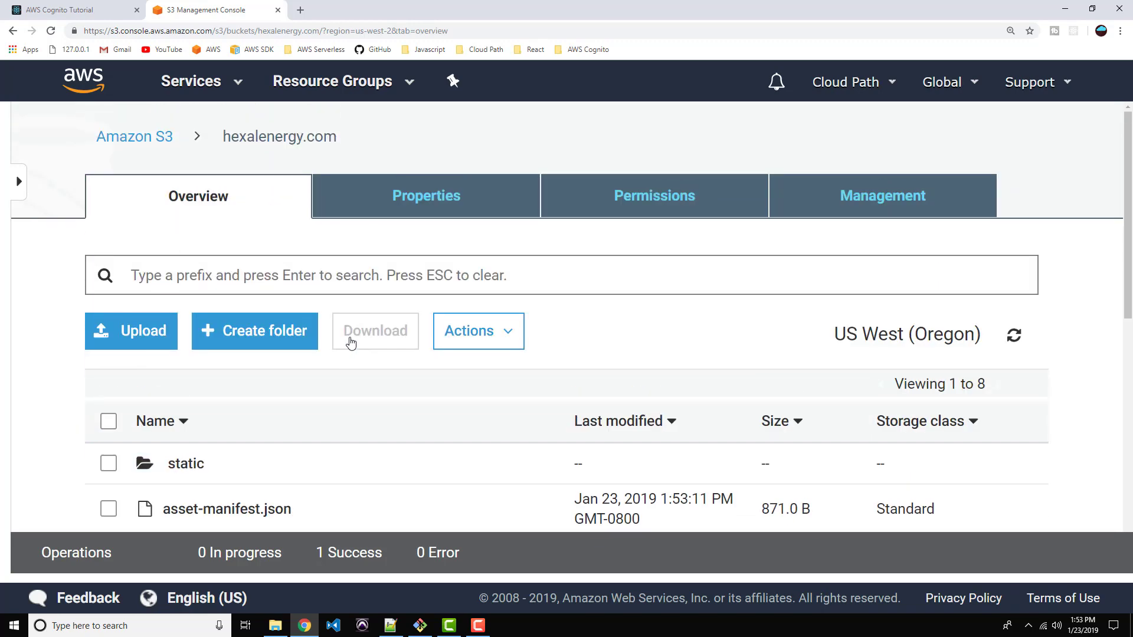
click(653, 195)
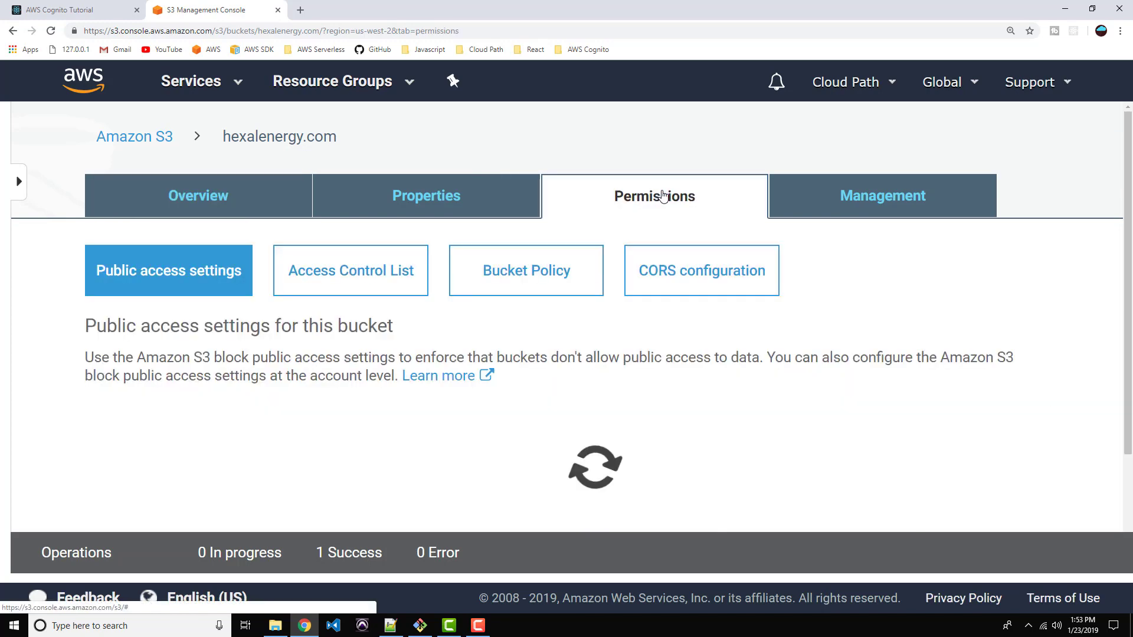
mouse_move(526, 270)
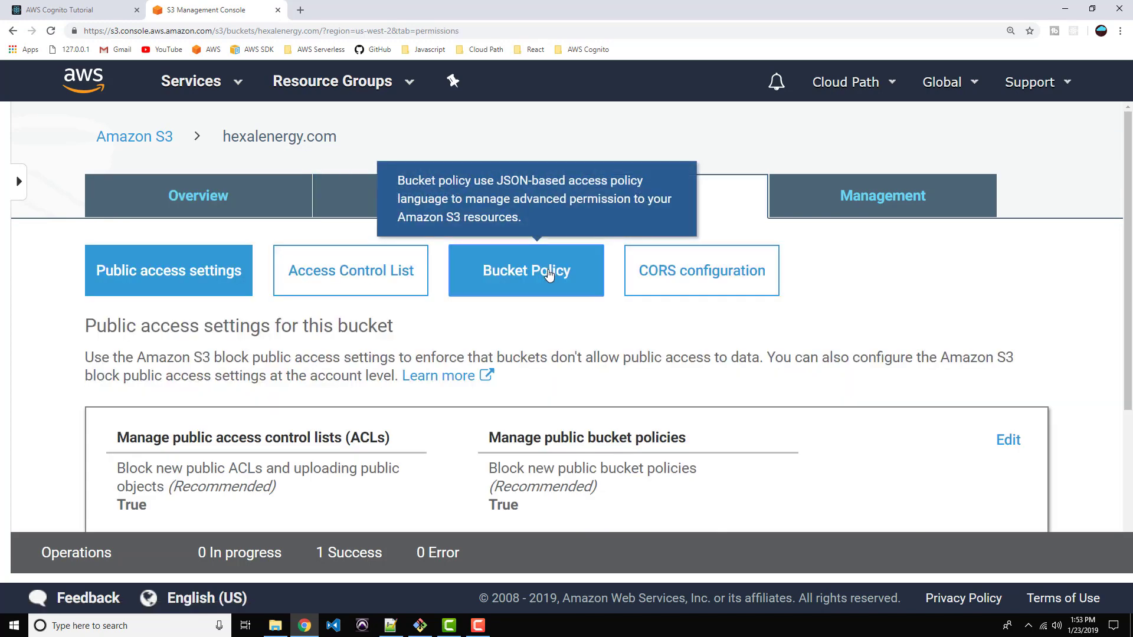
- Paste a public-read bucket policy with resource arn:aws:s3:::hexalenergy.com/* and try saving it
click(525, 270)
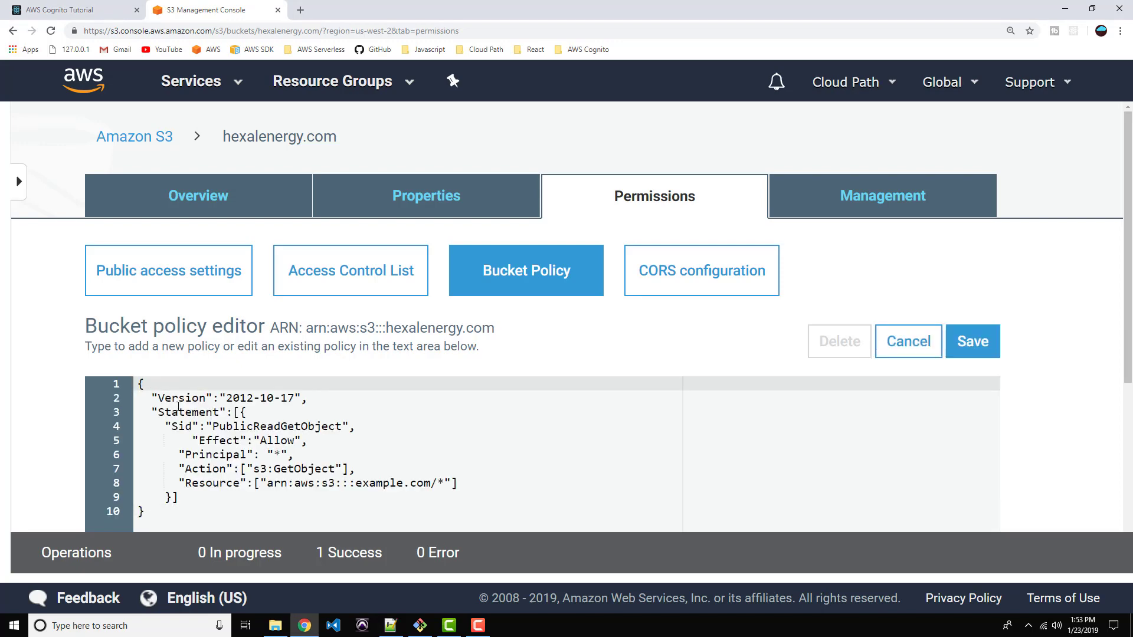
scroll(down, 3)
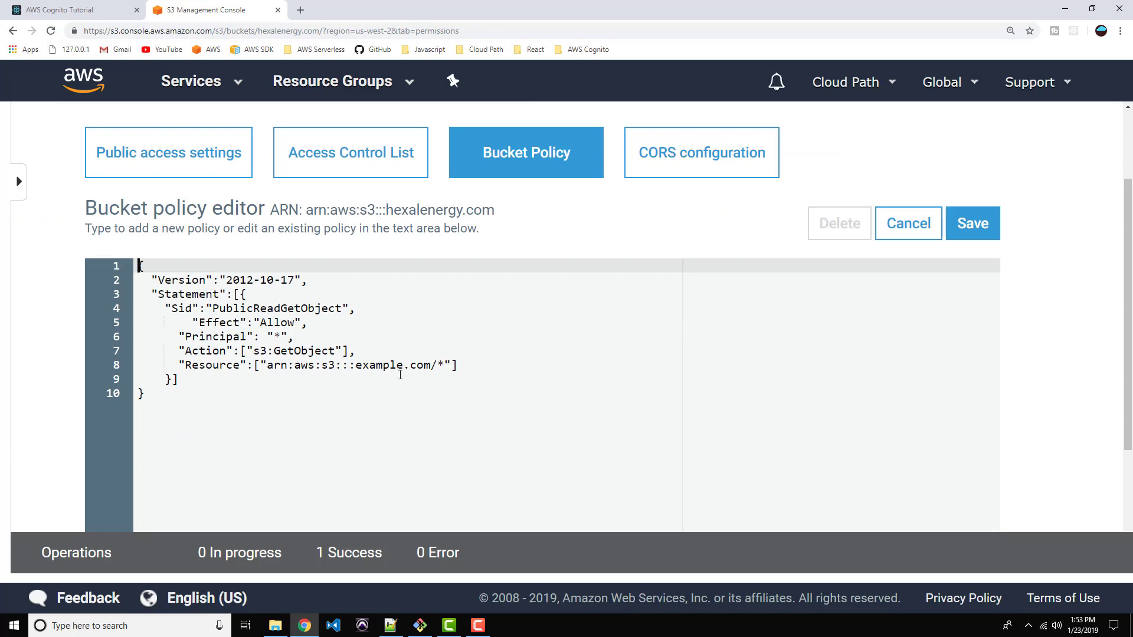
double_click(381, 365)
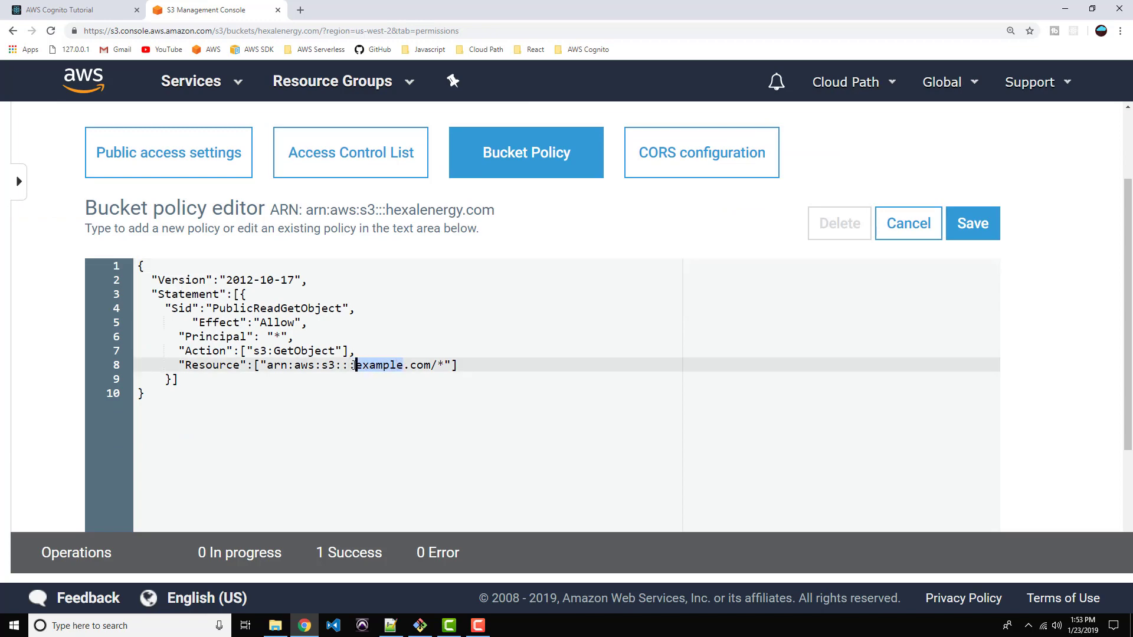
mouse_move(446, 413)
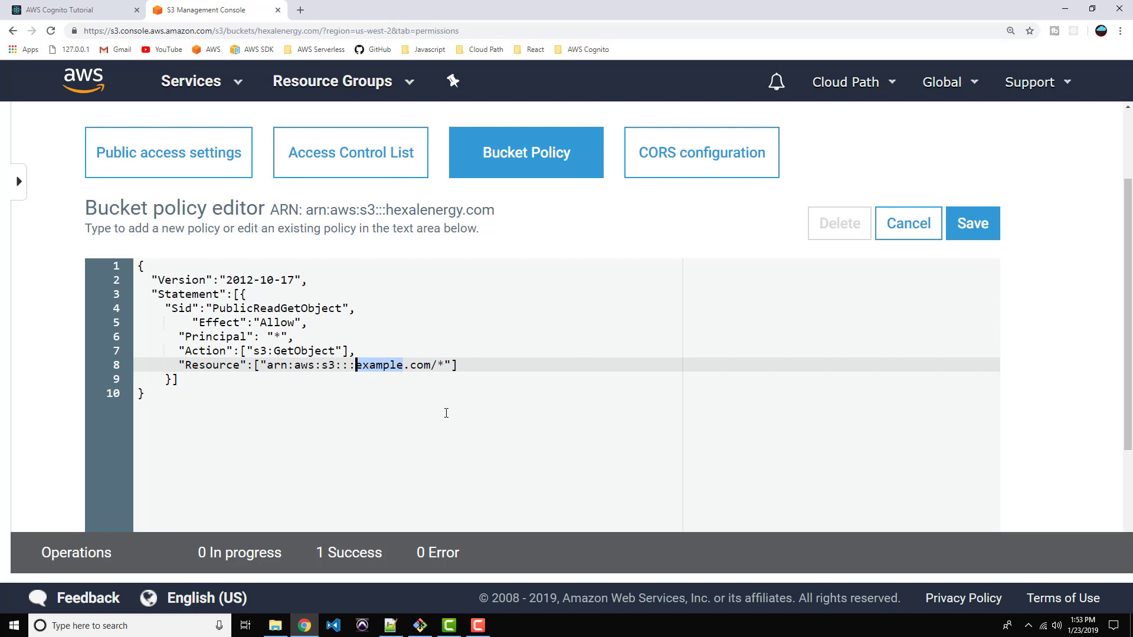
text(hexa)
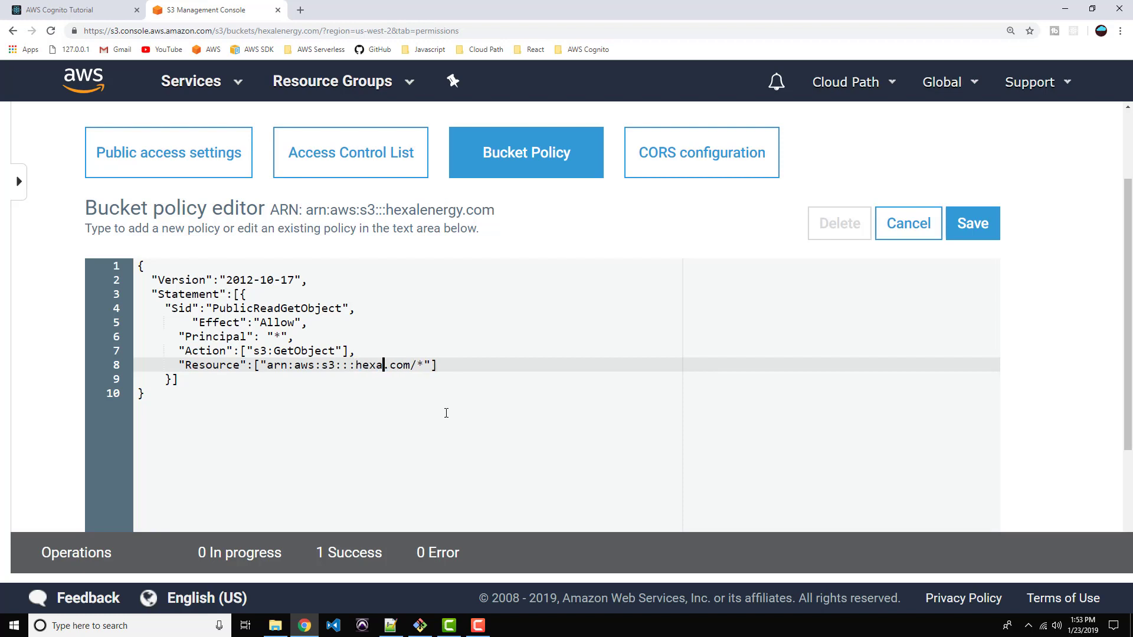
text(energy)
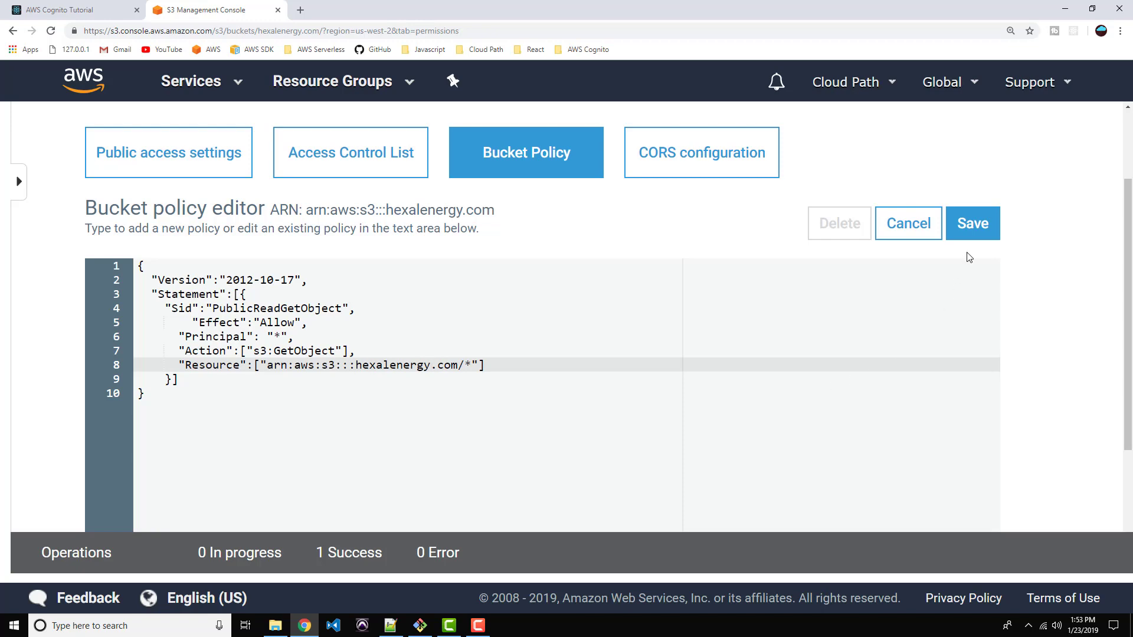
click(972, 222)
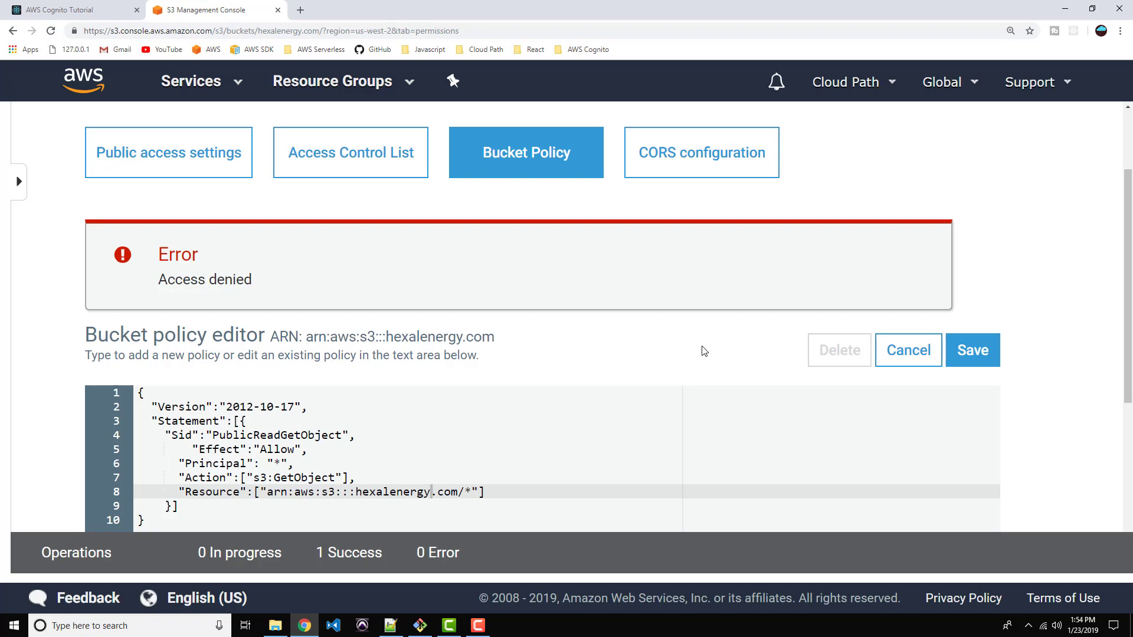
- Review the Access denied error and return to the bucket's public access settings
scroll(down, 3)
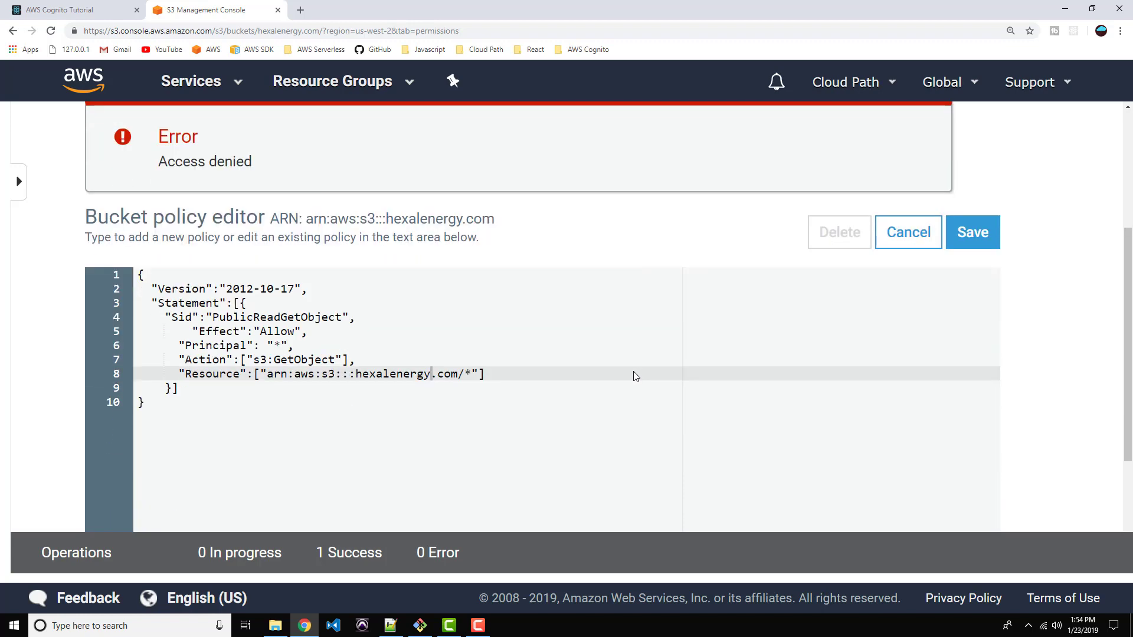
scroll(up, 3)
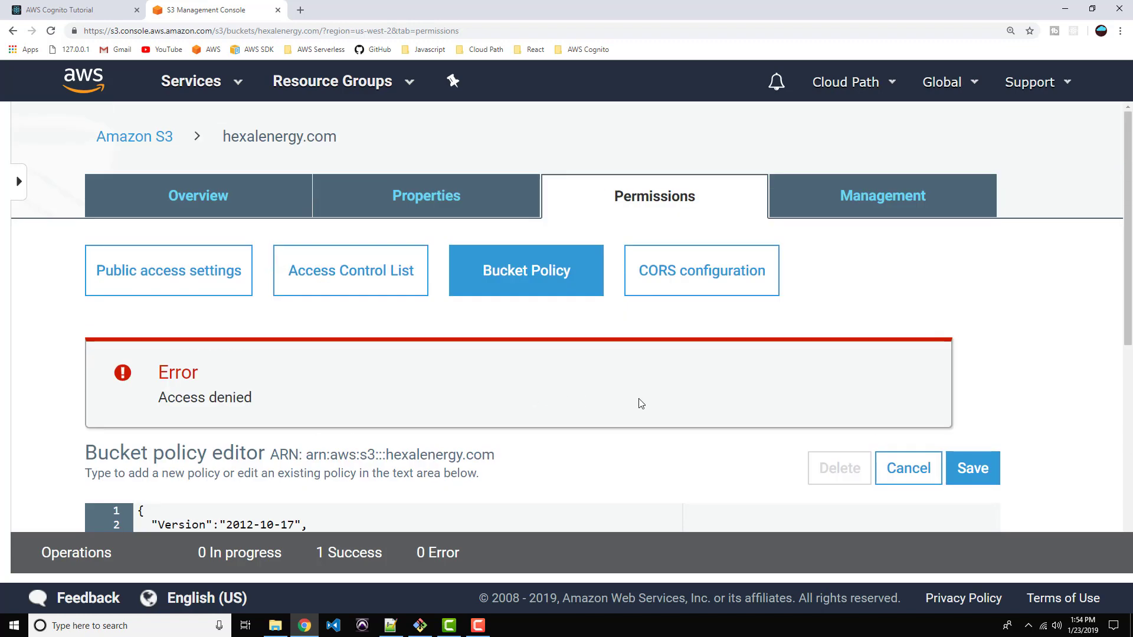
mouse_move(426, 196)
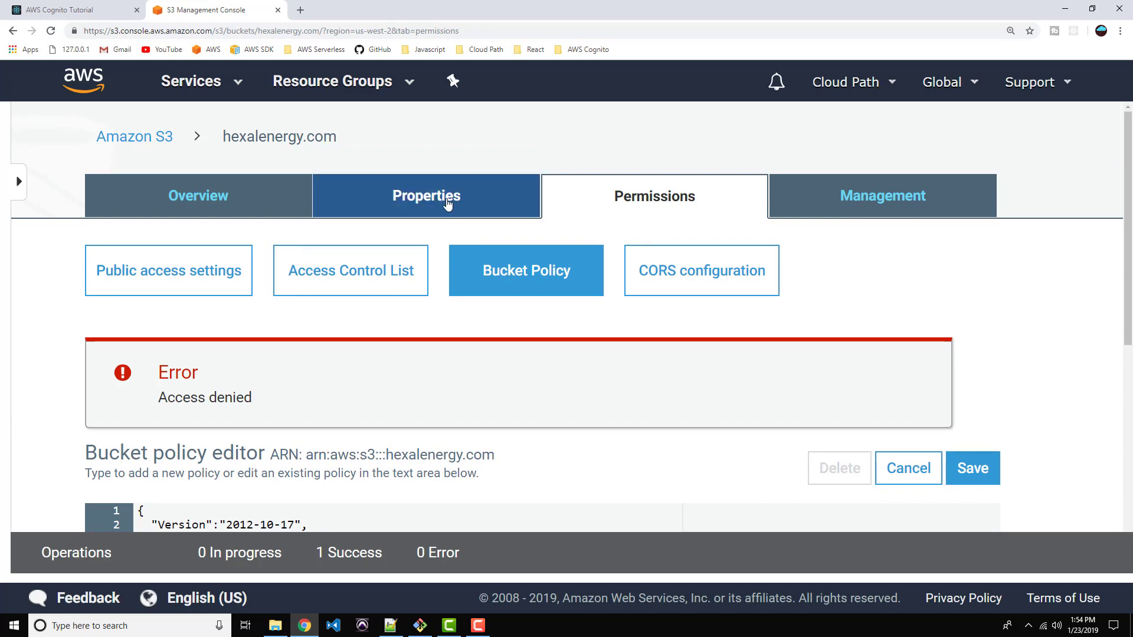
click(426, 195)
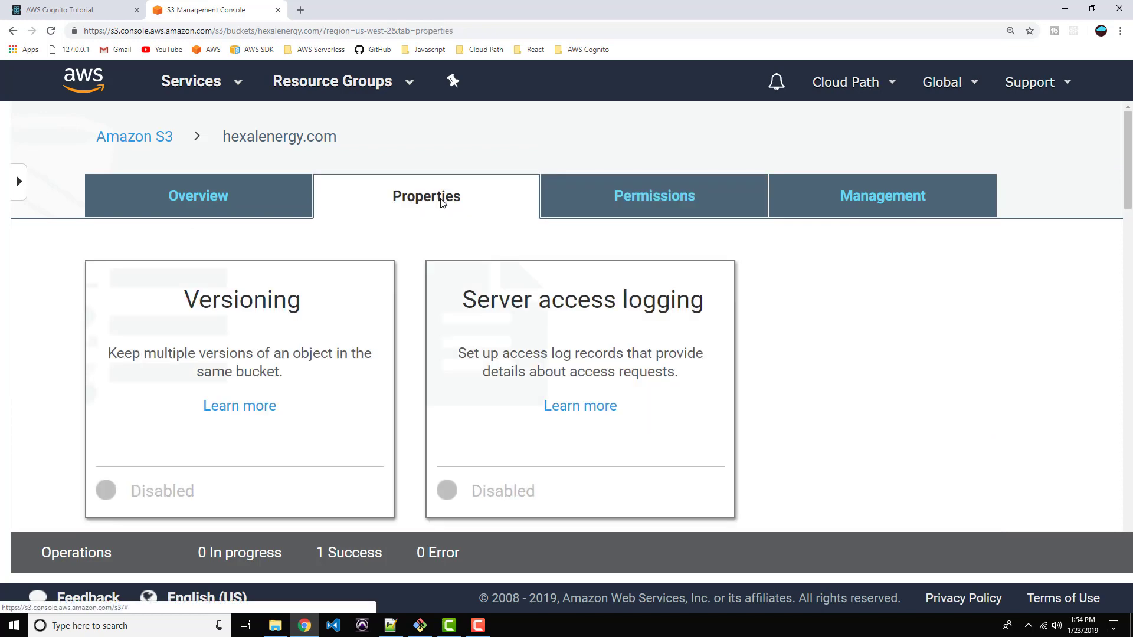
click(653, 195)
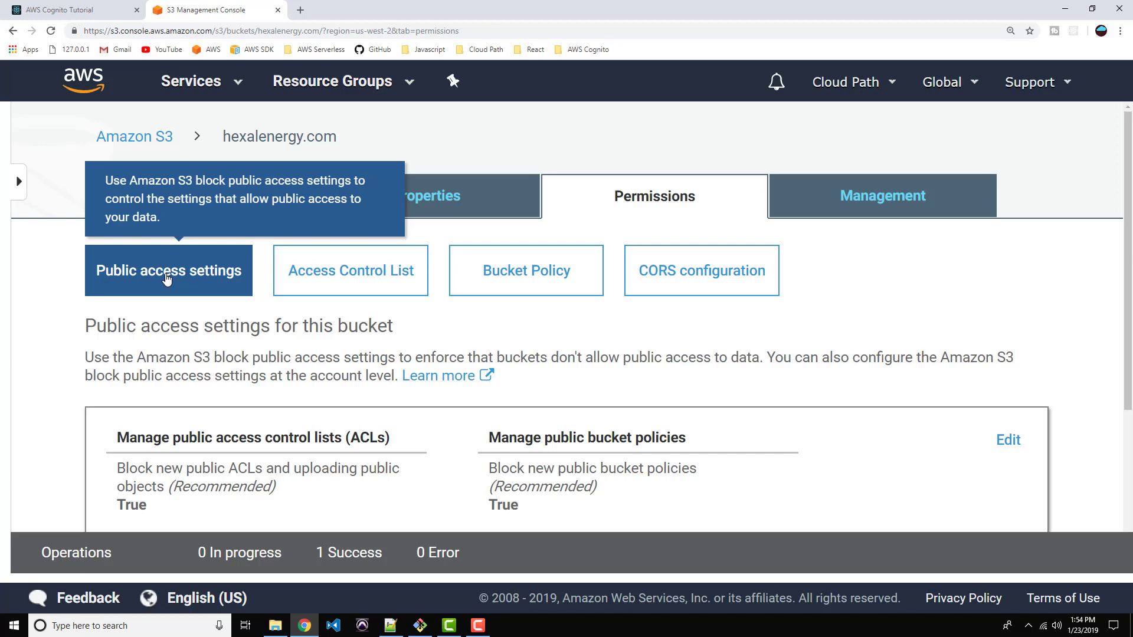
mouse_move(279, 319)
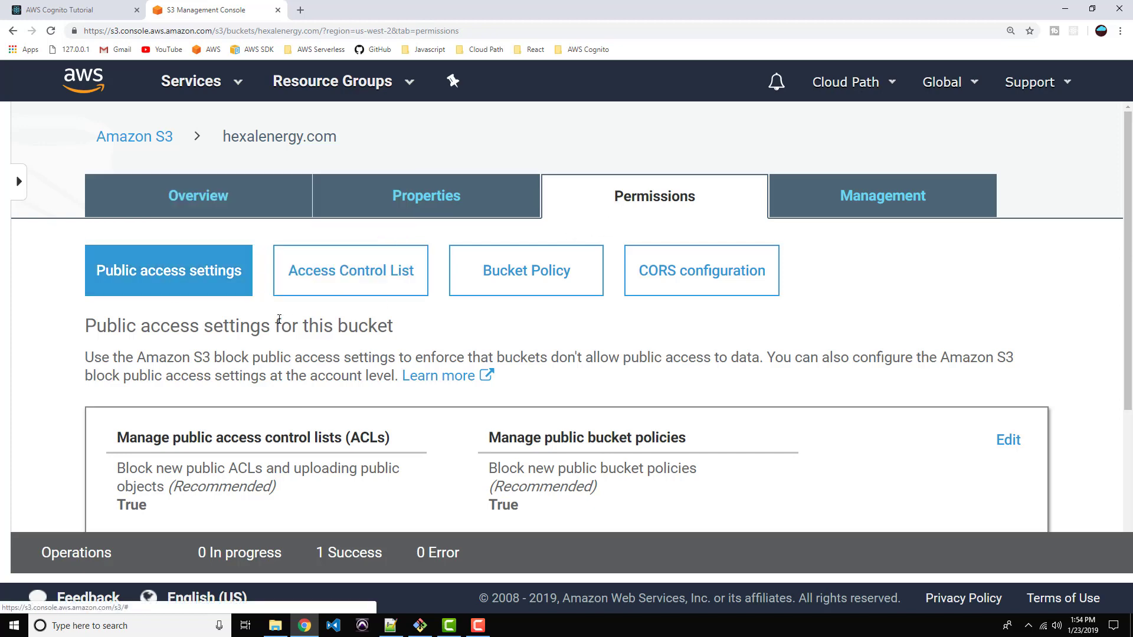
mouse_move(168, 270)
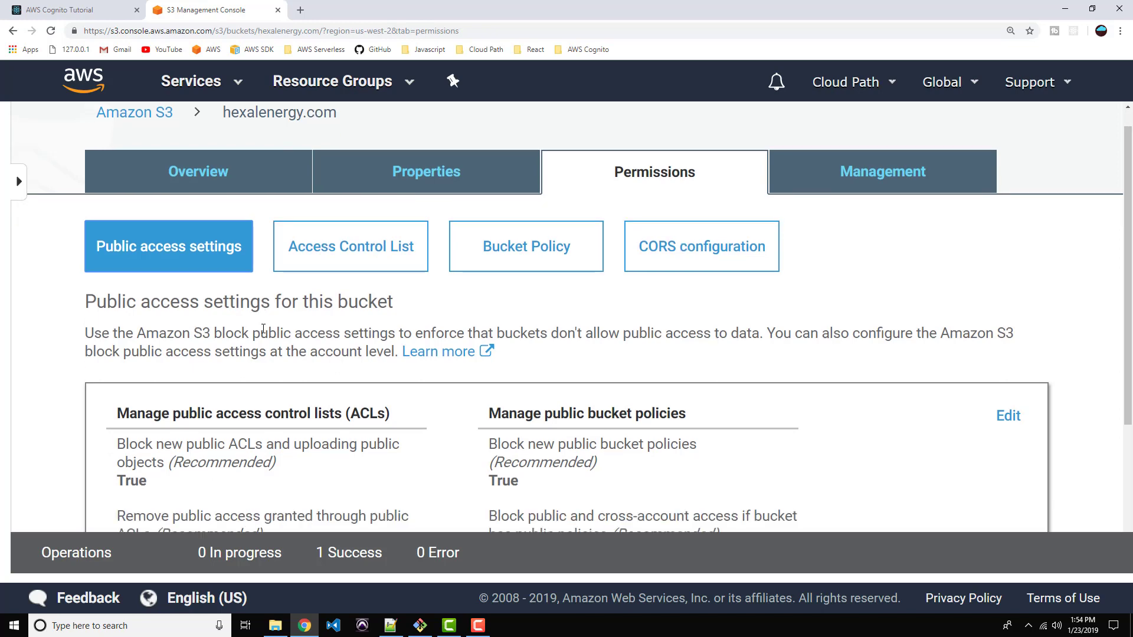
- Turn off both public bucket policy blocks and confirm the change by typing 'confirm'
scroll(down, 3)
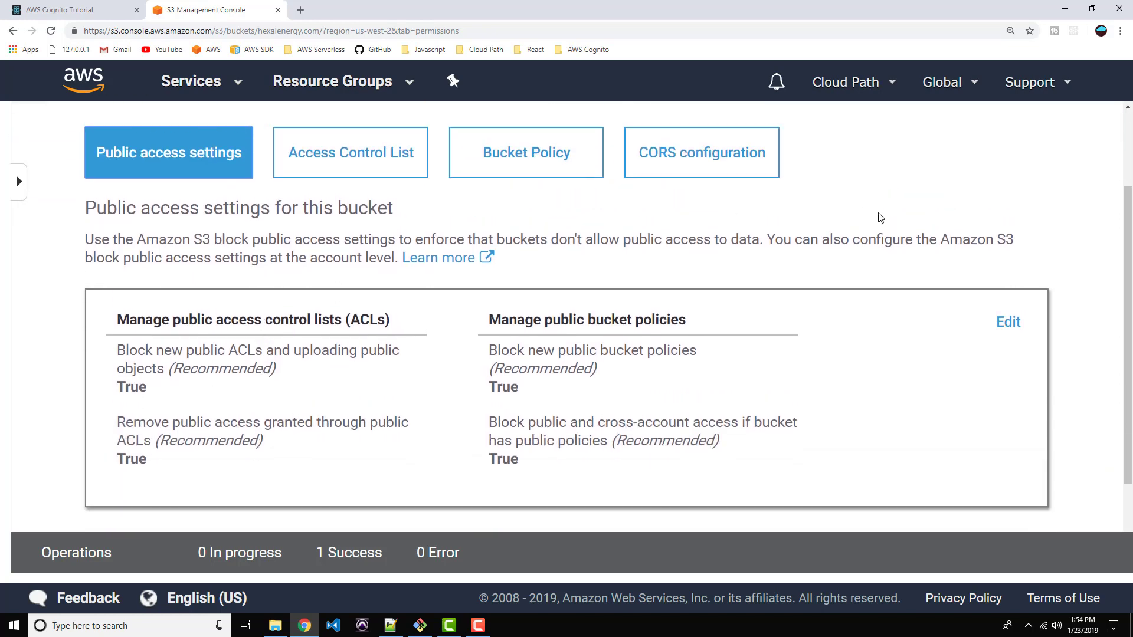
click(1007, 321)
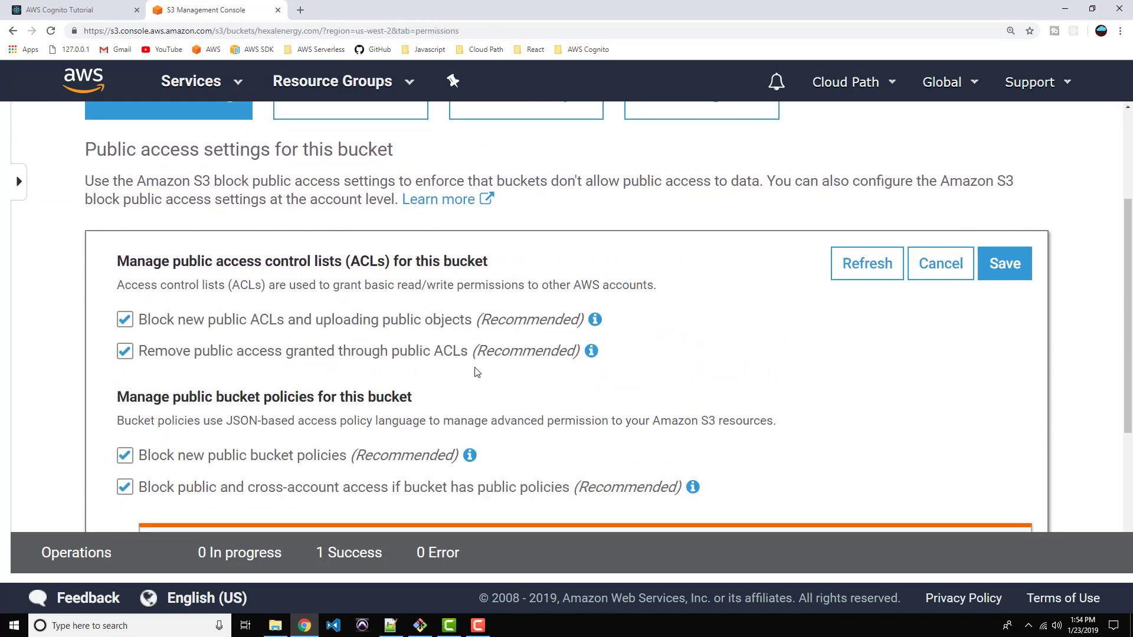
scroll(down, 3)
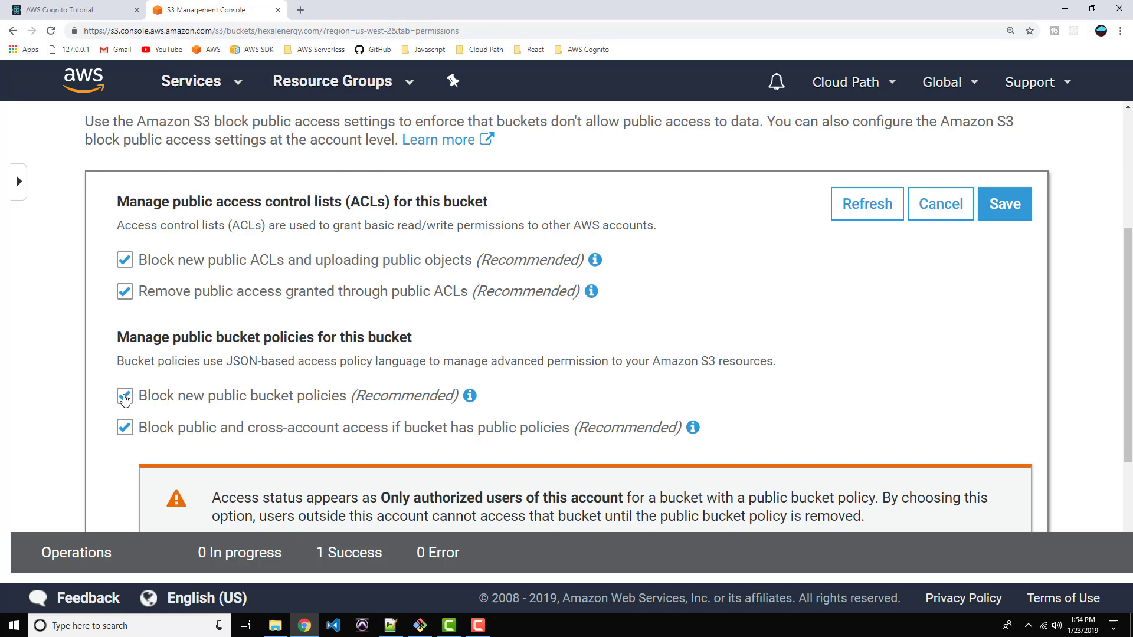
click(125, 396)
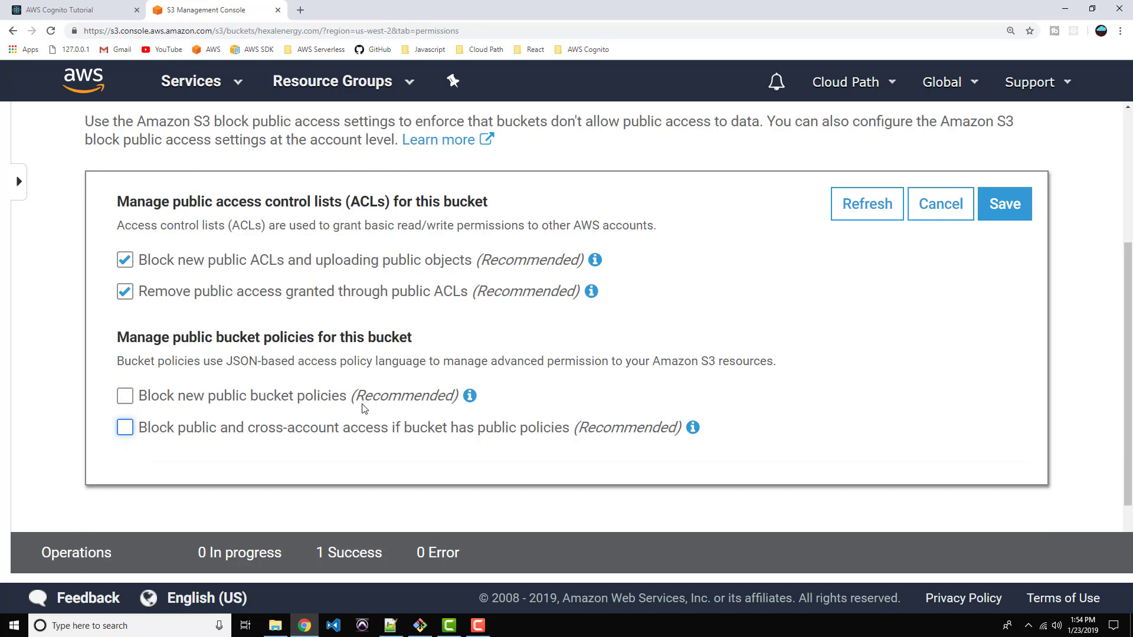
mouse_move(1059, 210)
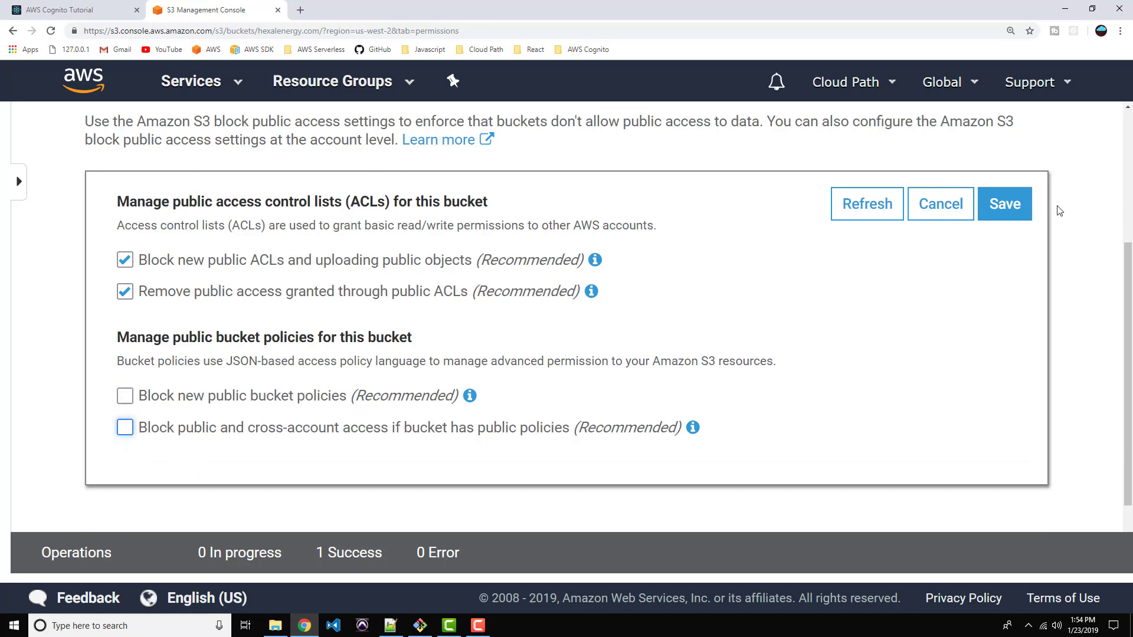
click(1004, 203)
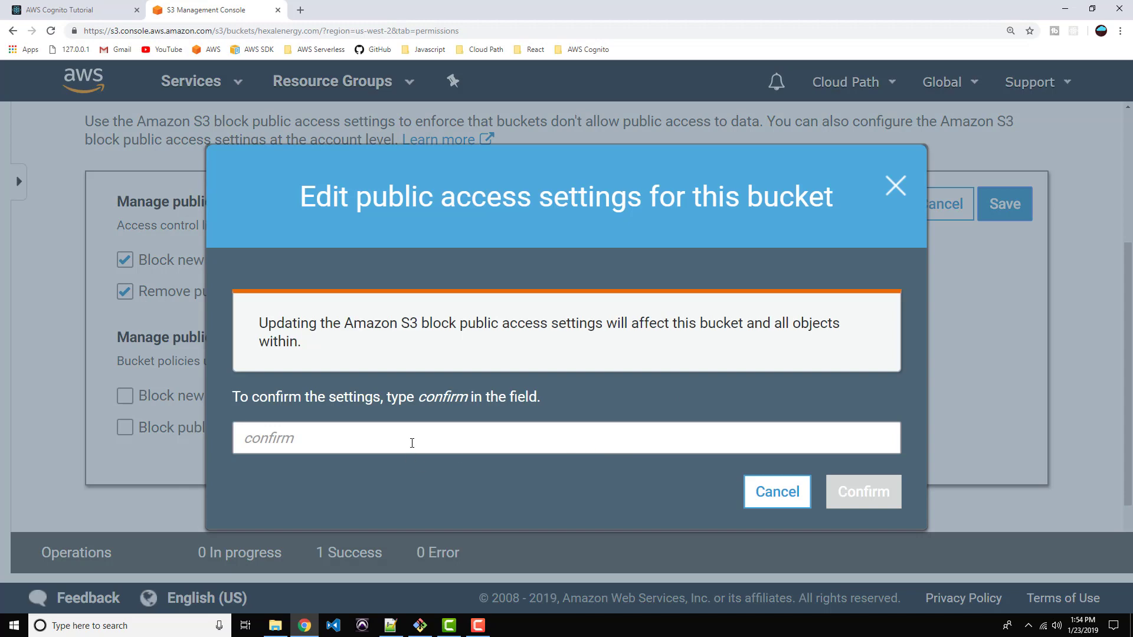
text(confirm)
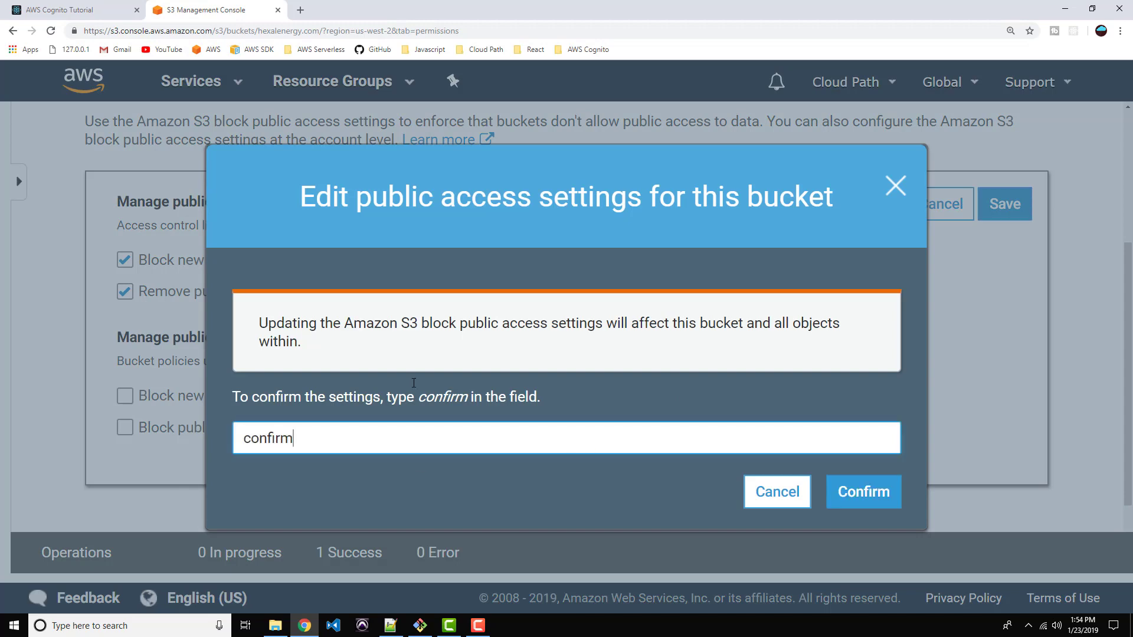
click(863, 492)
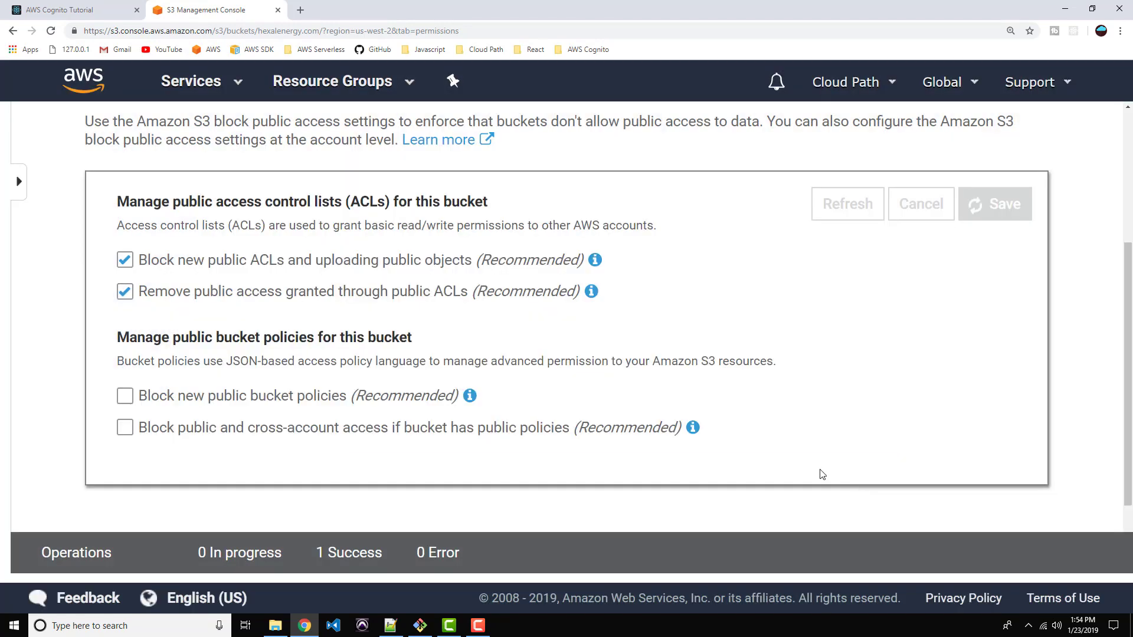
click(994, 203)
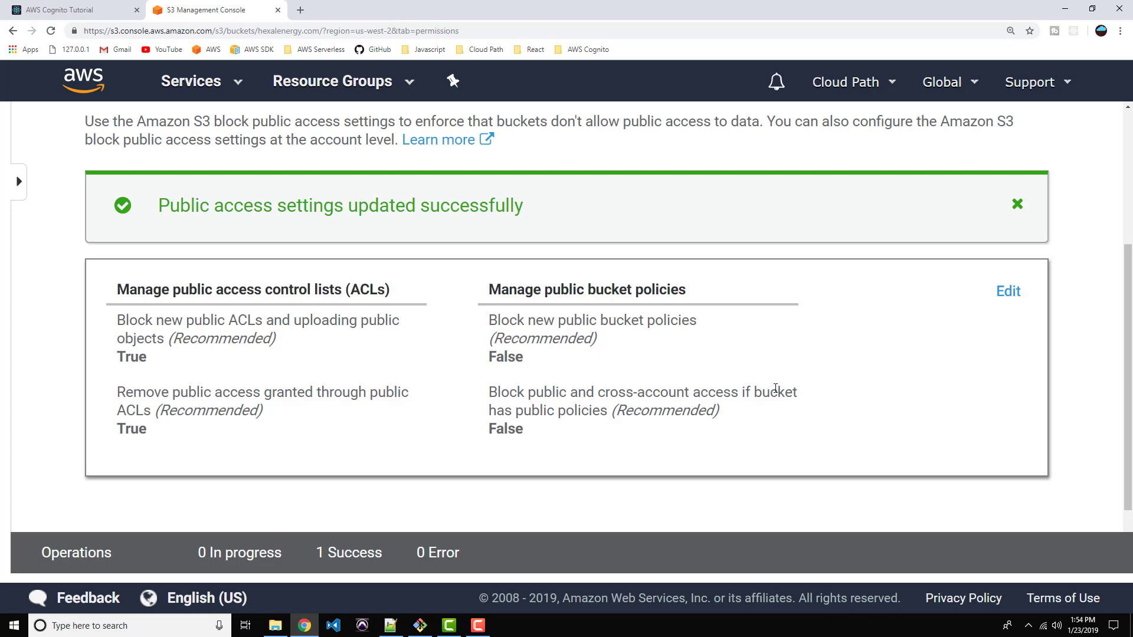
scroll(up, 3)
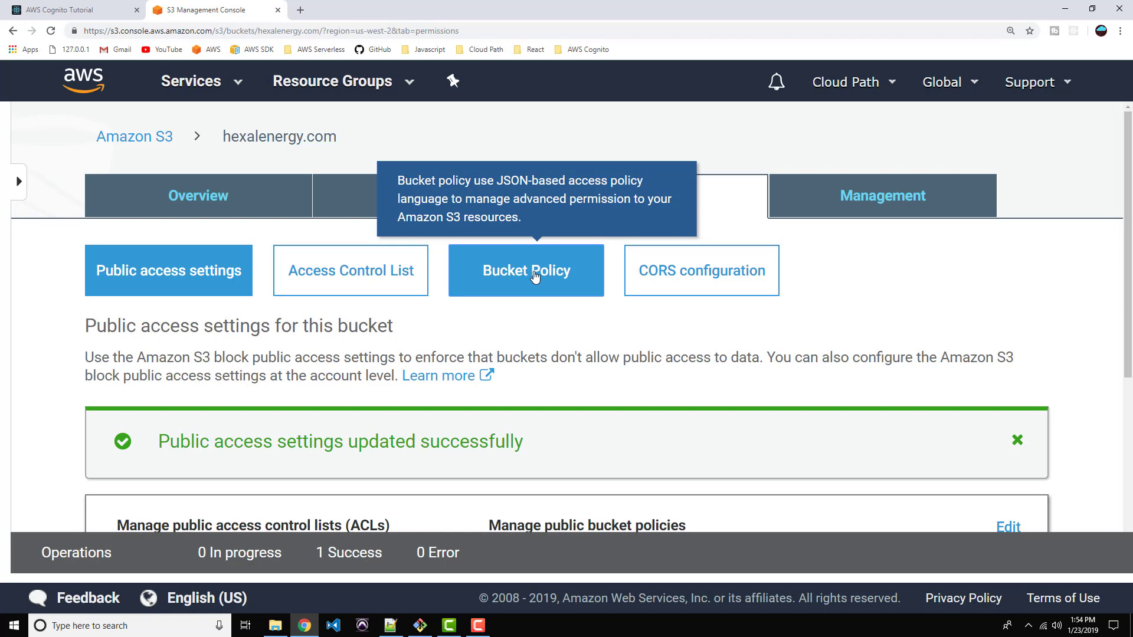
- Save the PublicReadGetObject policy with resource arn:aws:s3:::hexalenergy.com/*
click(526, 270)
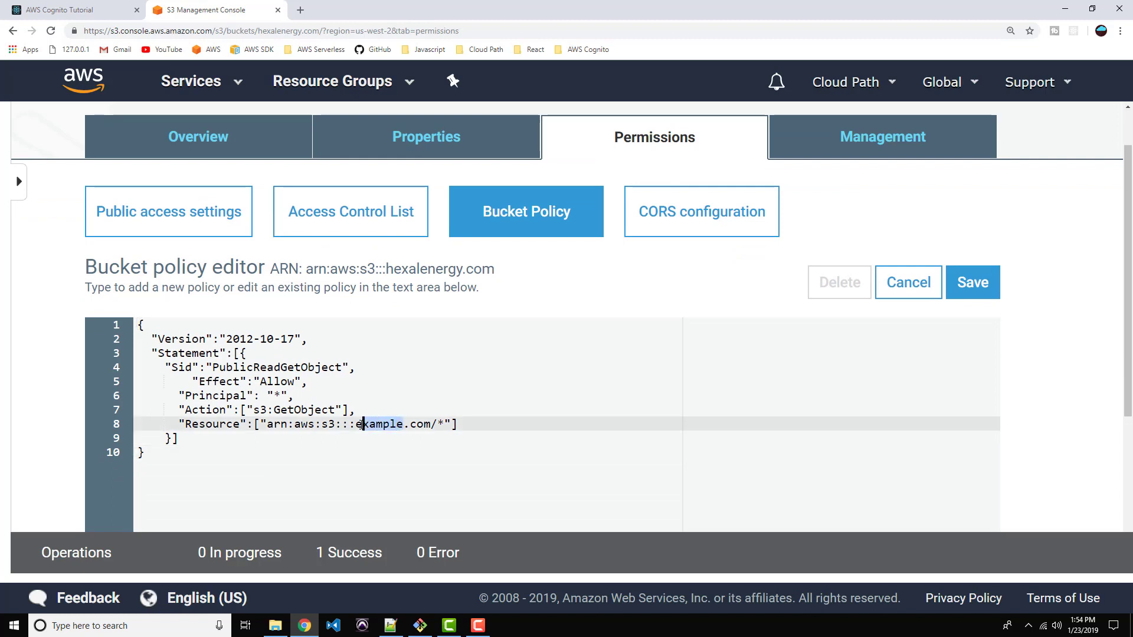
text(hexal)
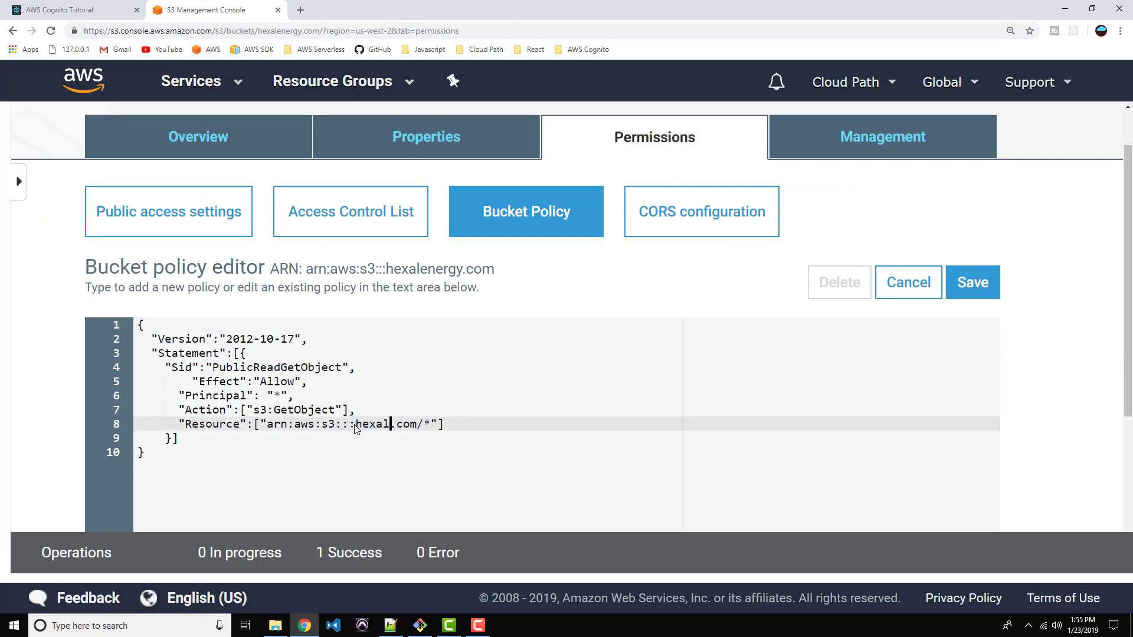
text(energy)
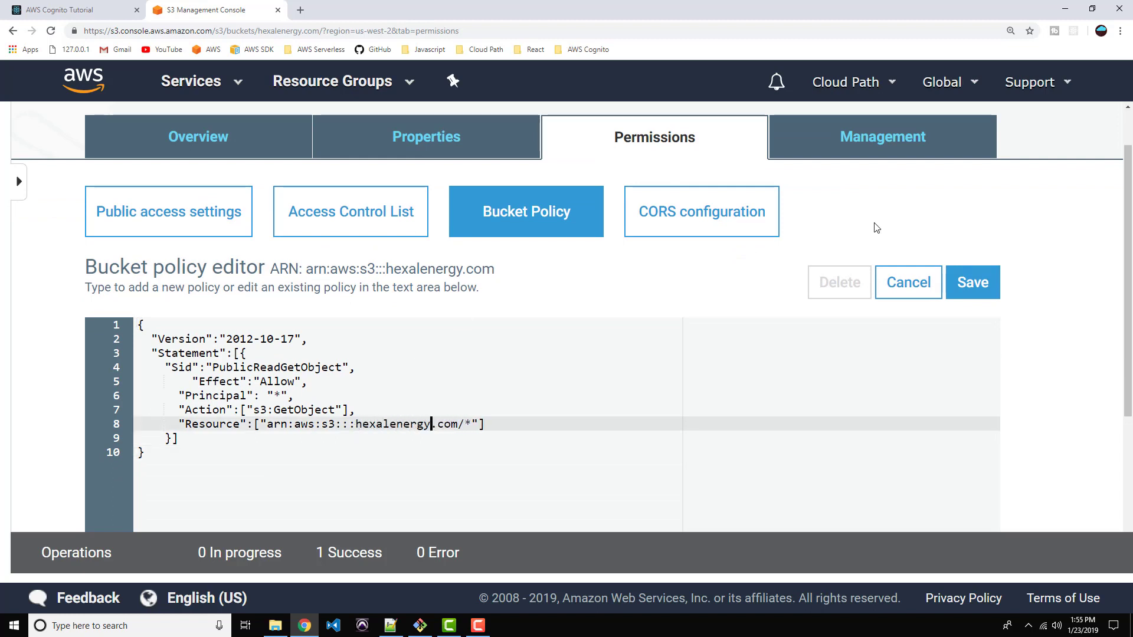
click(972, 282)
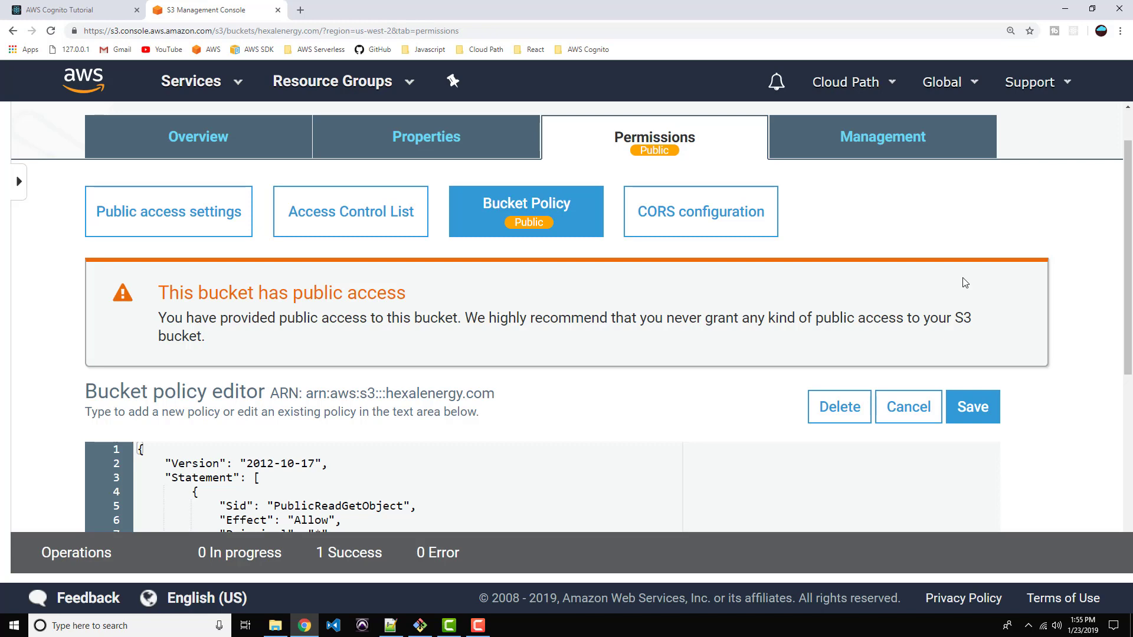
mouse_move(363, 367)
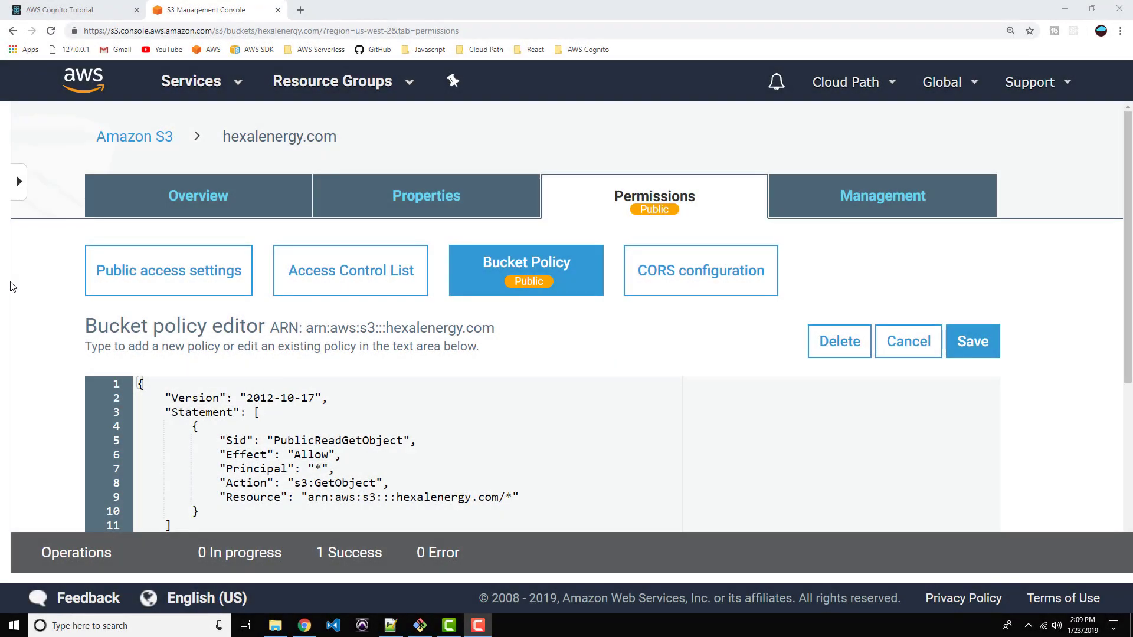
mouse_move(162, 313)
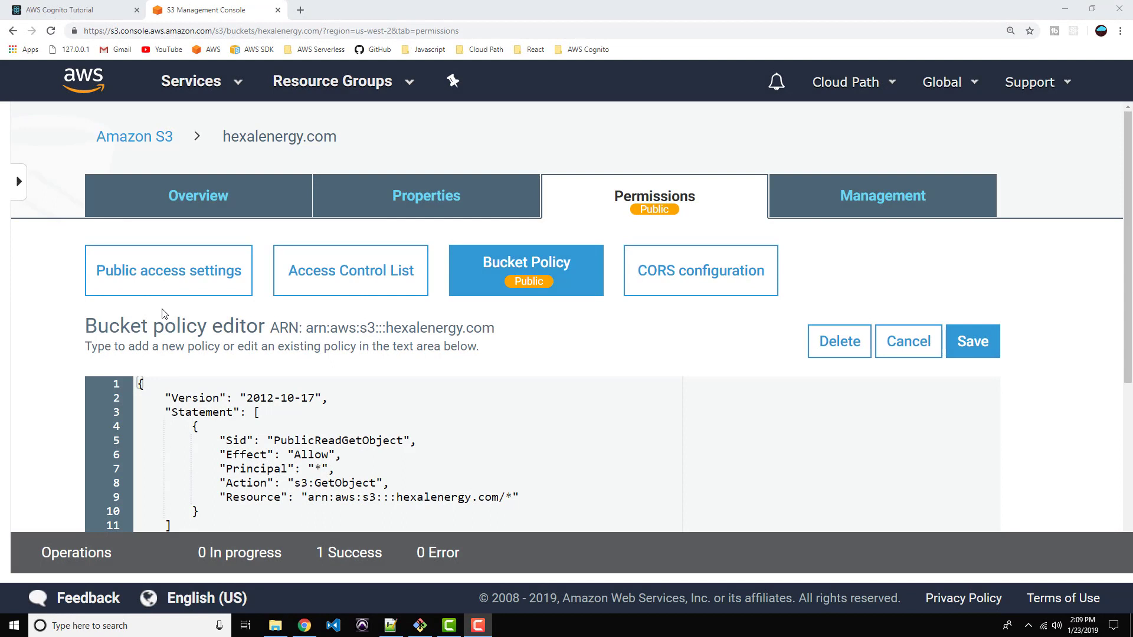
mouse_move(279, 137)
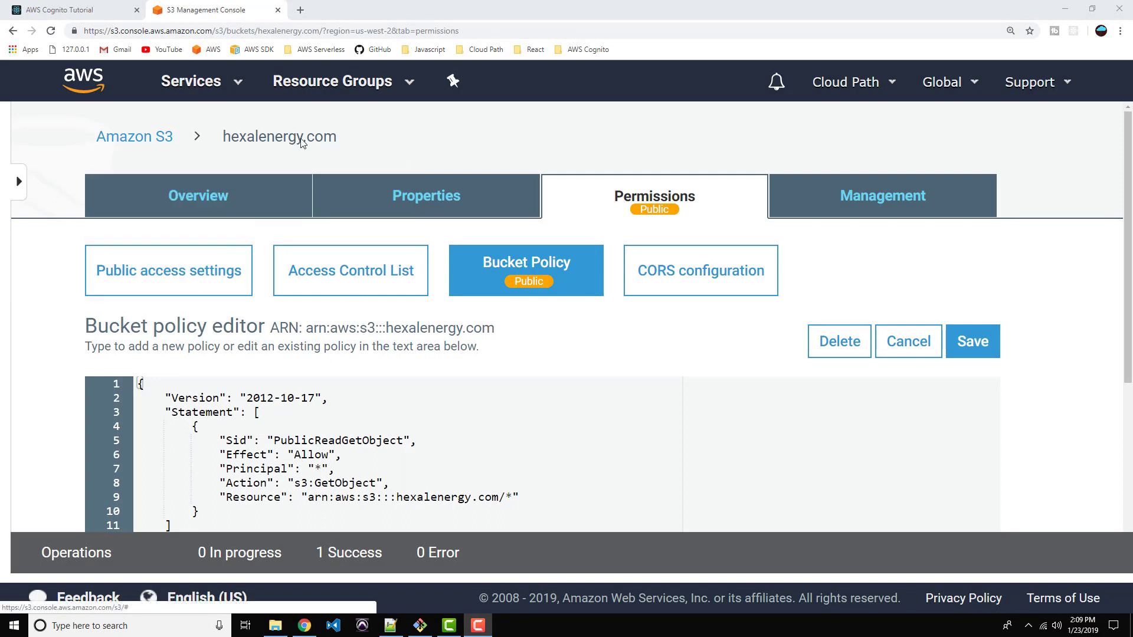
mouse_move(347, 142)
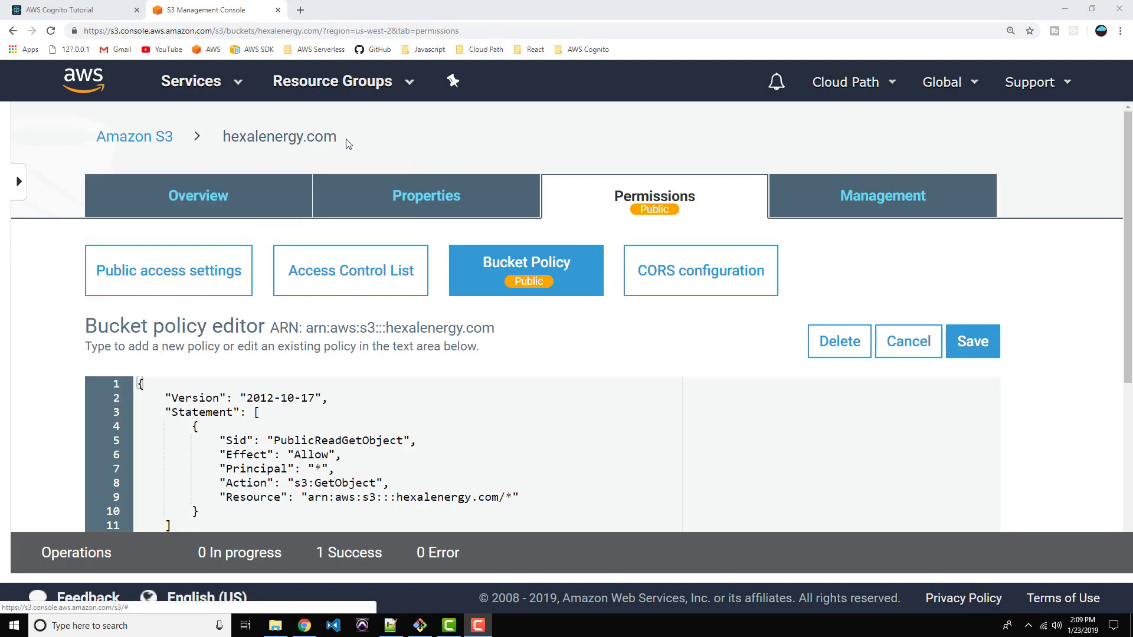
mouse_move(315, 139)
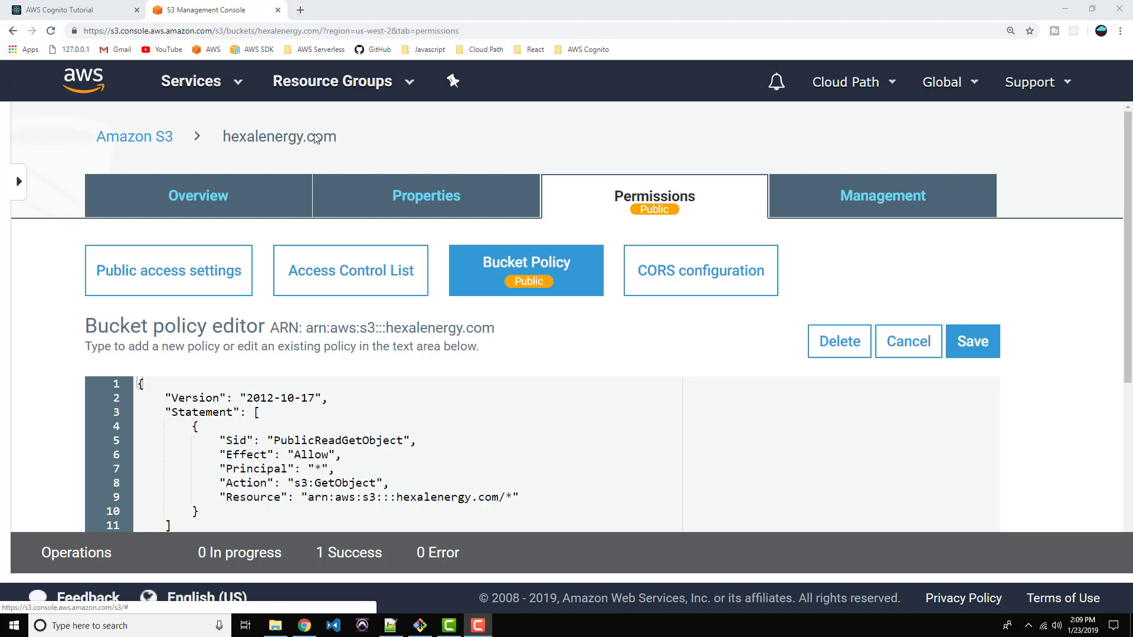
mouse_move(425, 195)
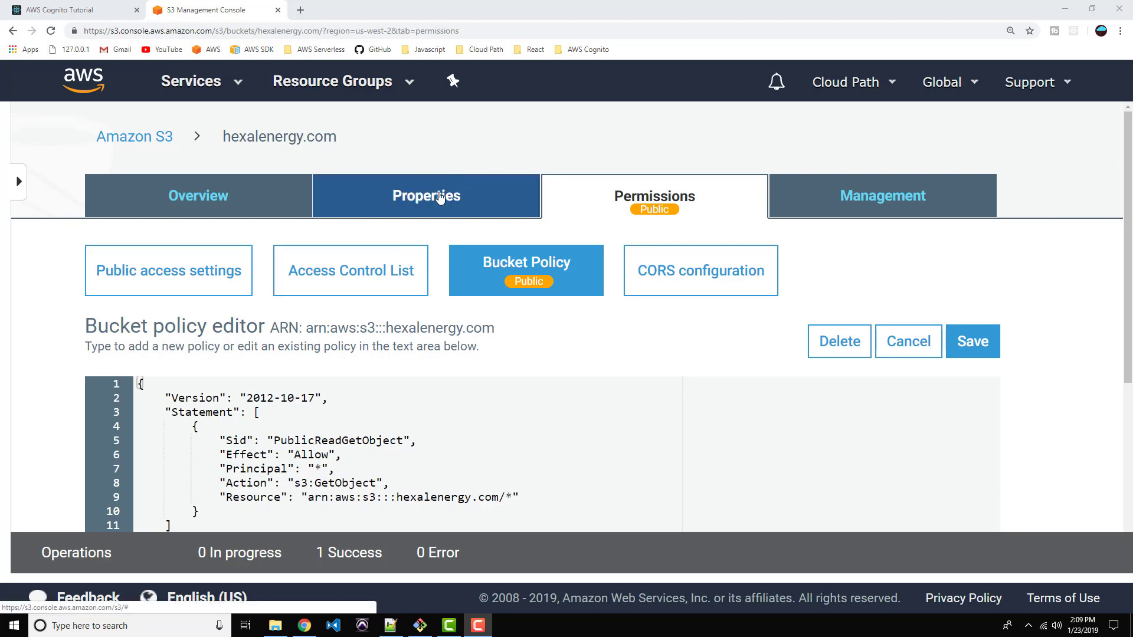
- Open the hexalenergy.com bucket's Static website hosting settings from its Properties
click(426, 195)
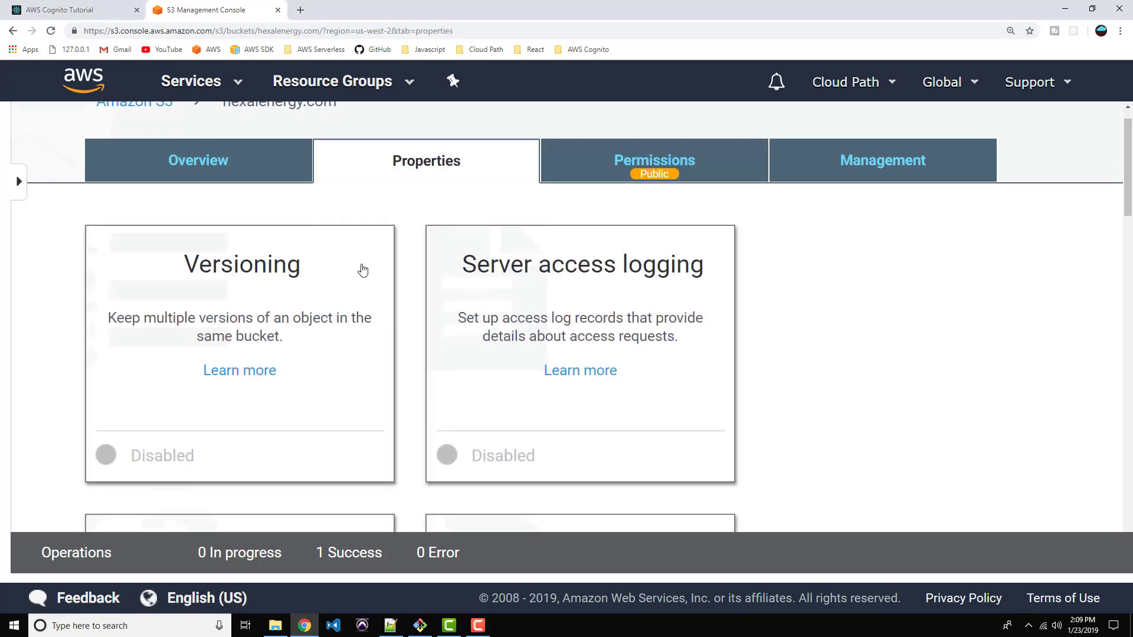
scroll(down, 3)
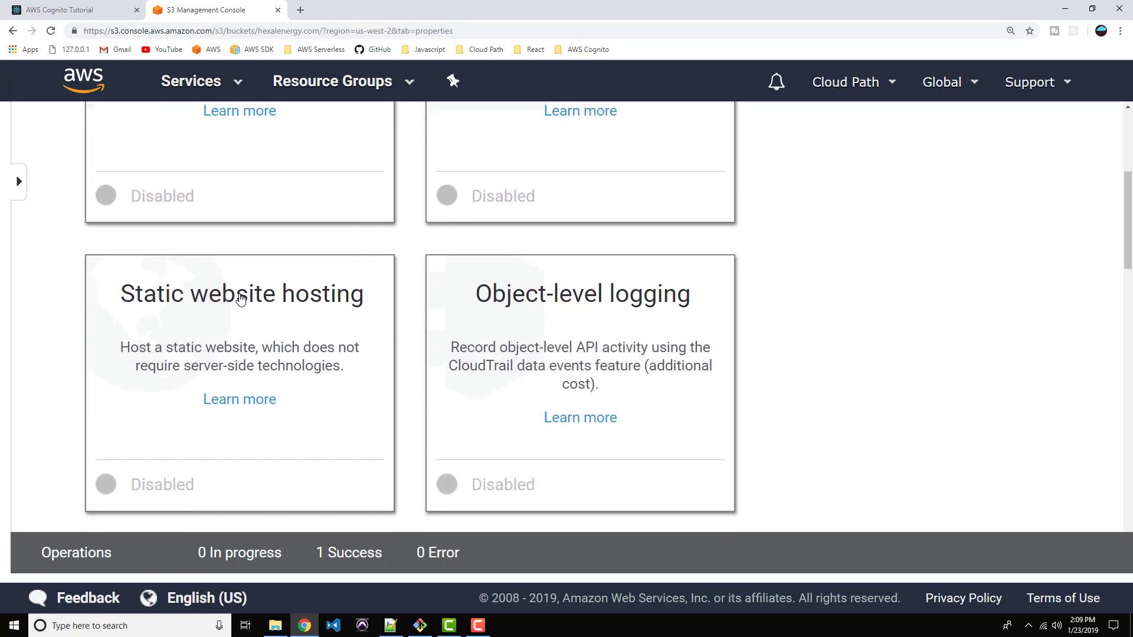
click(241, 293)
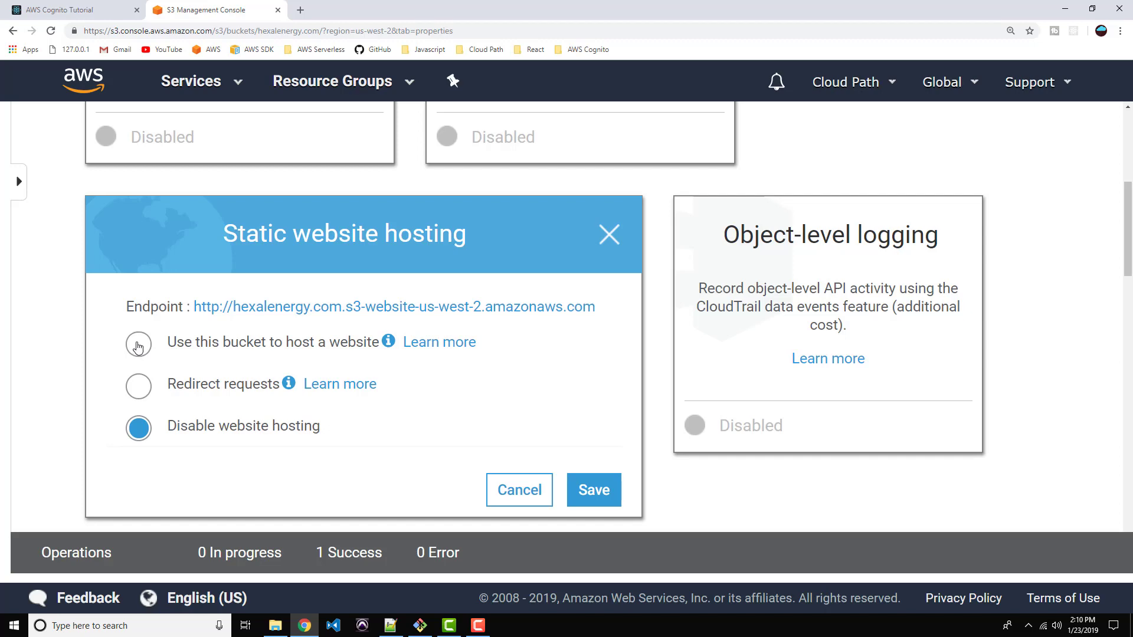
- Enable website hosting on hexalenergy.com with index.html as index and error document, and save
click(138, 344)
text(inde)
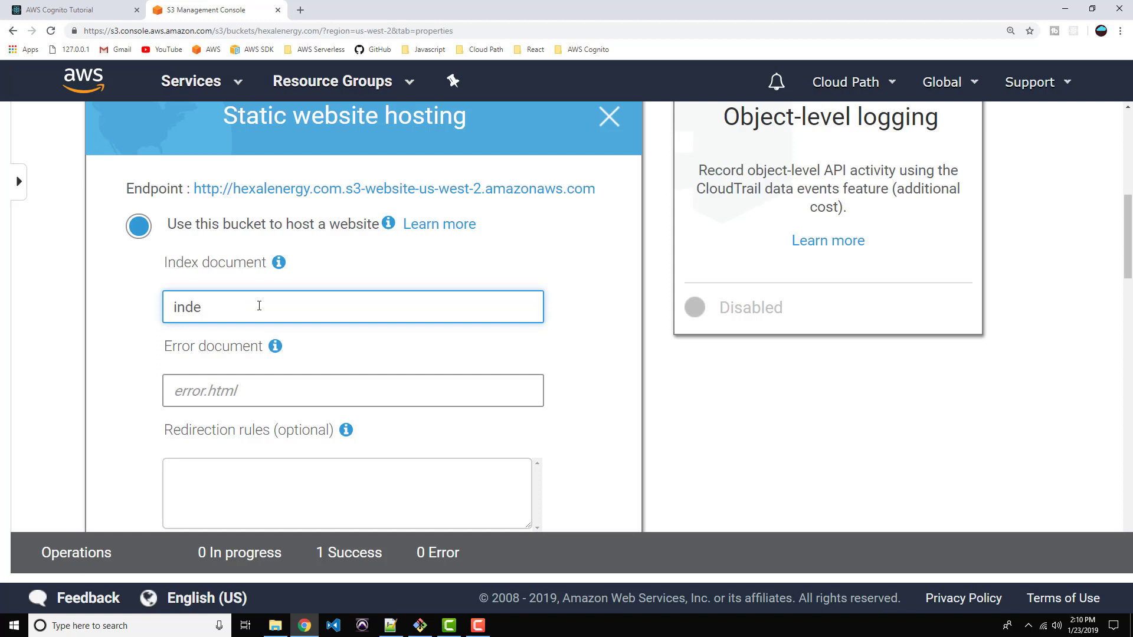
text(x.html)
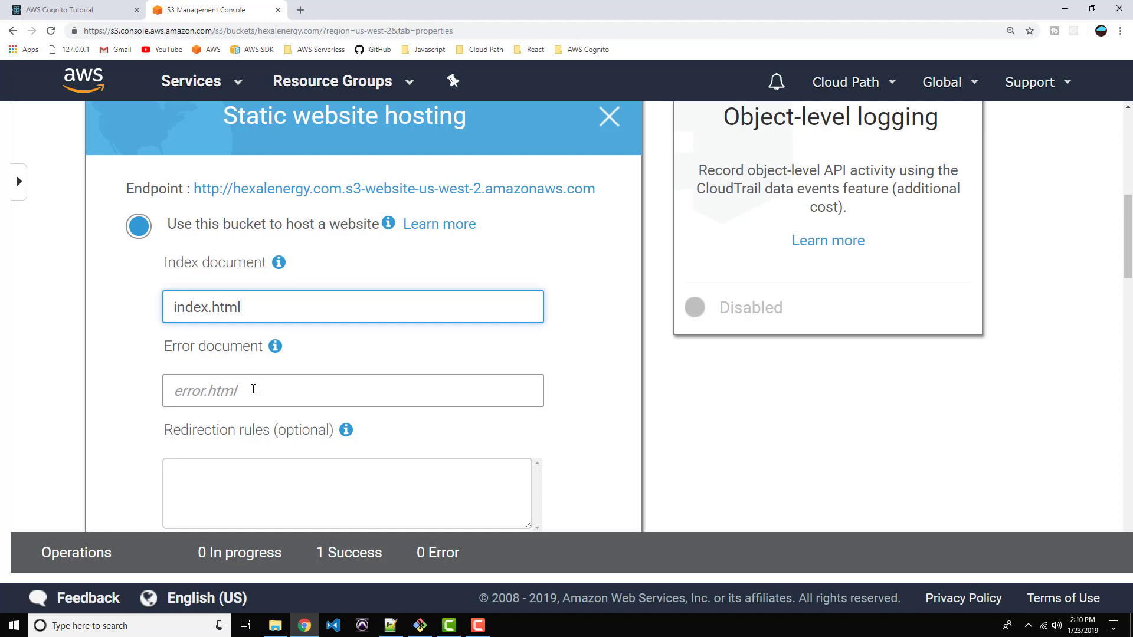
click(353, 390)
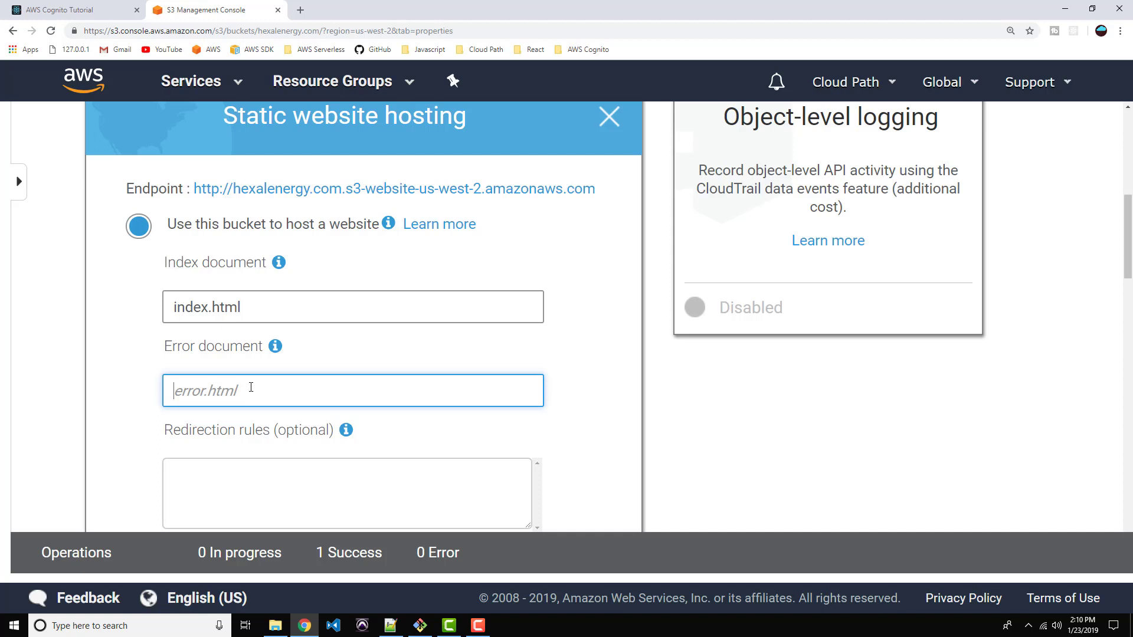
text(index.htm)
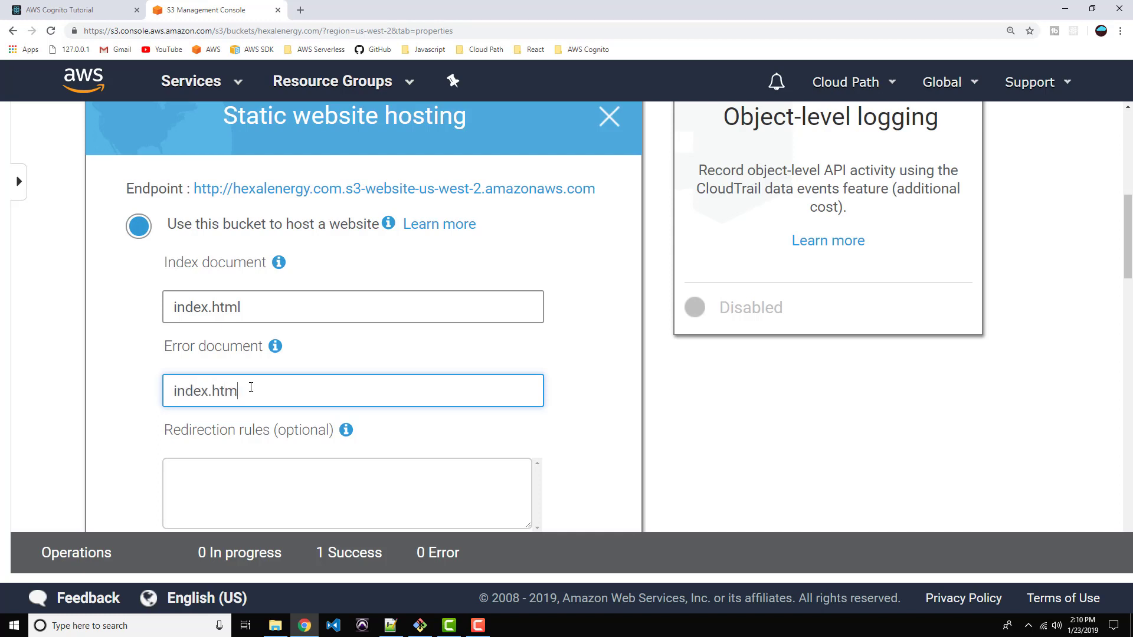
text(l)
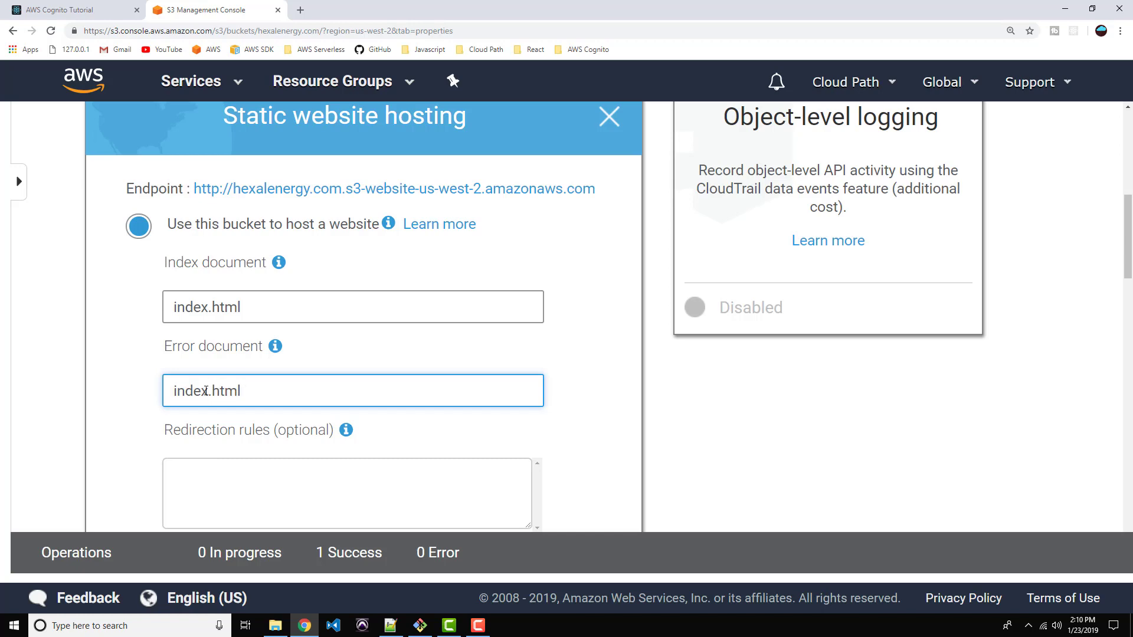
scroll(down, 3)
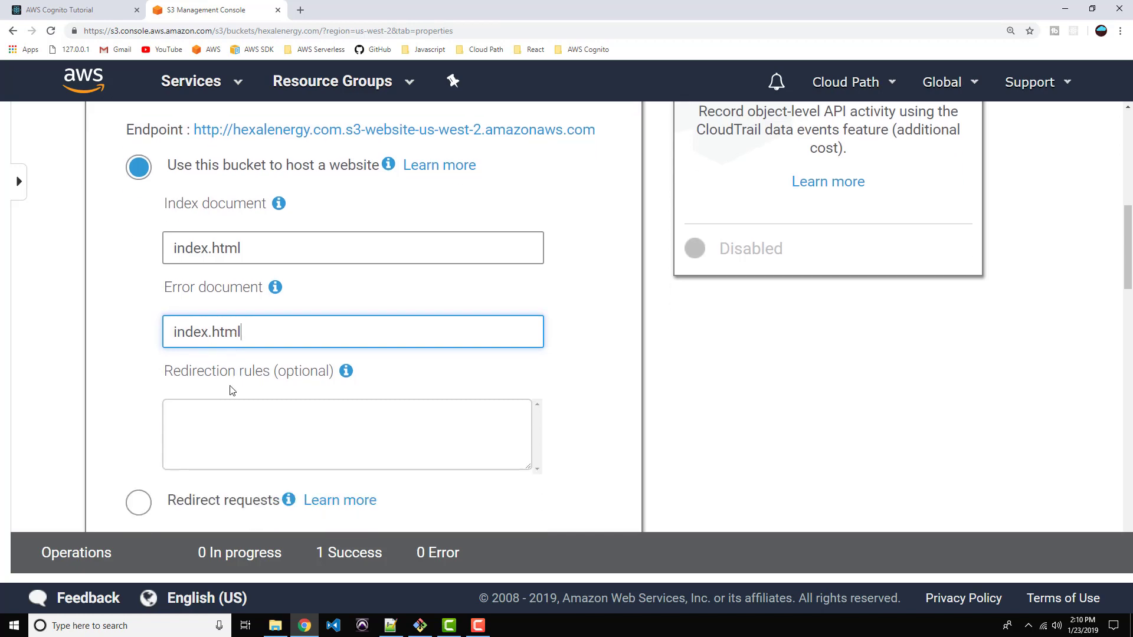
scroll(down, 3)
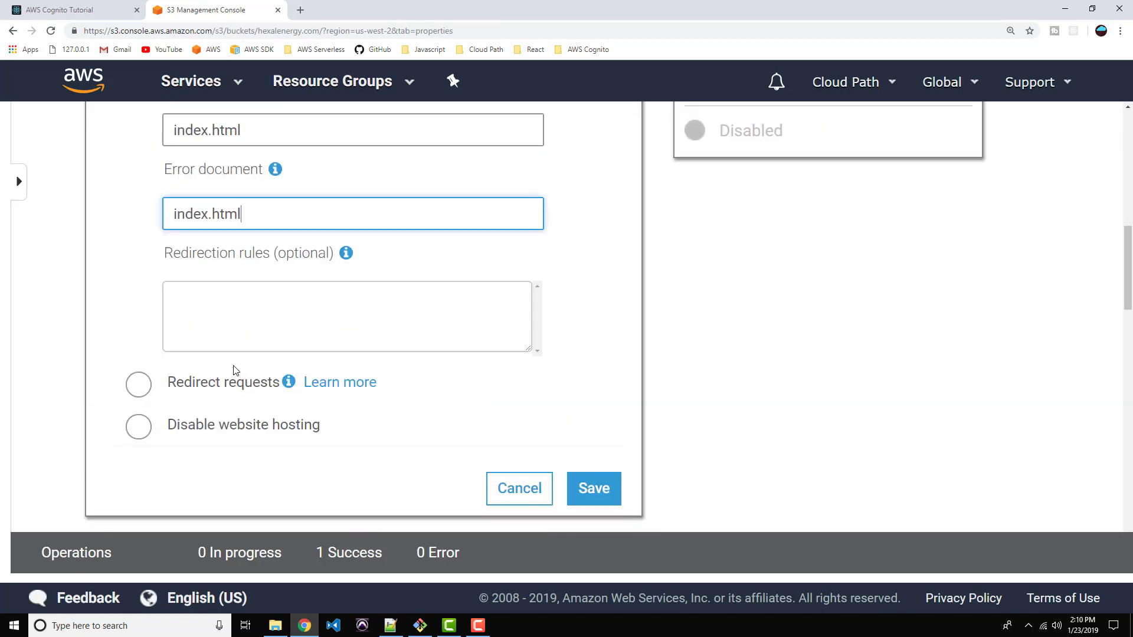
click(593, 489)
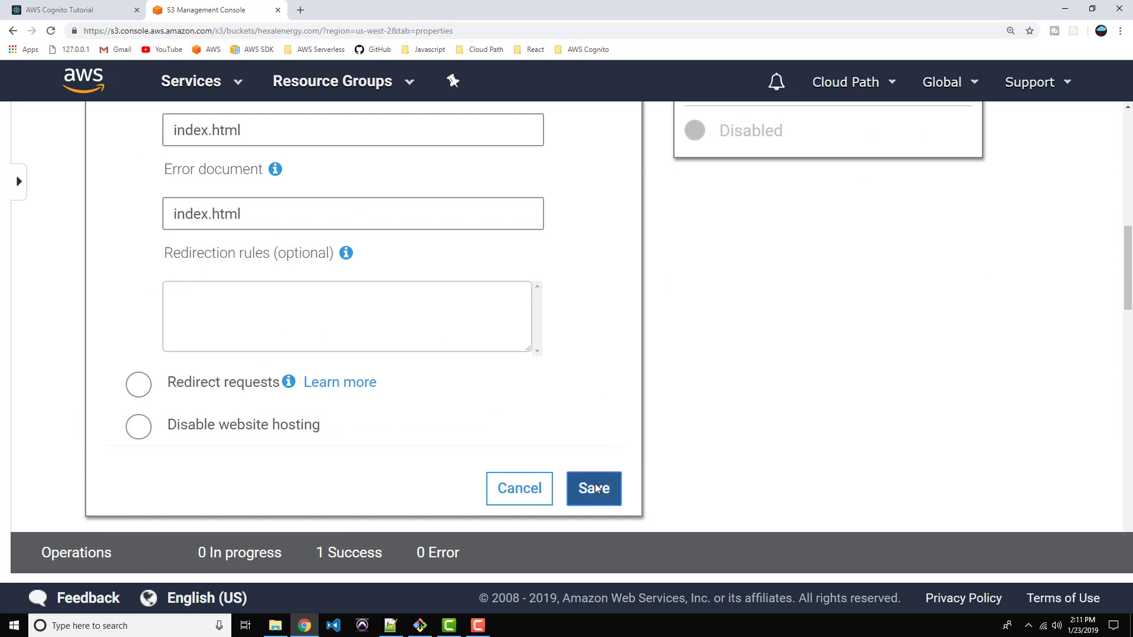
click(593, 488)
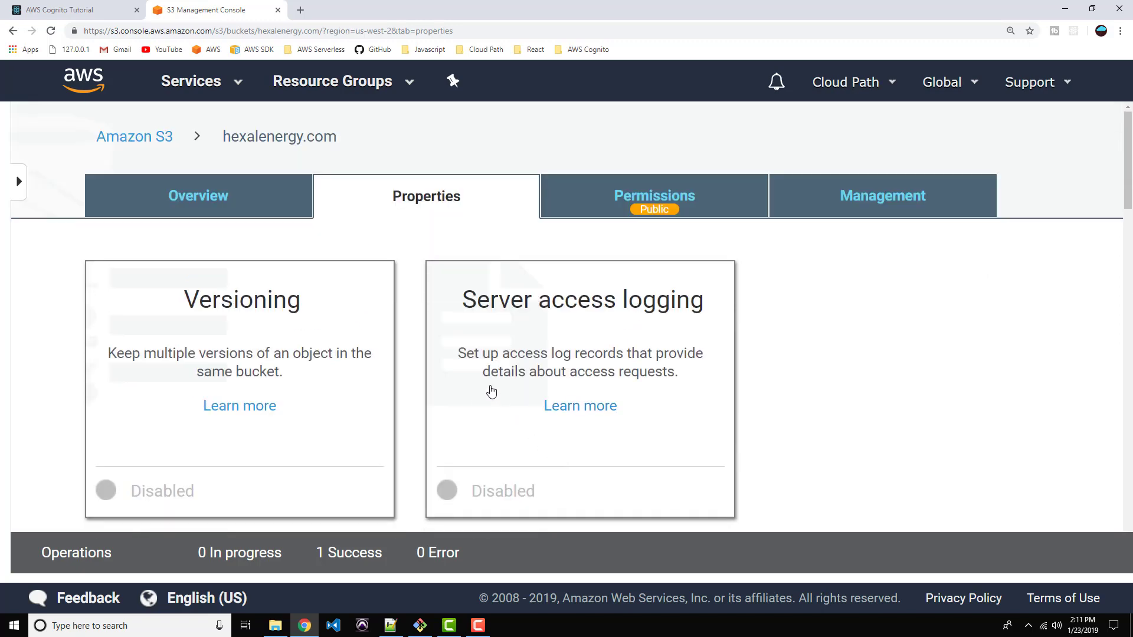
click(134, 136)
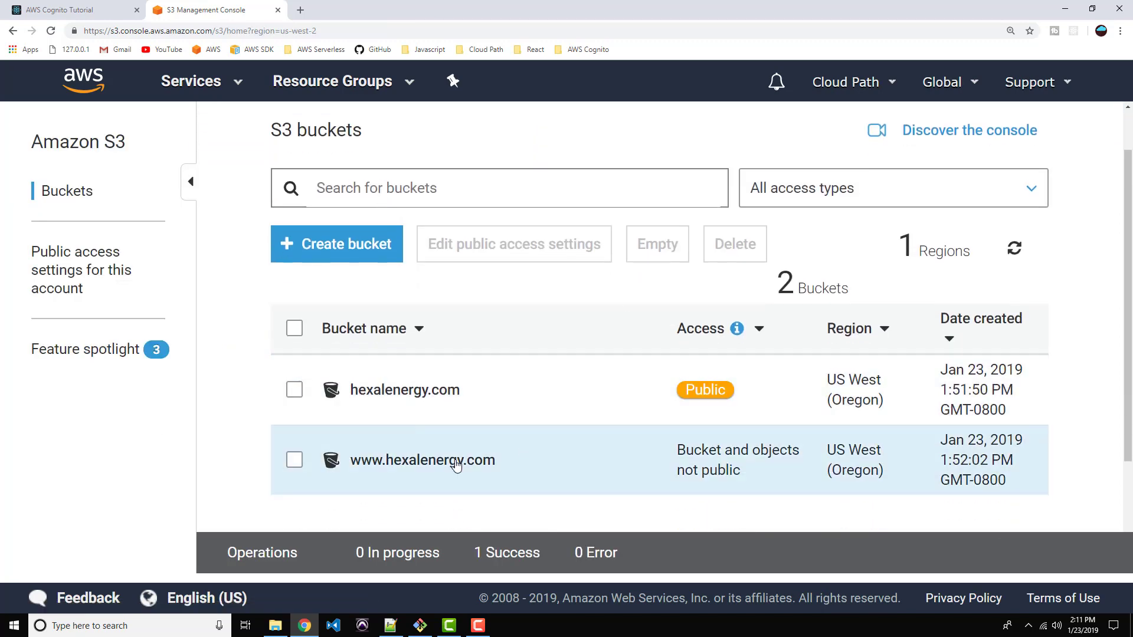
mouse_move(422, 460)
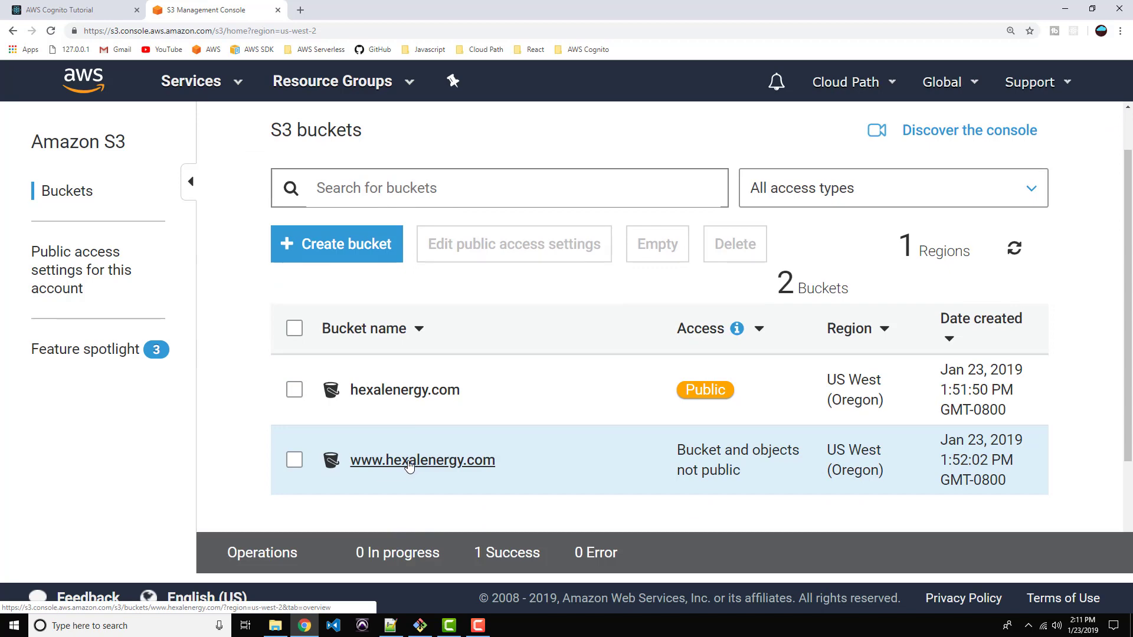
click(422, 460)
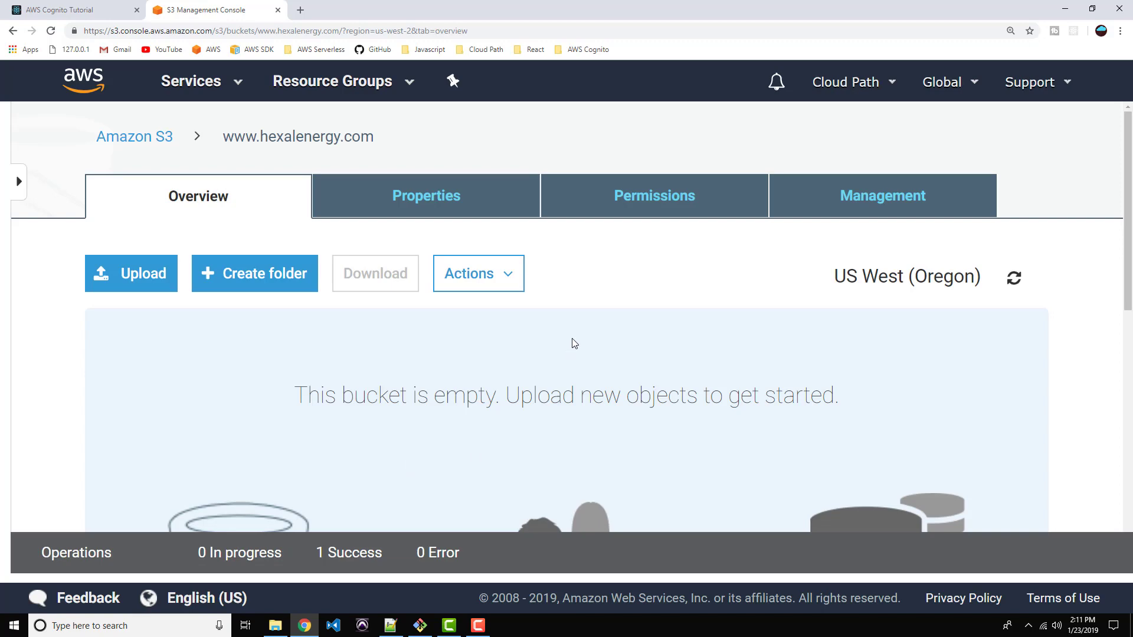
click(425, 196)
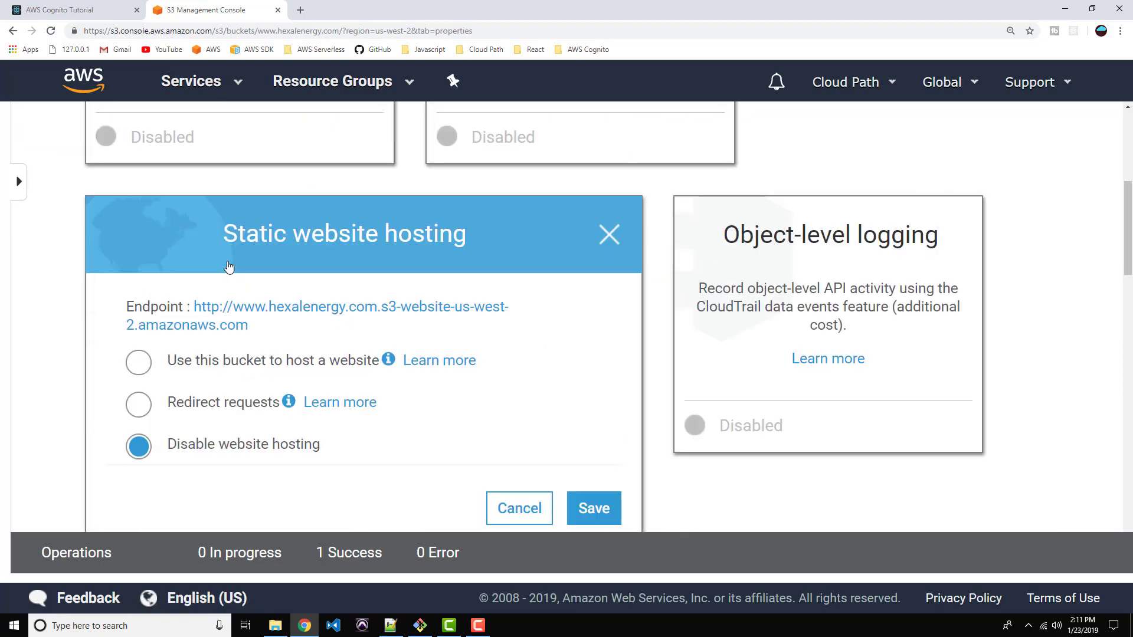
mouse_move(234, 261)
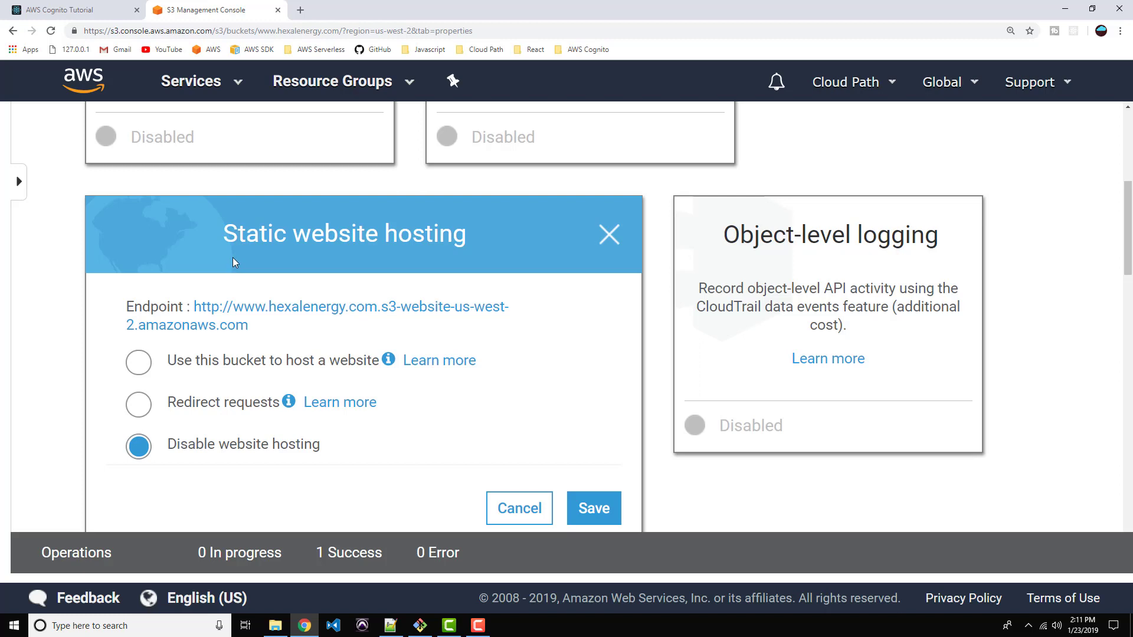
mouse_move(178, 407)
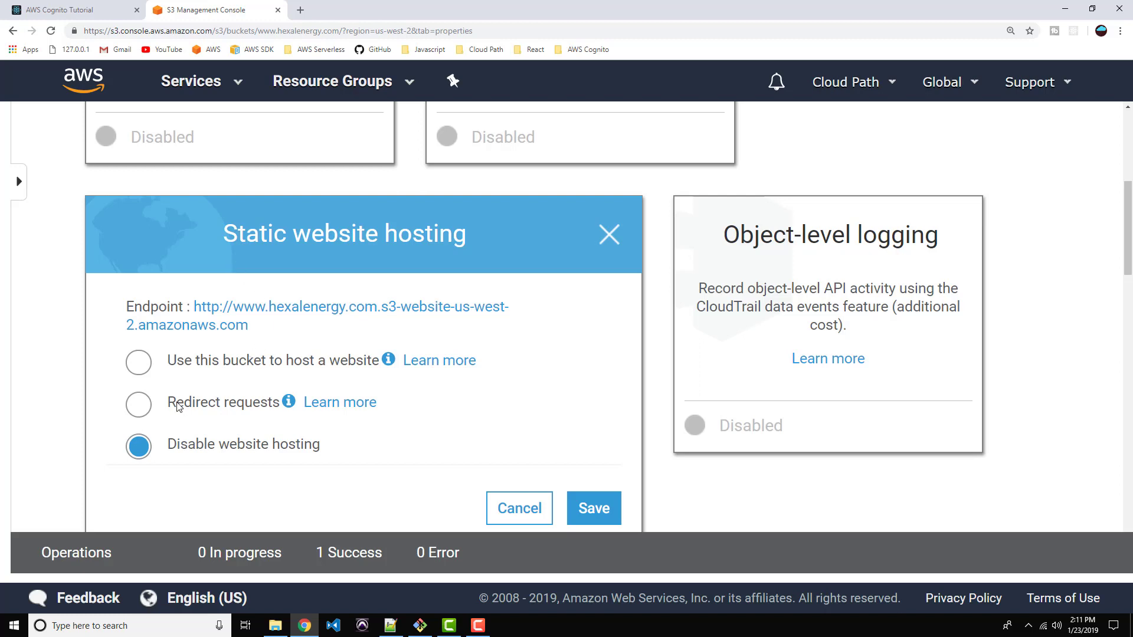
mouse_move(139, 409)
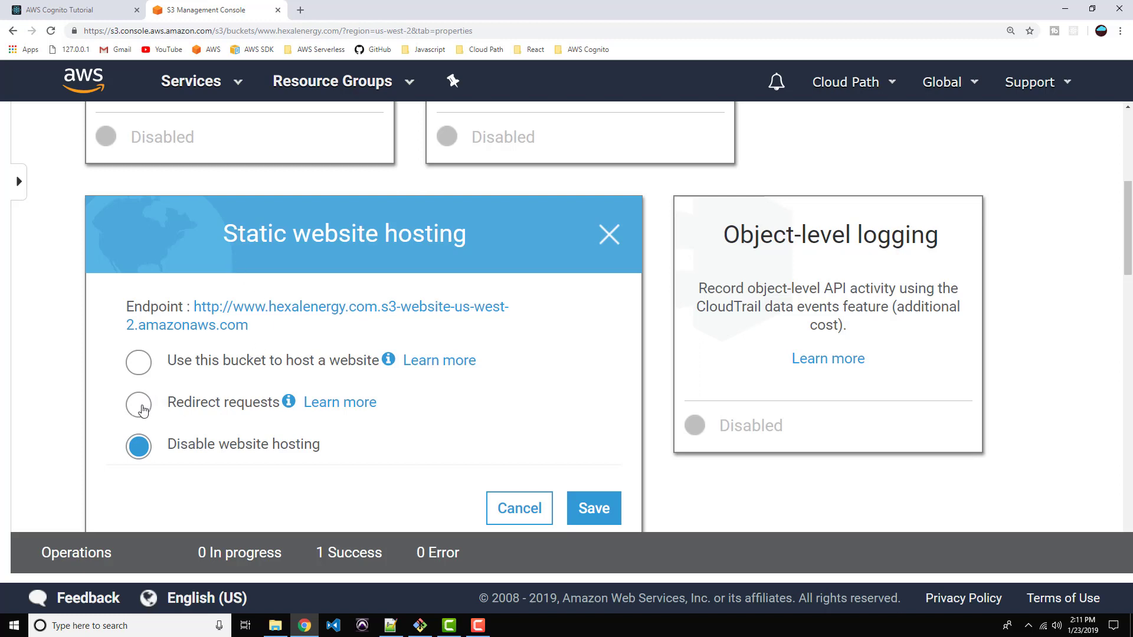
click(138, 402)
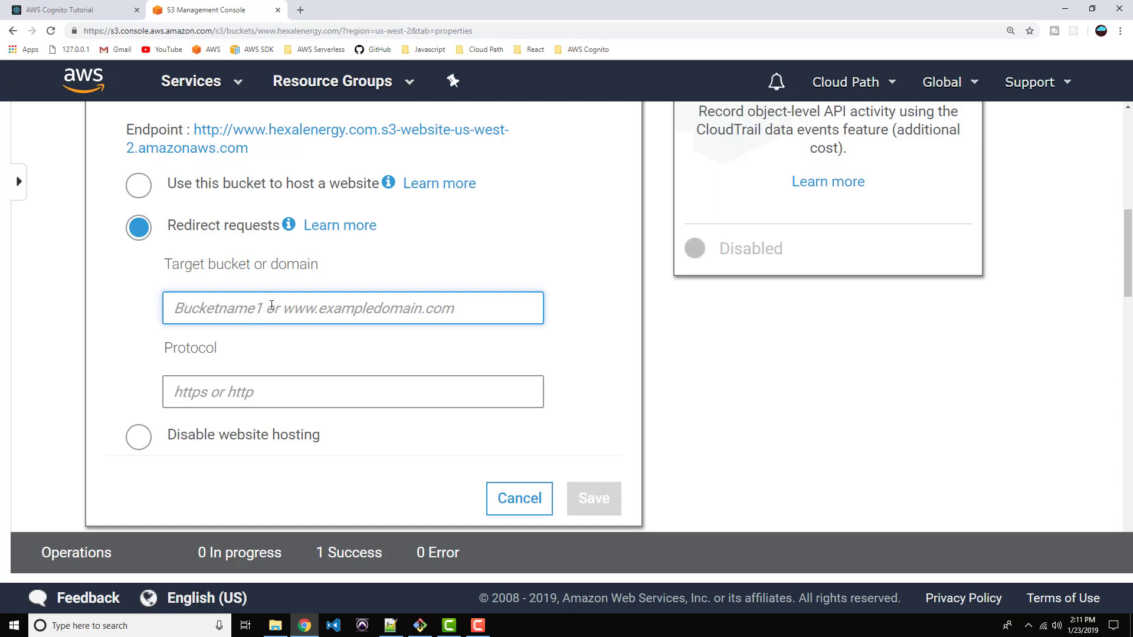
text(he)
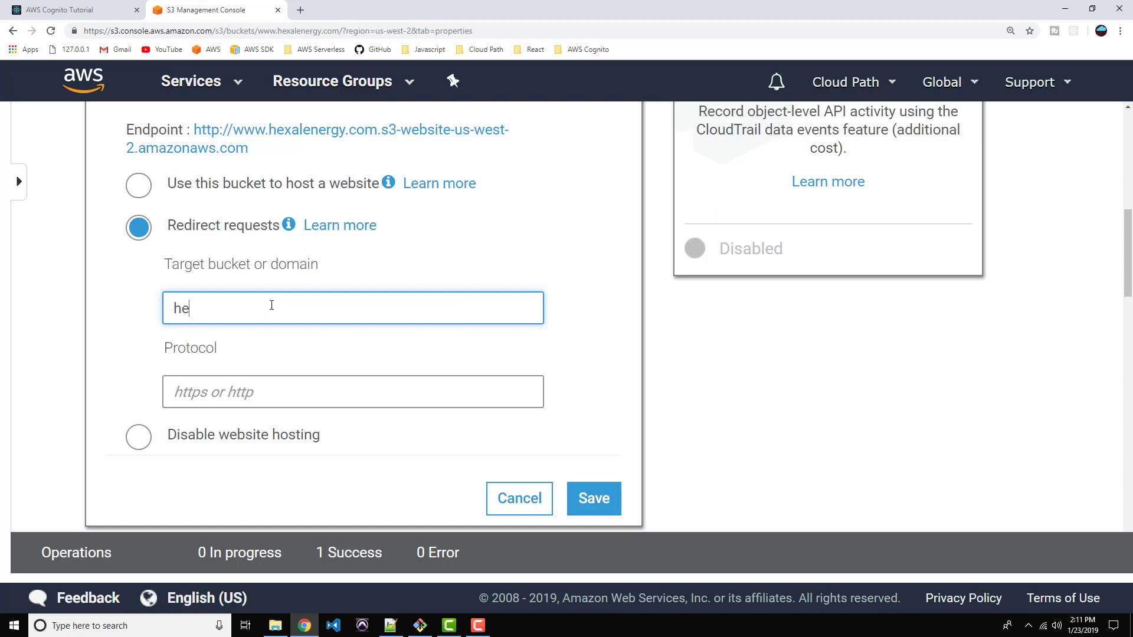
text(xalenergy)
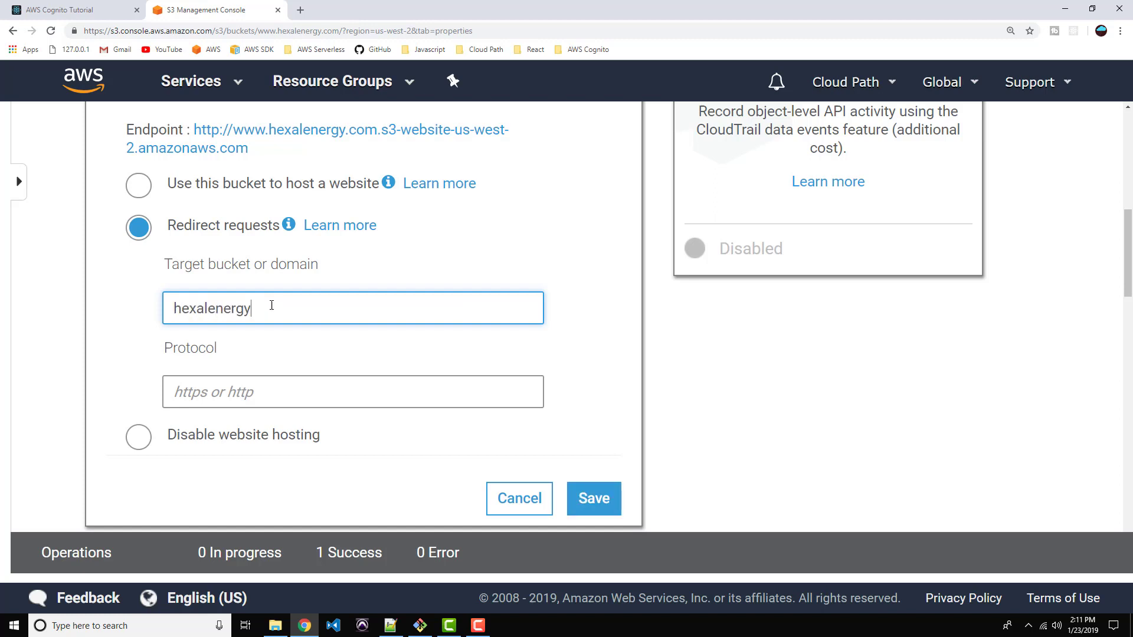
text(.com)
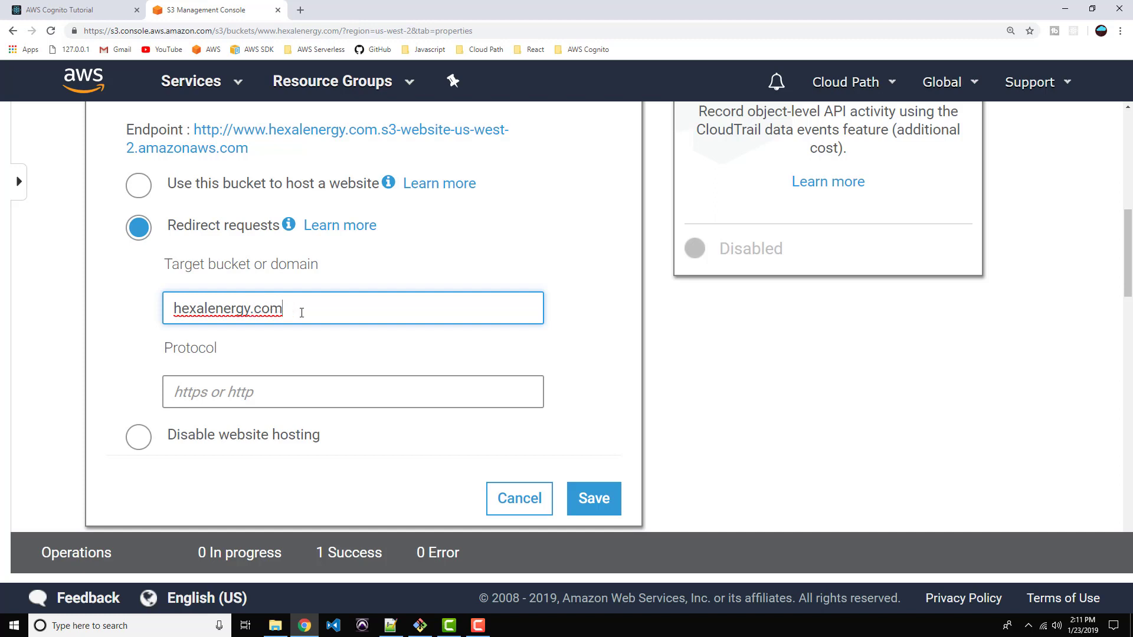
mouse_move(321, 309)
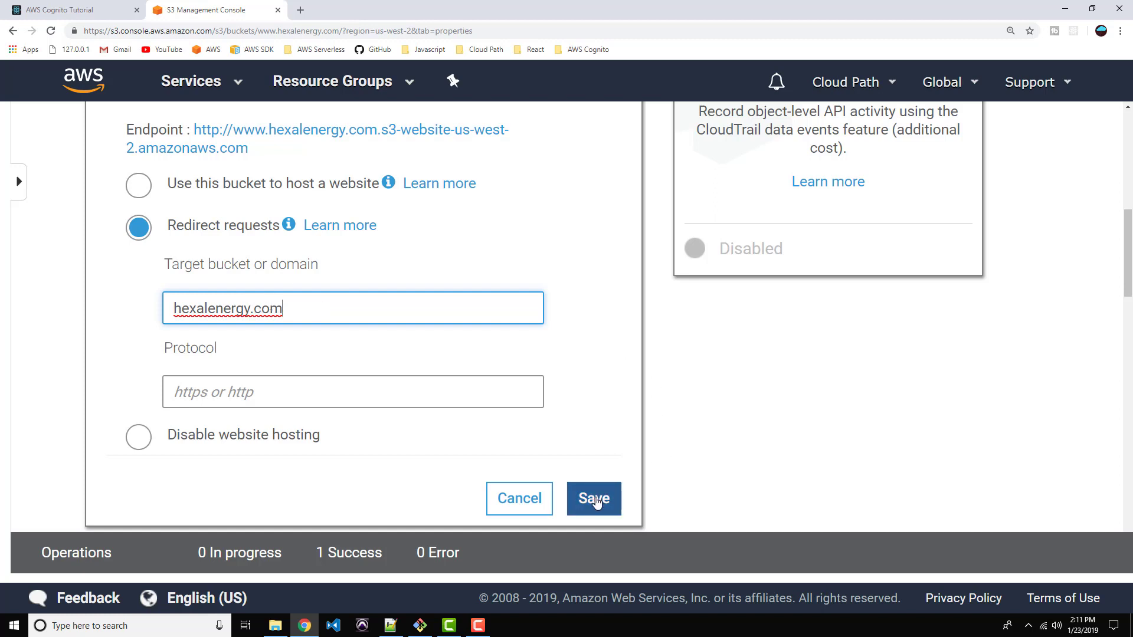
mouse_move(289, 311)
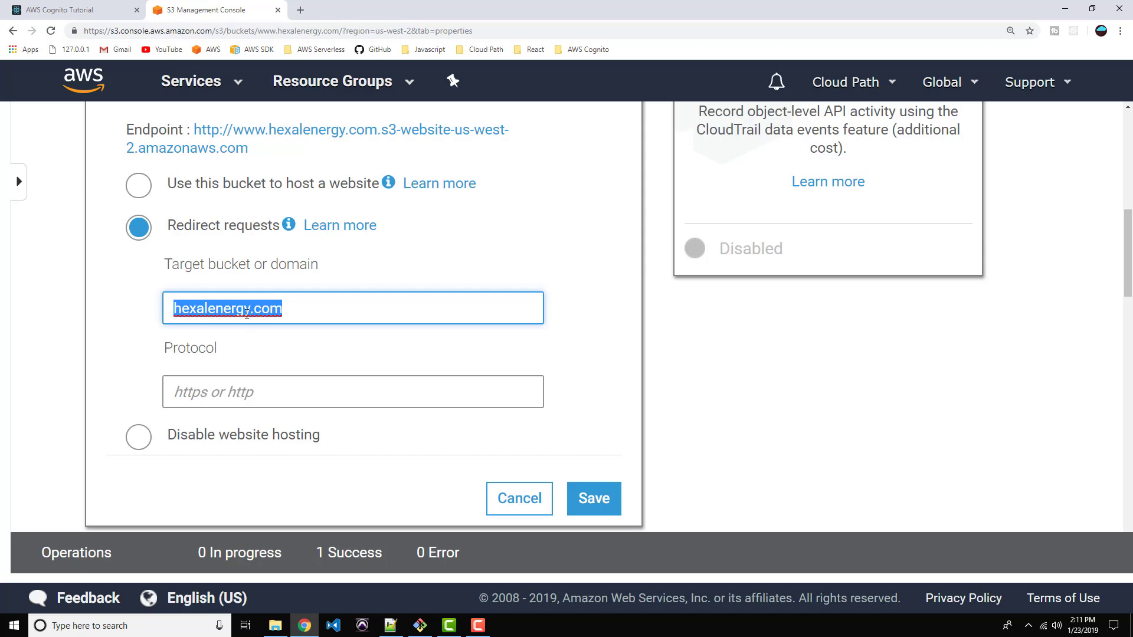
mouse_move(627, 444)
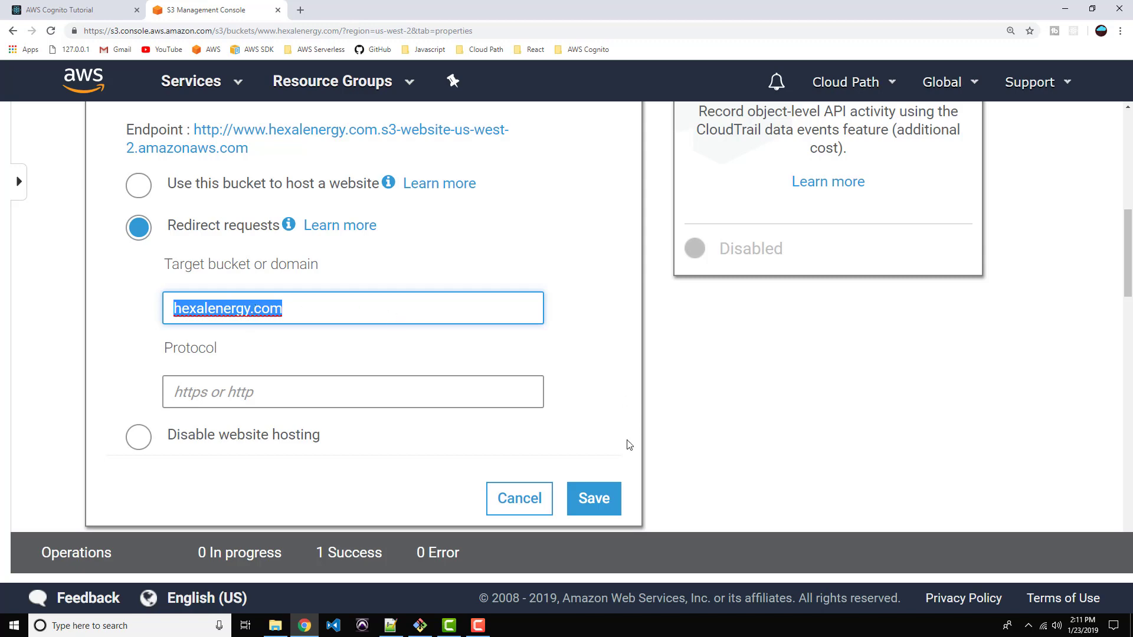
click(592, 499)
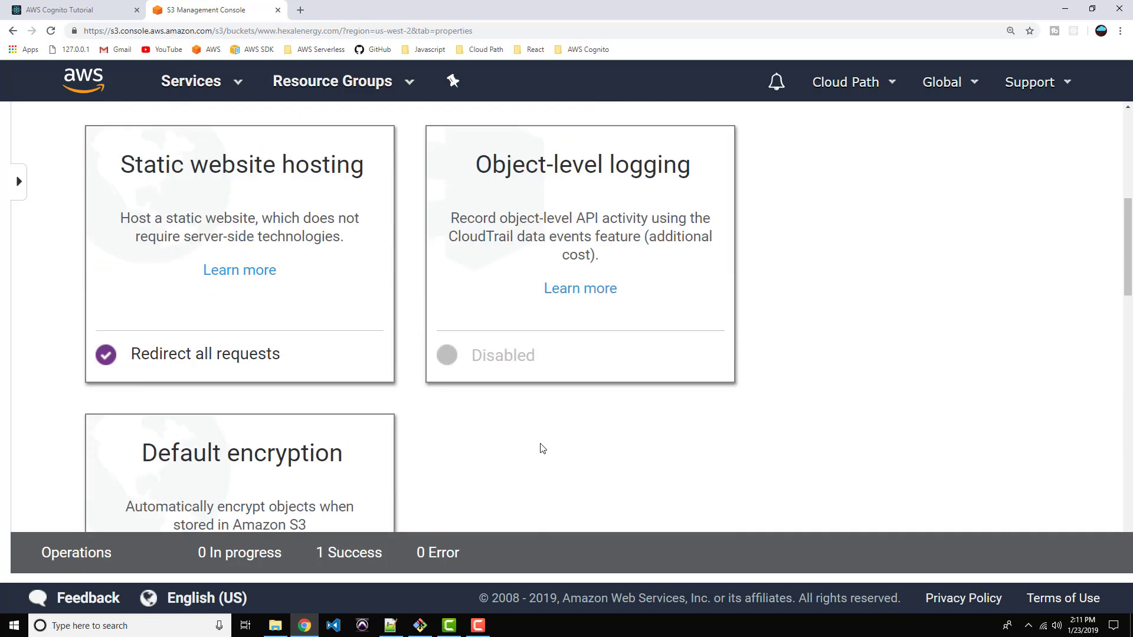
- Return to the hexalenergy.com bucket's properties to expose its s3-website-us-west-2 endpoint
scroll(up, 3)
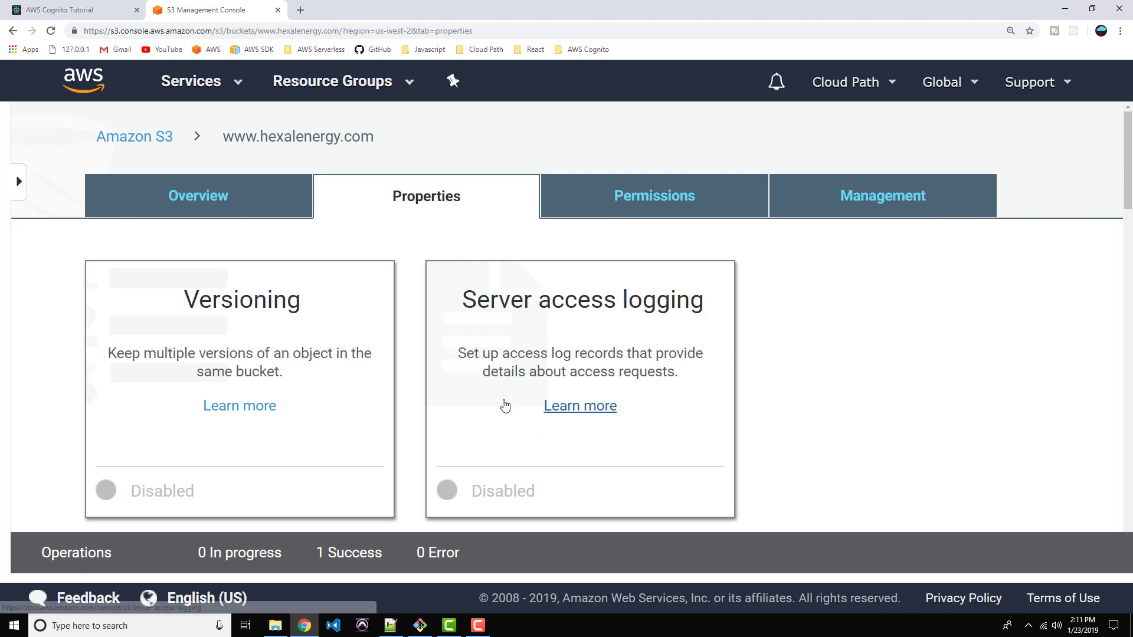
mouse_move(505, 309)
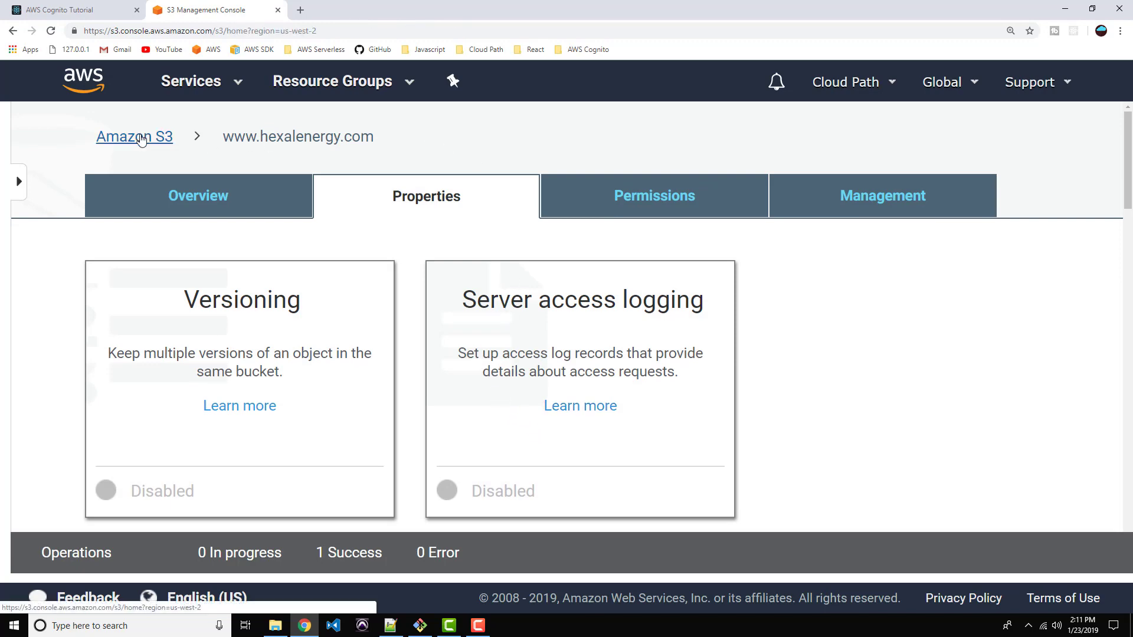
click(134, 136)
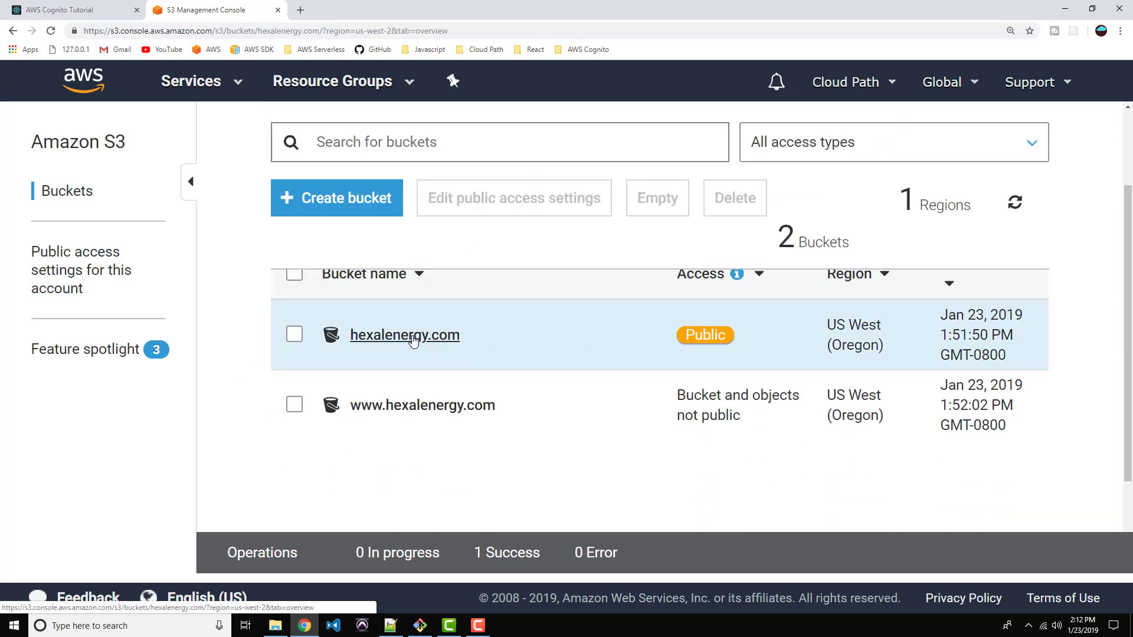
click(405, 334)
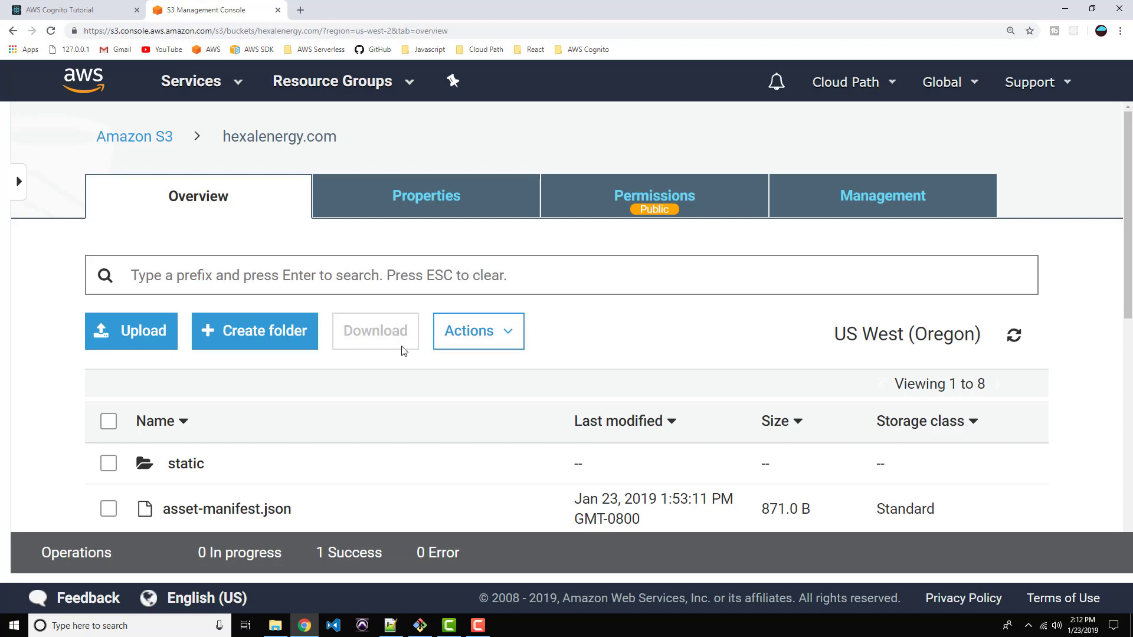
scroll(down, 3)
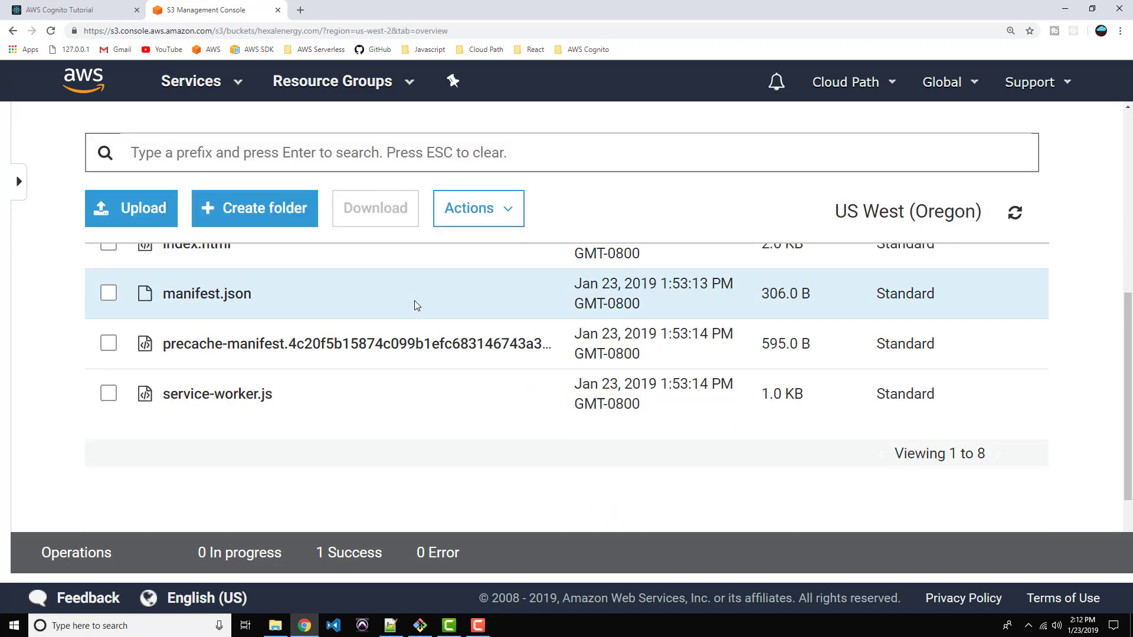
click(425, 196)
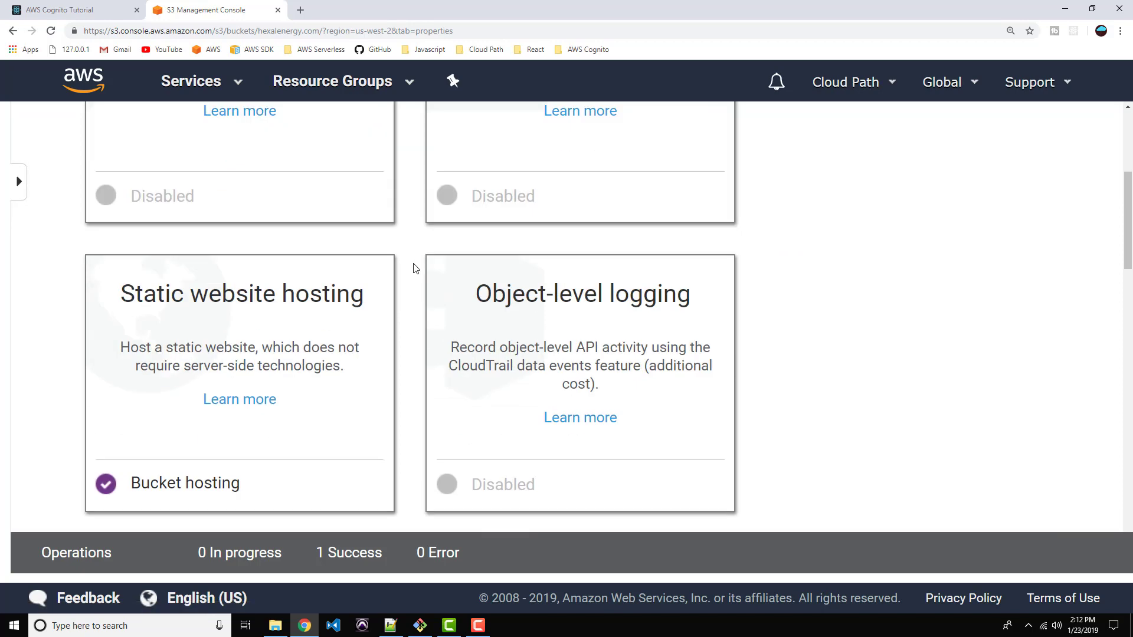
scroll(up, 3)
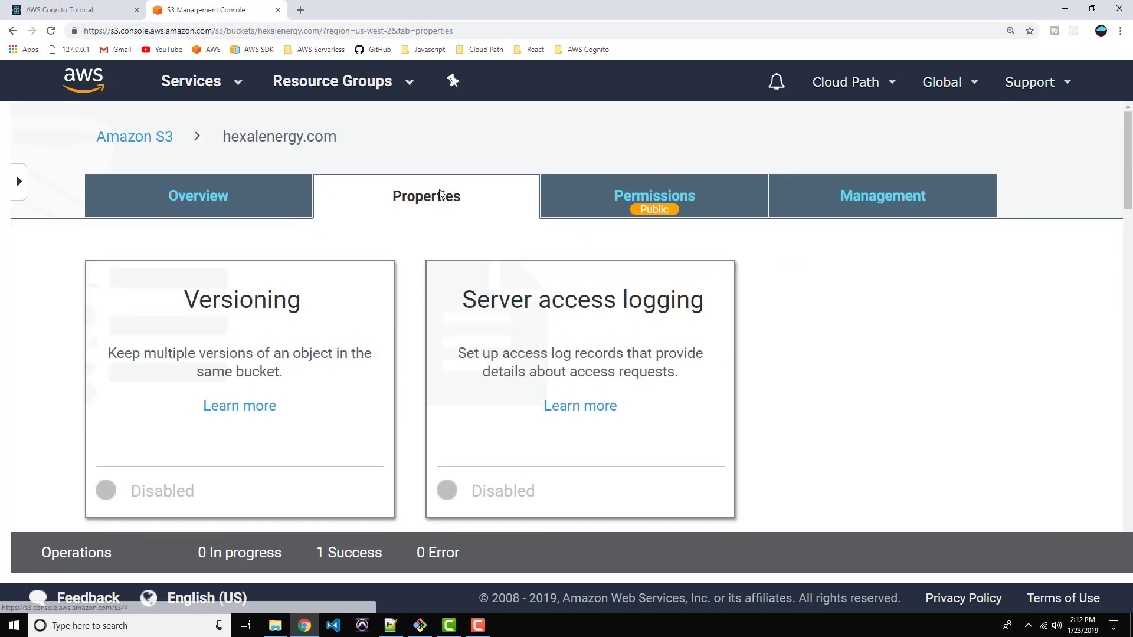
scroll(down, 3)
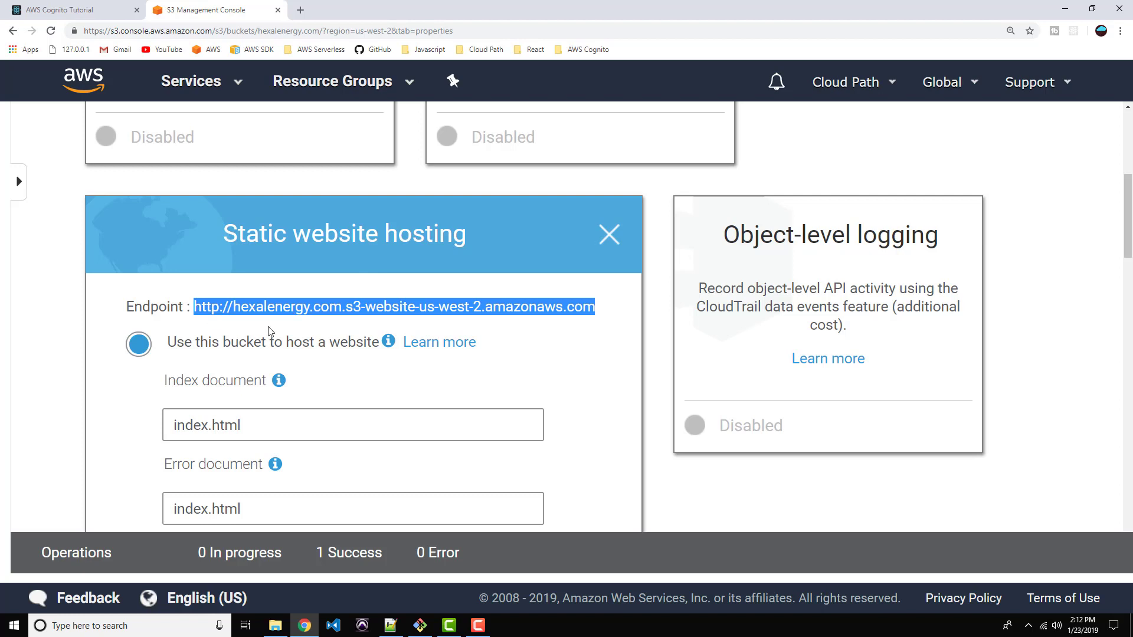
mouse_move(297, 295)
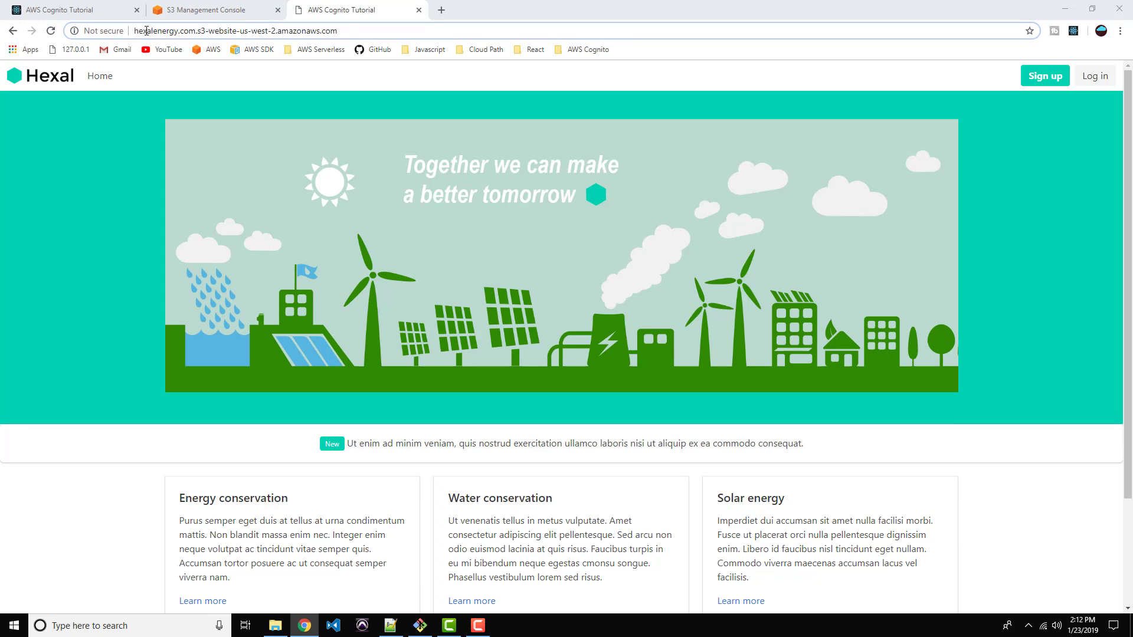
- Select the Hexal site's S3 website endpoint URL in Chrome's address bar
click(216, 31)
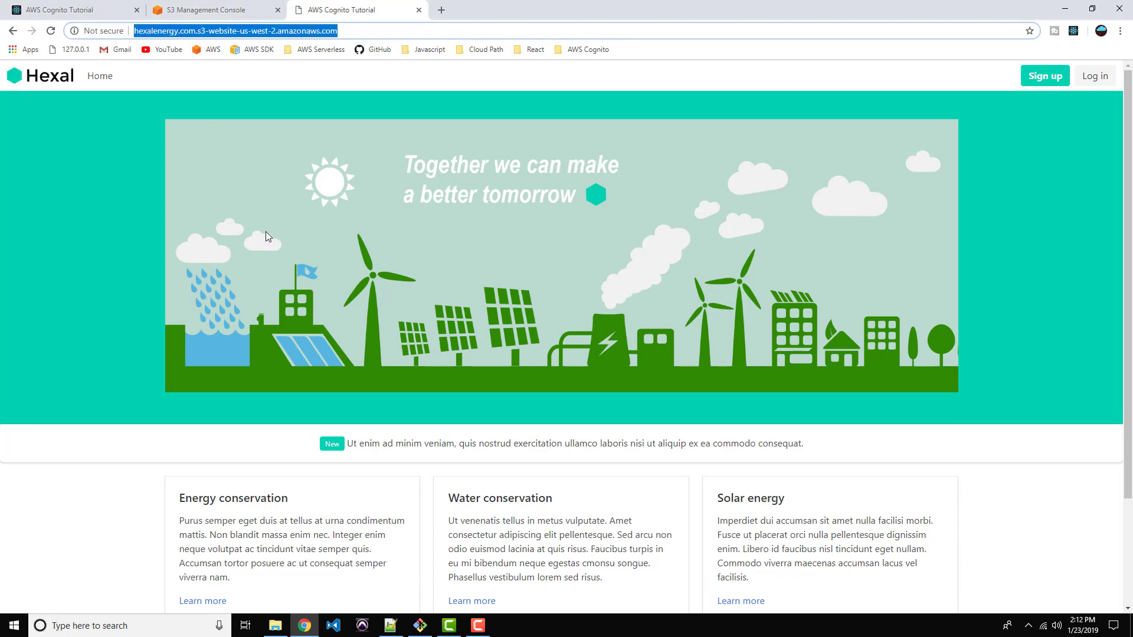
mouse_move(229, 242)
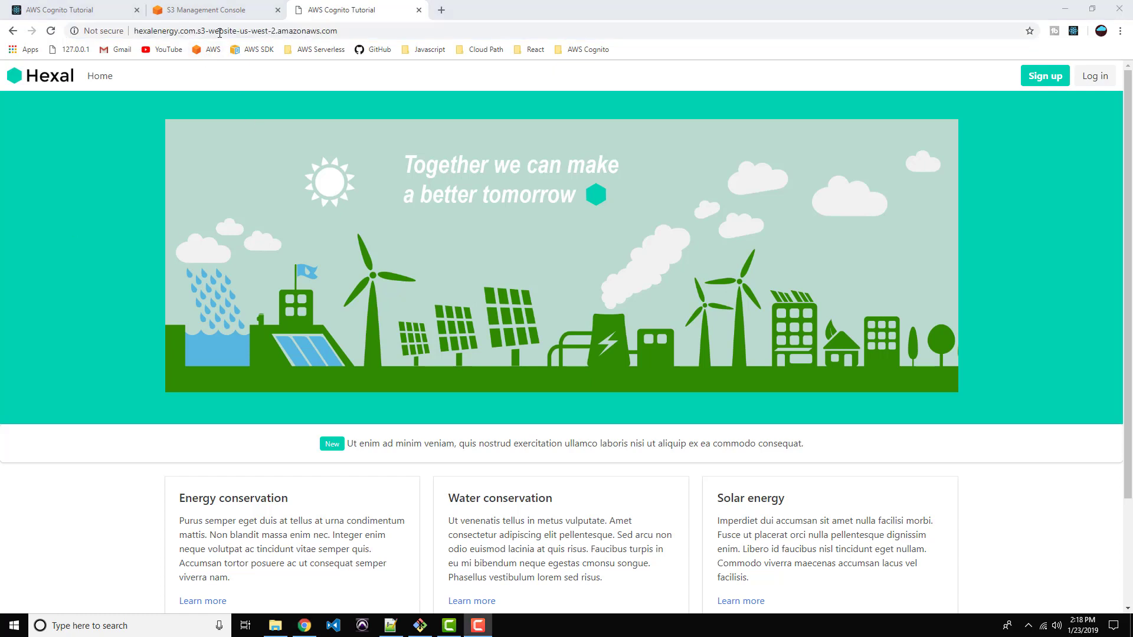
- Switch back to the S3 console and go to Route 53 through the Services search
click(213, 9)
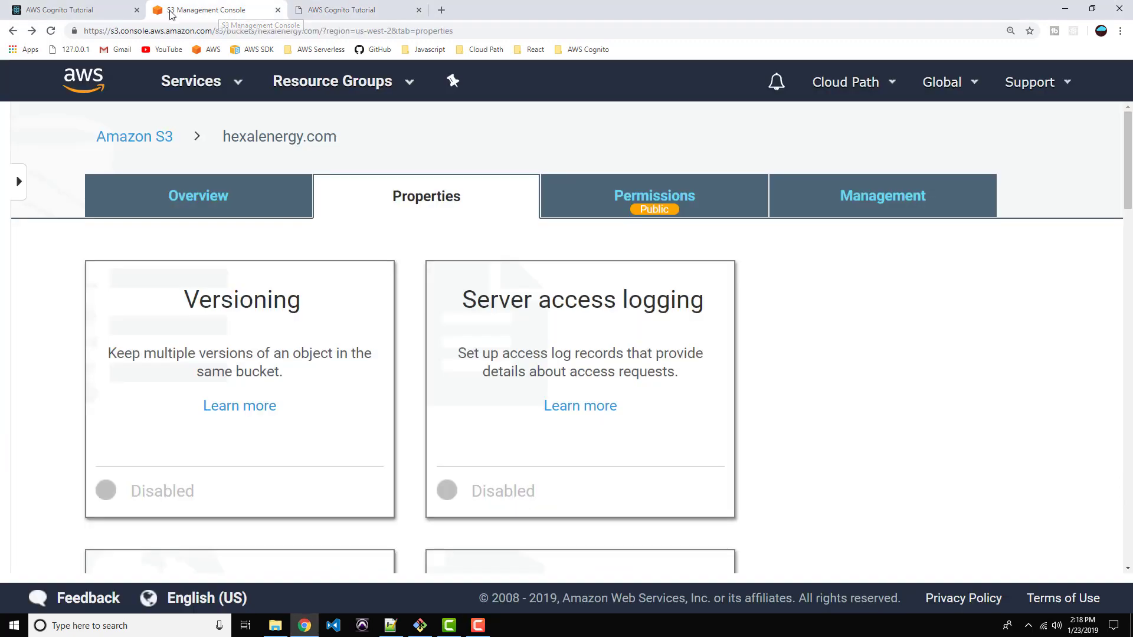
click(190, 81)
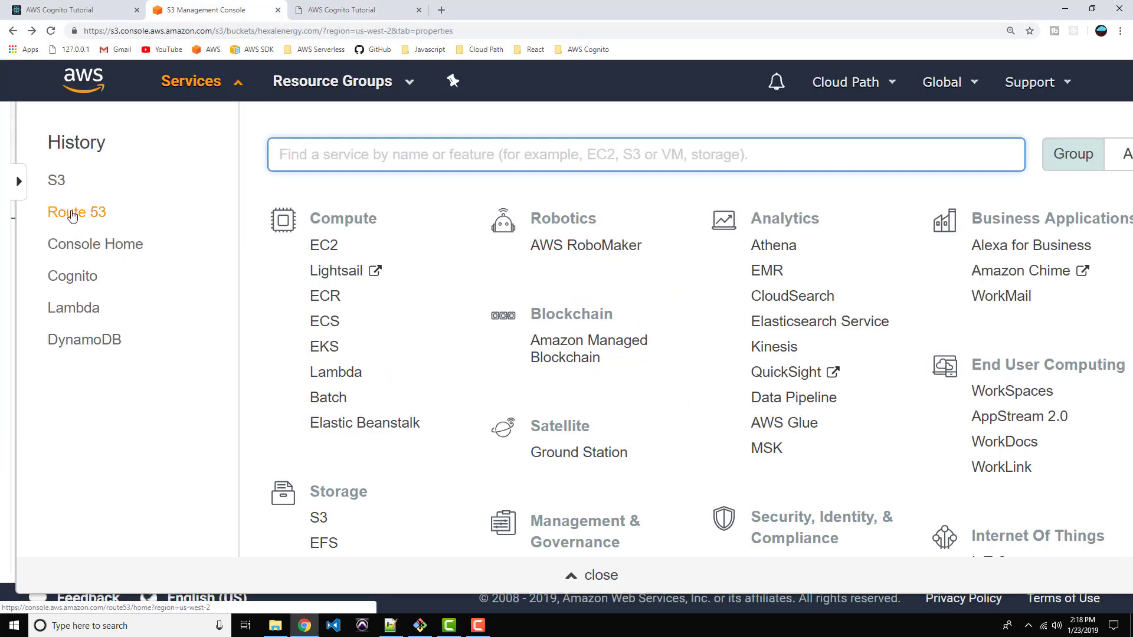
mouse_move(414, 147)
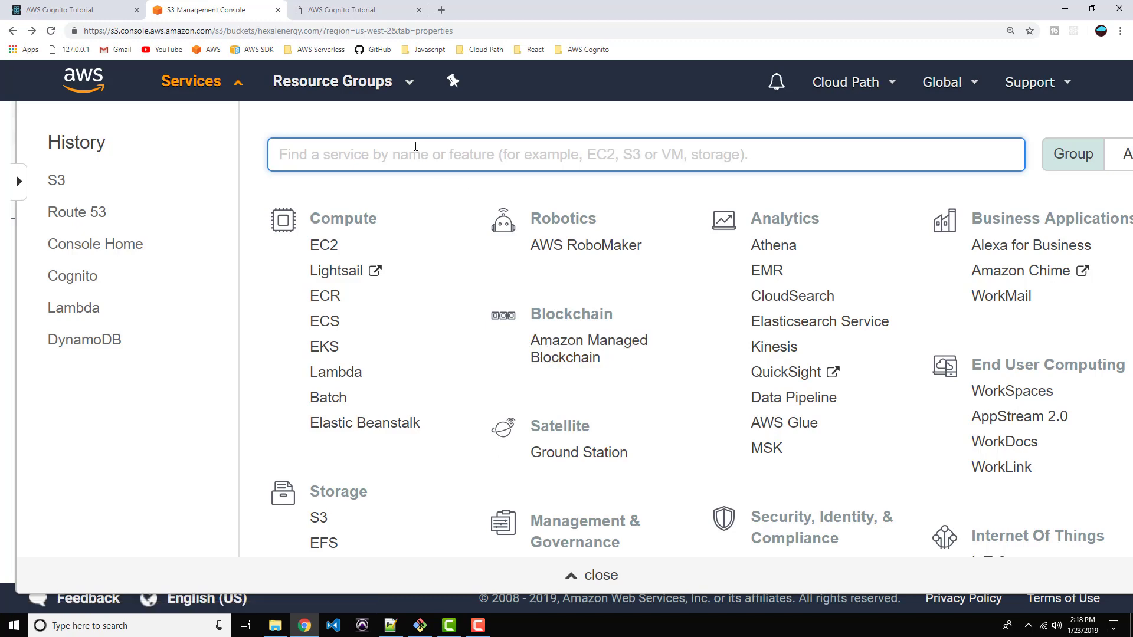
text(Route)
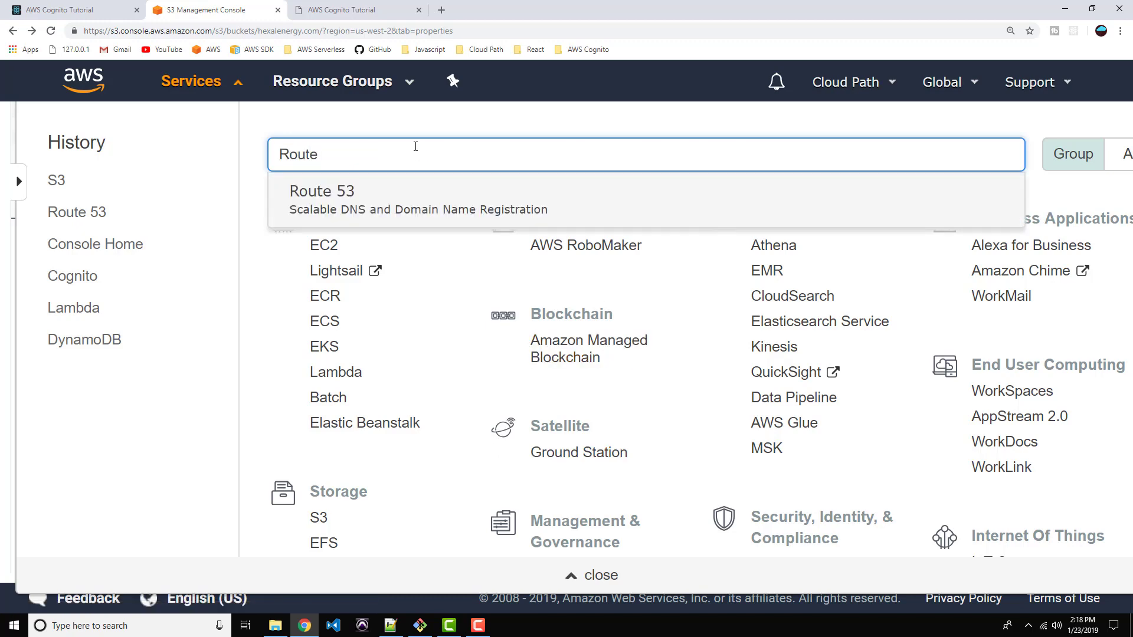
click(322, 191)
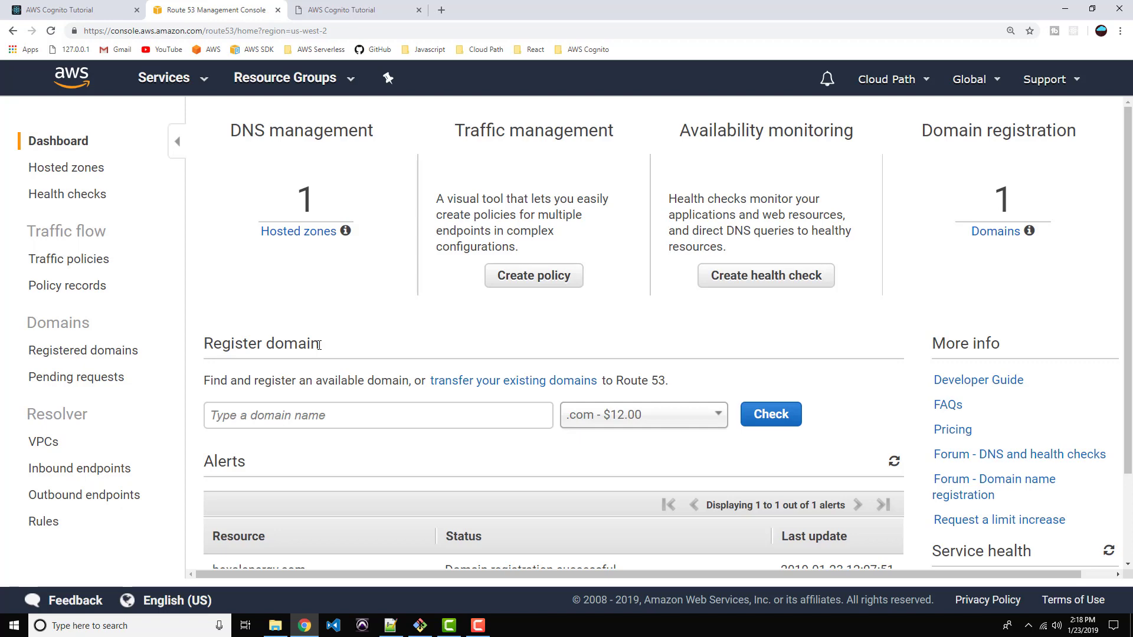
- Check availability of hexaleducation, finding hexaleducation.com available for $12.00
scroll(down, 3)
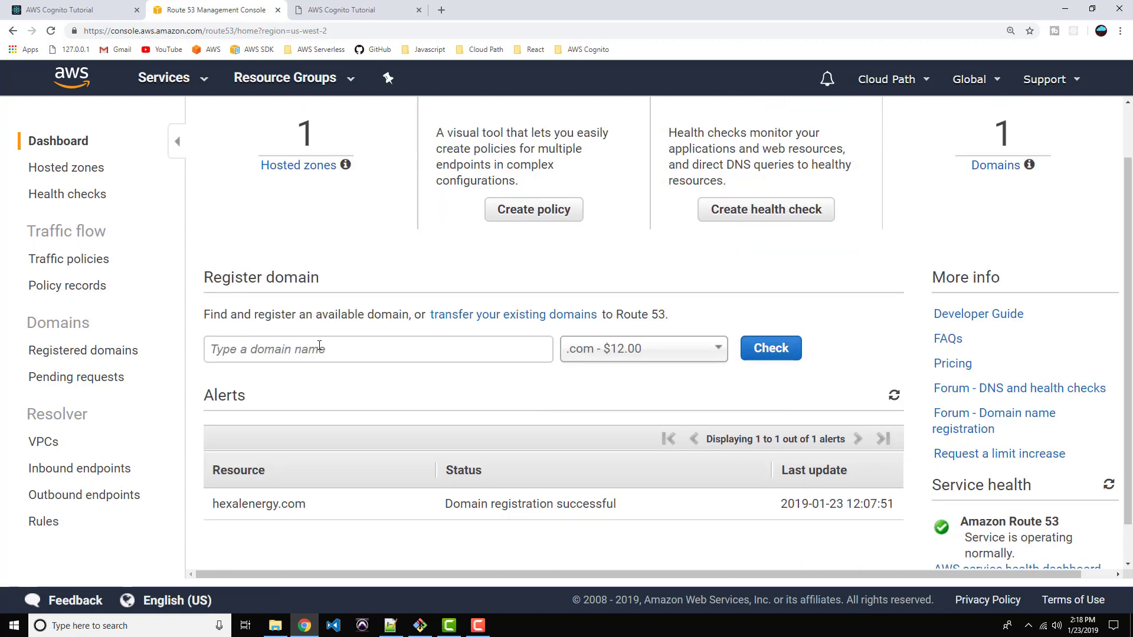
scroll(down, 3)
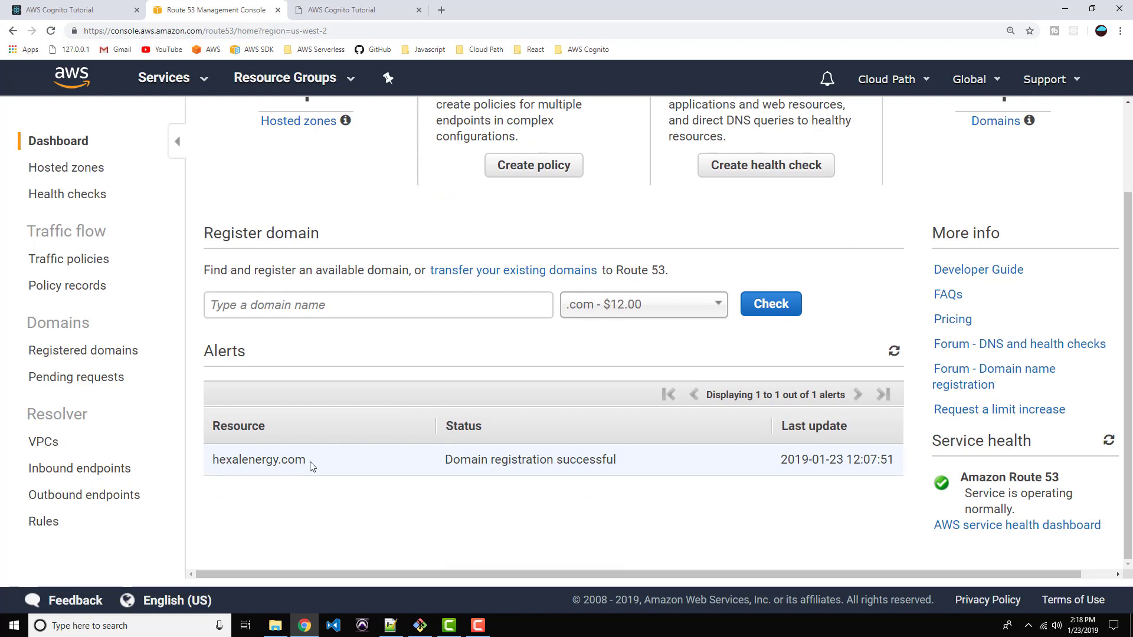
scroll(up, 3)
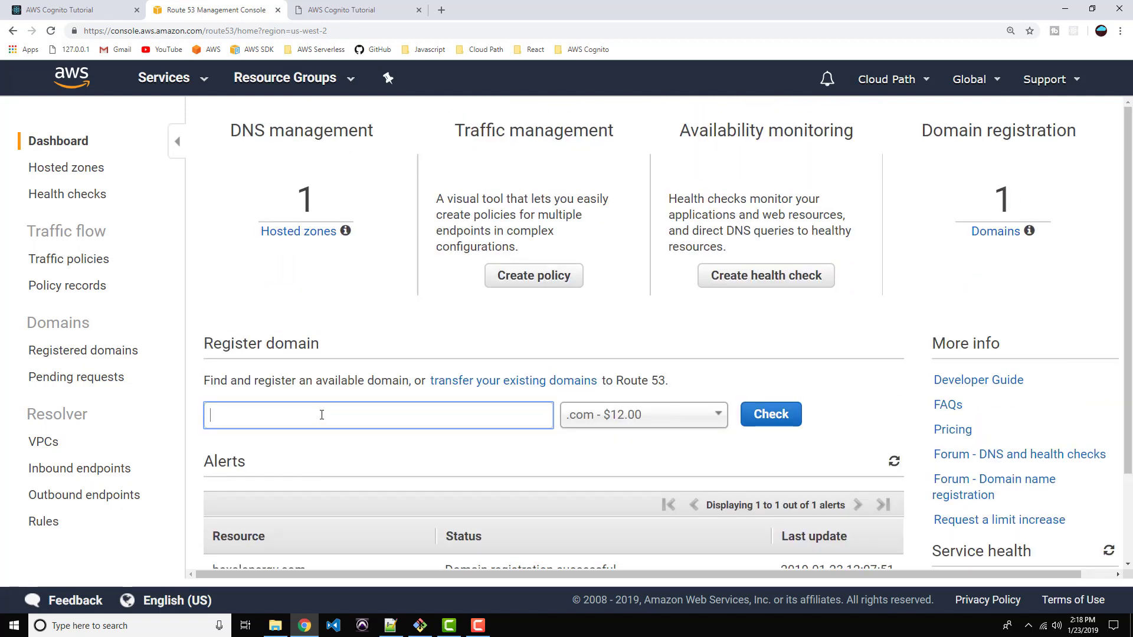
text(helx)
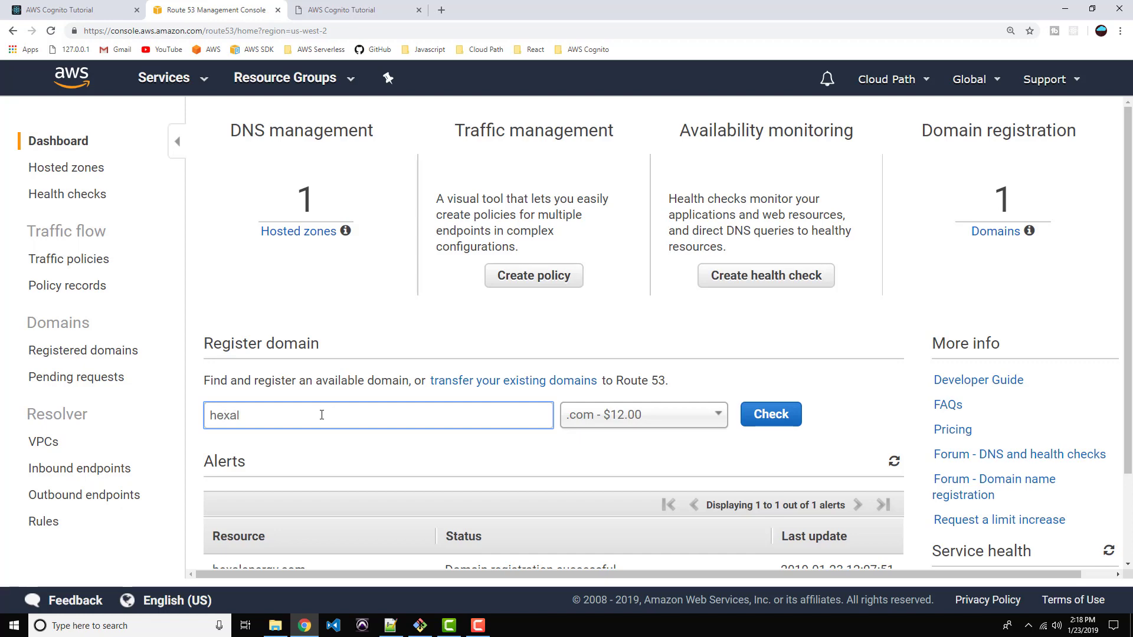
text(i)
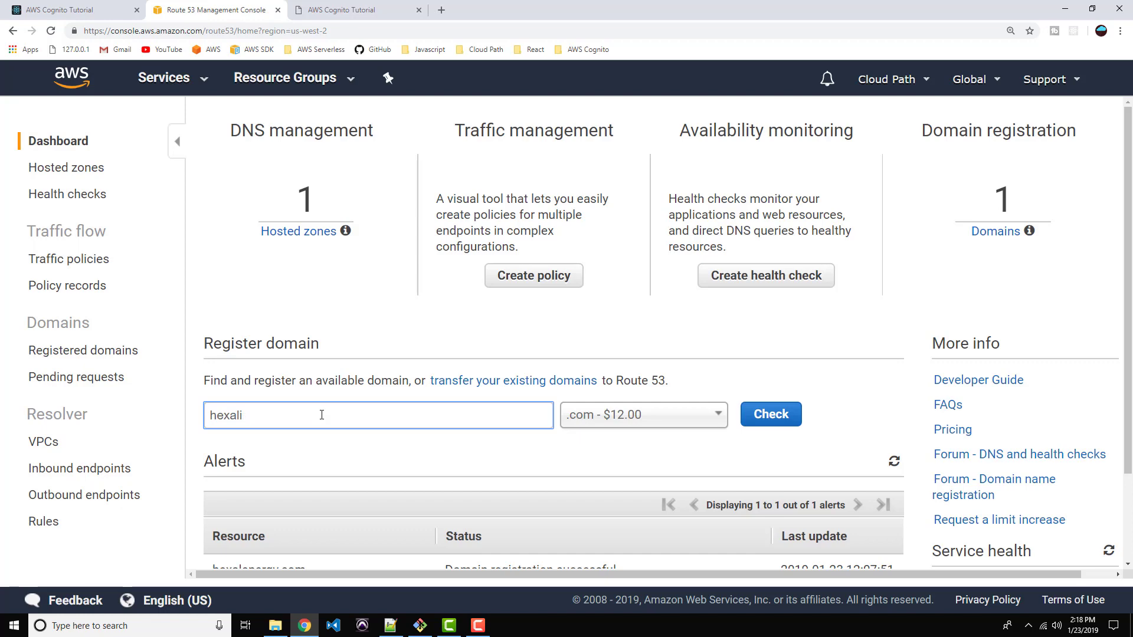
text(educ)
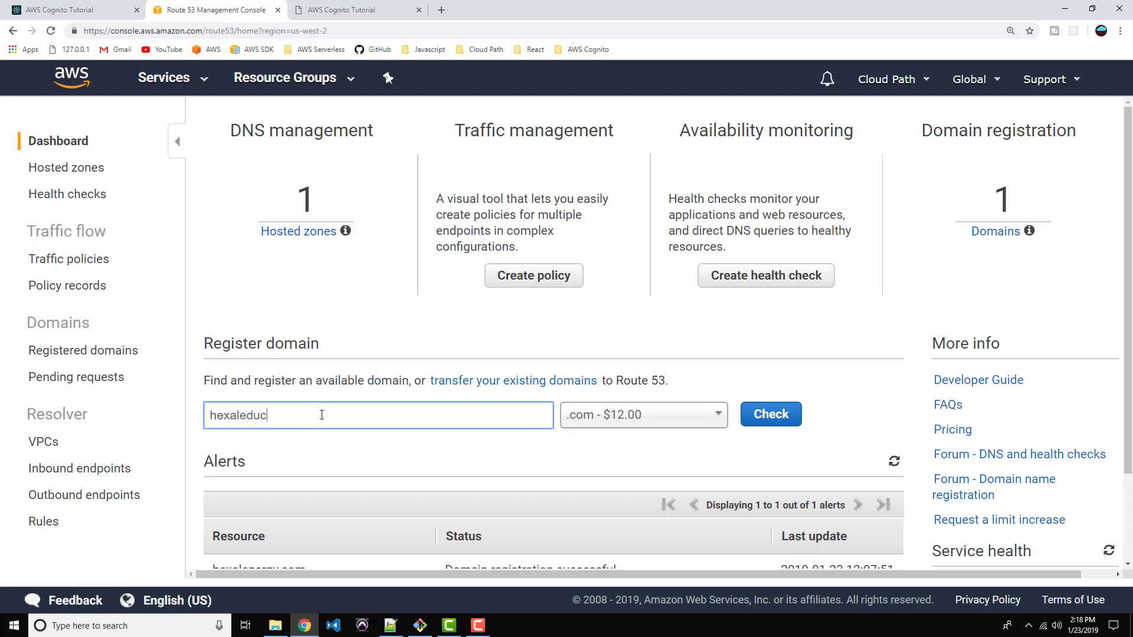
text(ation)
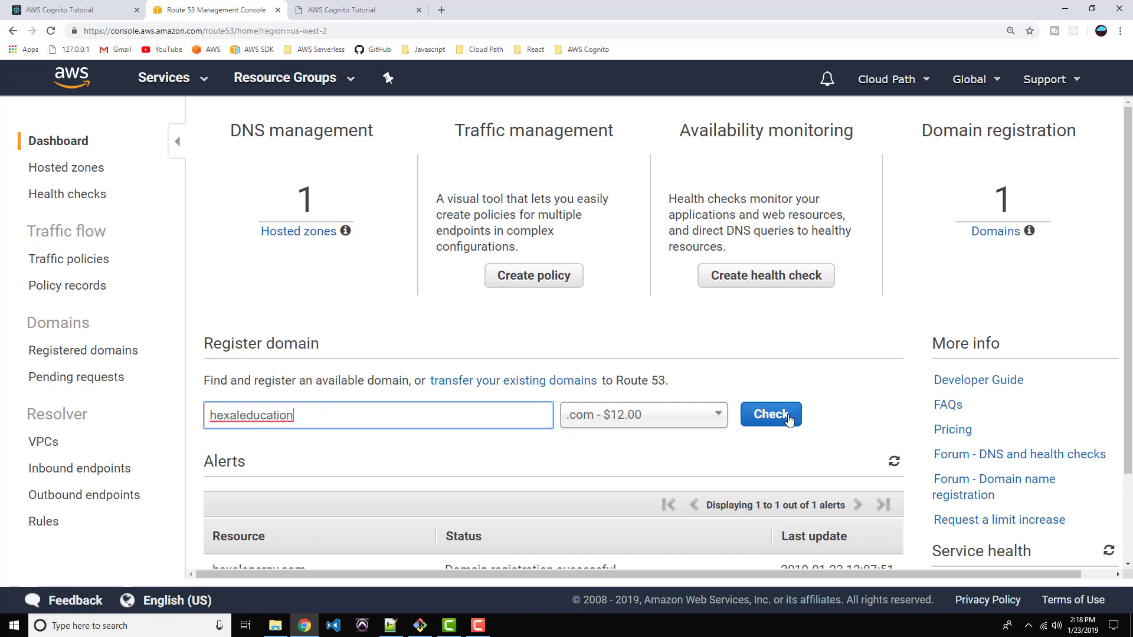
click(770, 414)
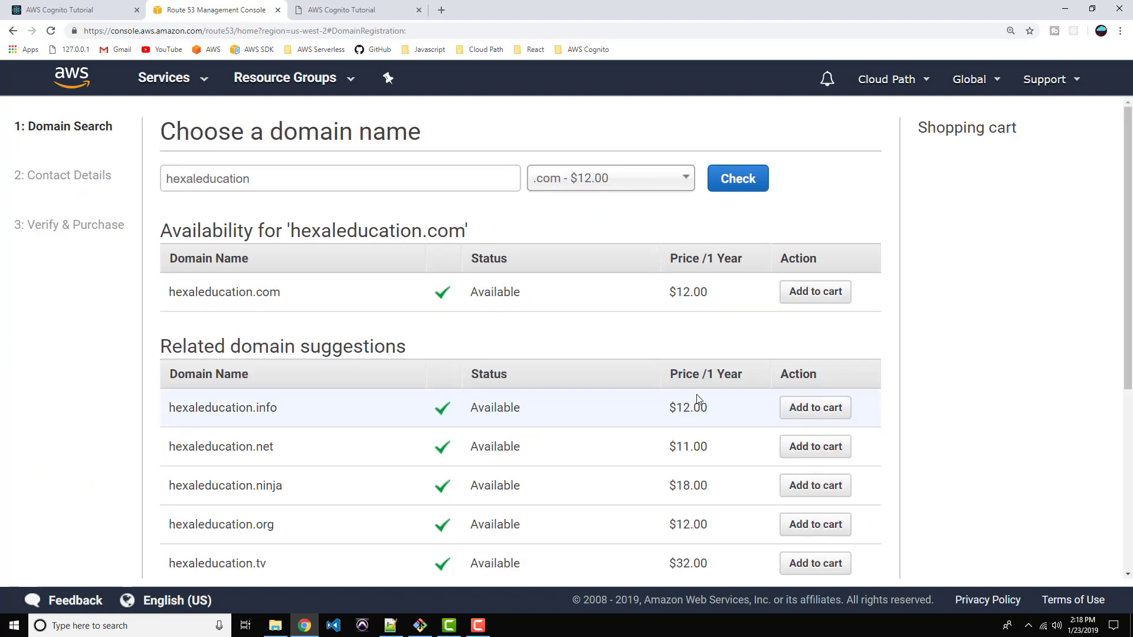
- Add hexaleducation.com to the cart and scroll to the Continue button
click(814, 291)
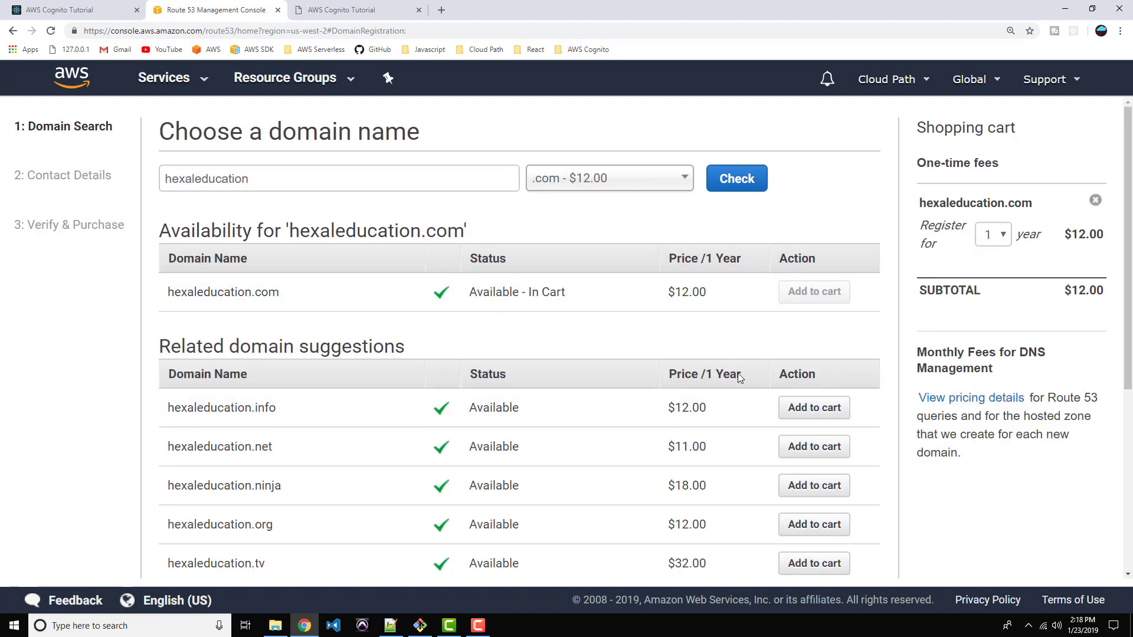
scroll(down, 3)
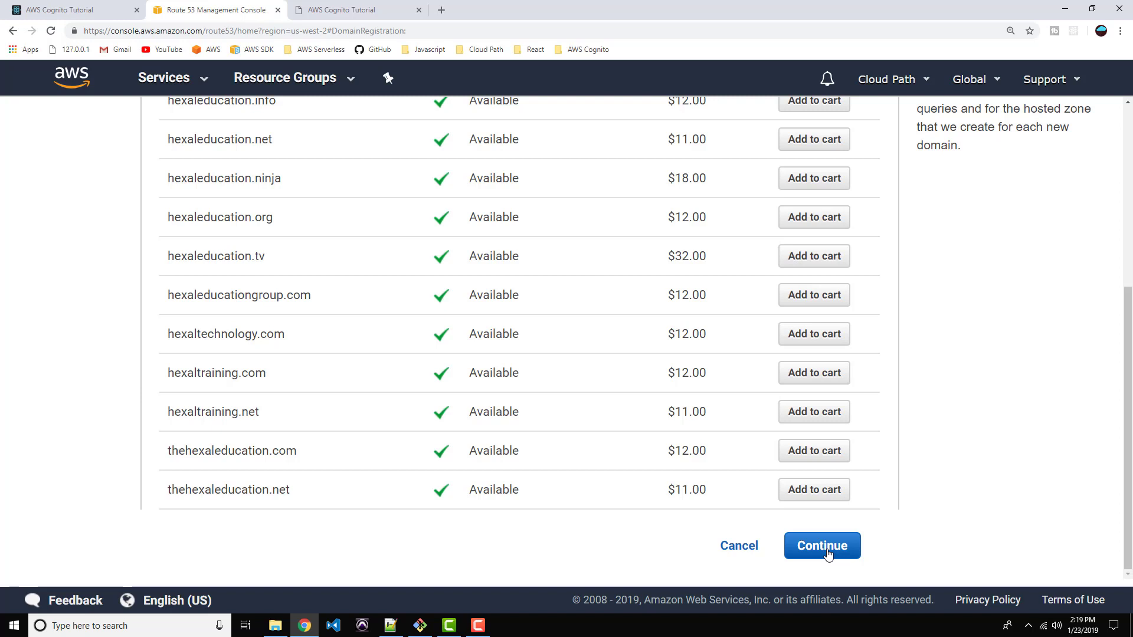
mouse_move(421, 404)
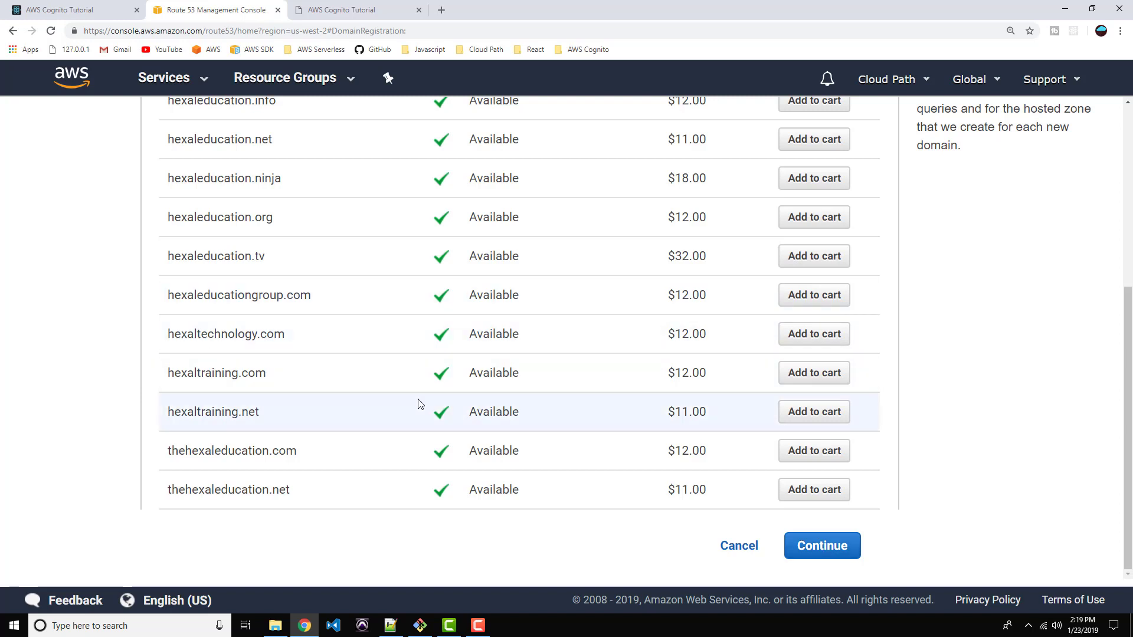
mouse_move(334, 389)
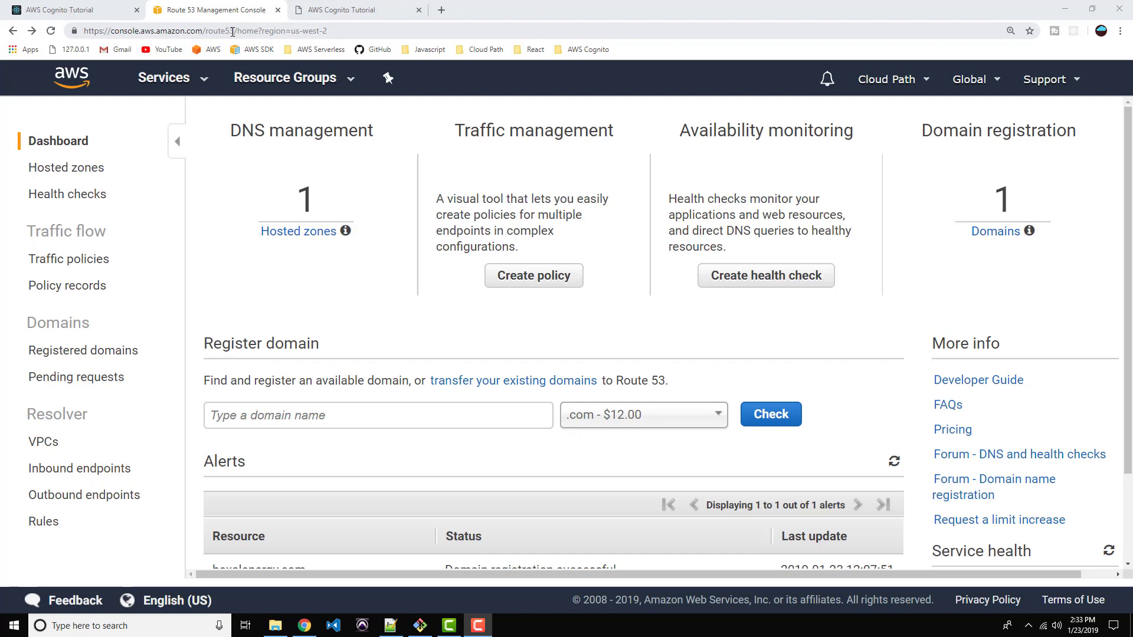
mouse_move(297, 231)
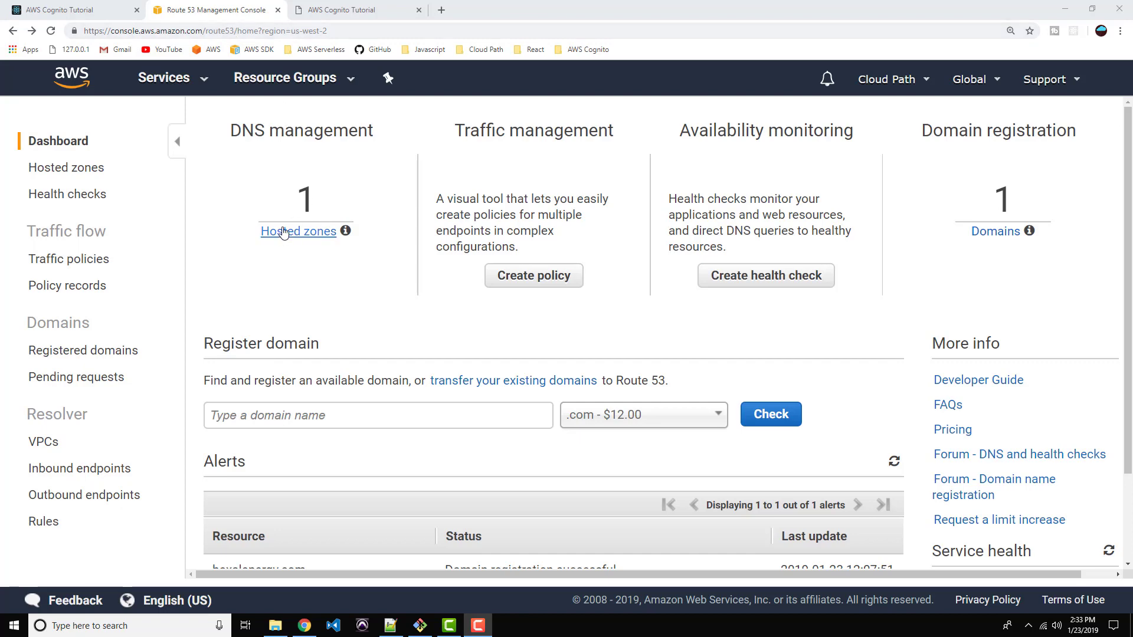
mouse_move(371, 239)
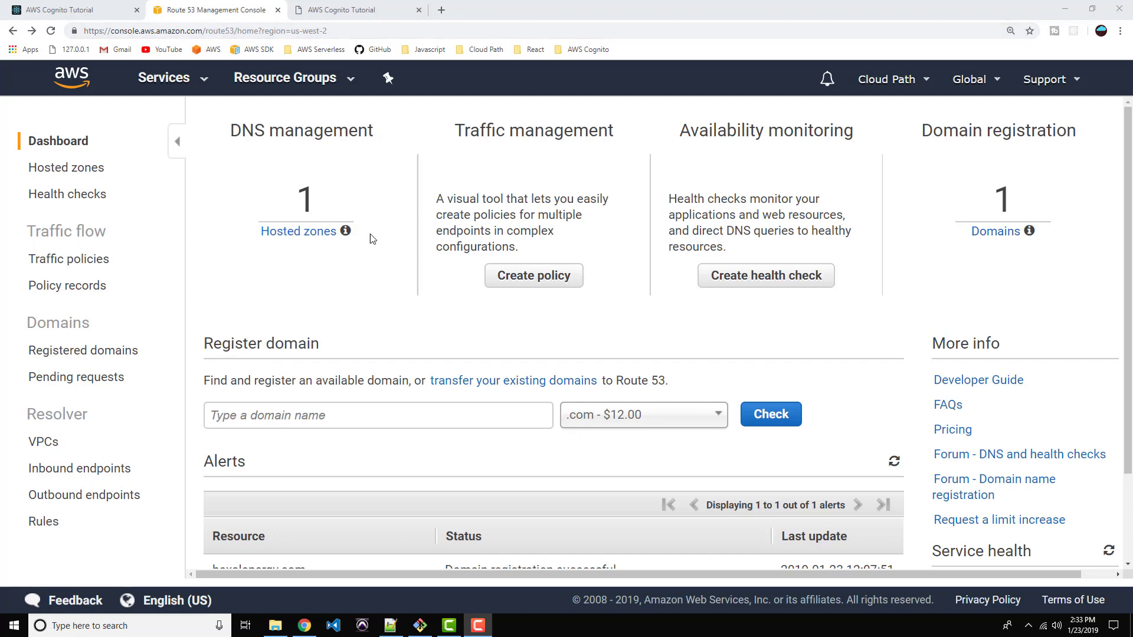
mouse_move(297, 231)
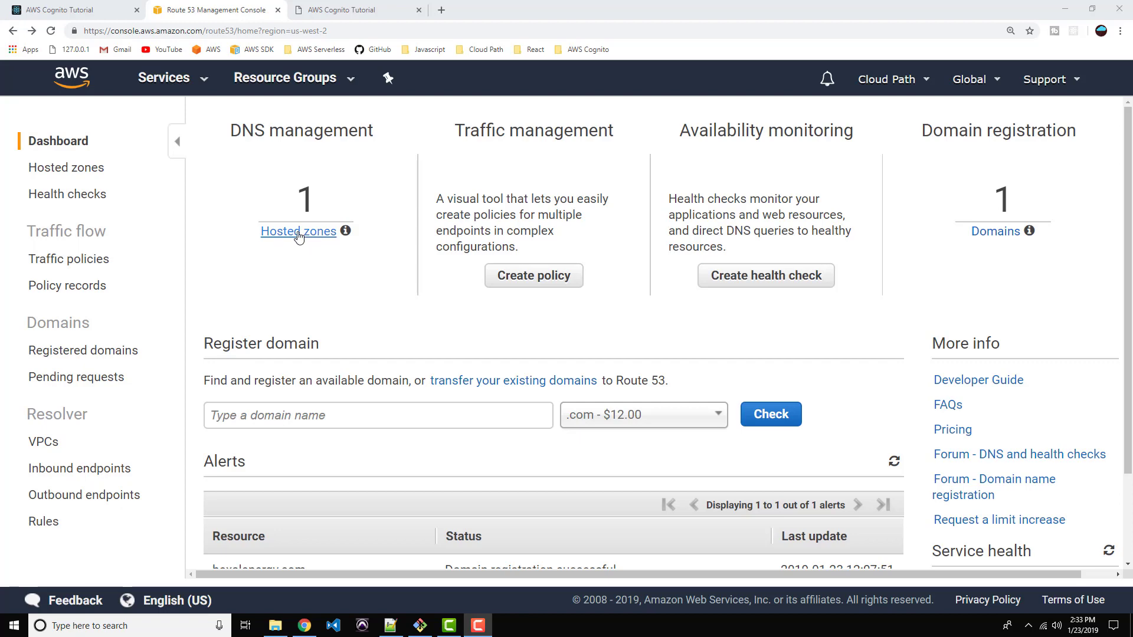
- Open Hosted zones under DNS management on the Route 53 dashboard
click(297, 231)
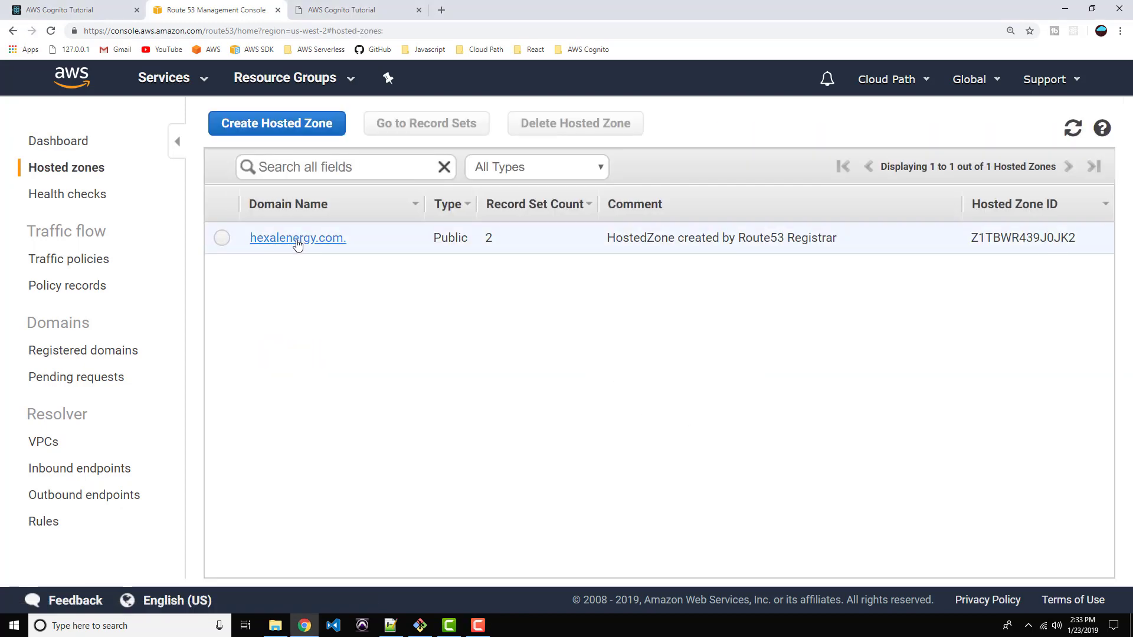
- Open the hexalenergy.com. hosted zone to view its NS and SOA records
click(297, 238)
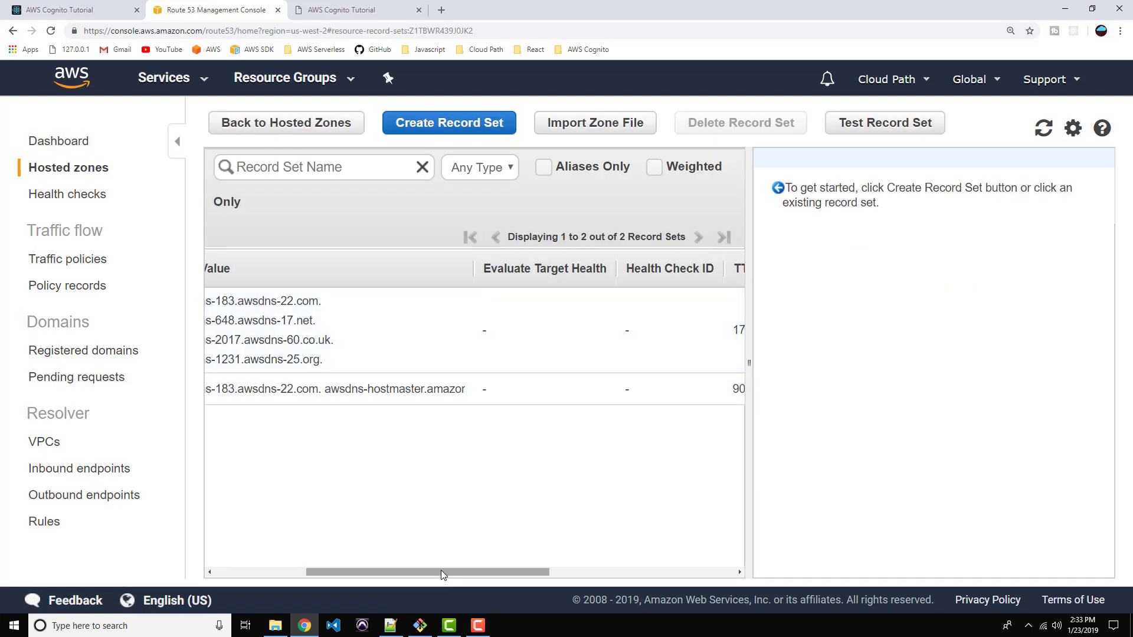
scroll(left, 3)
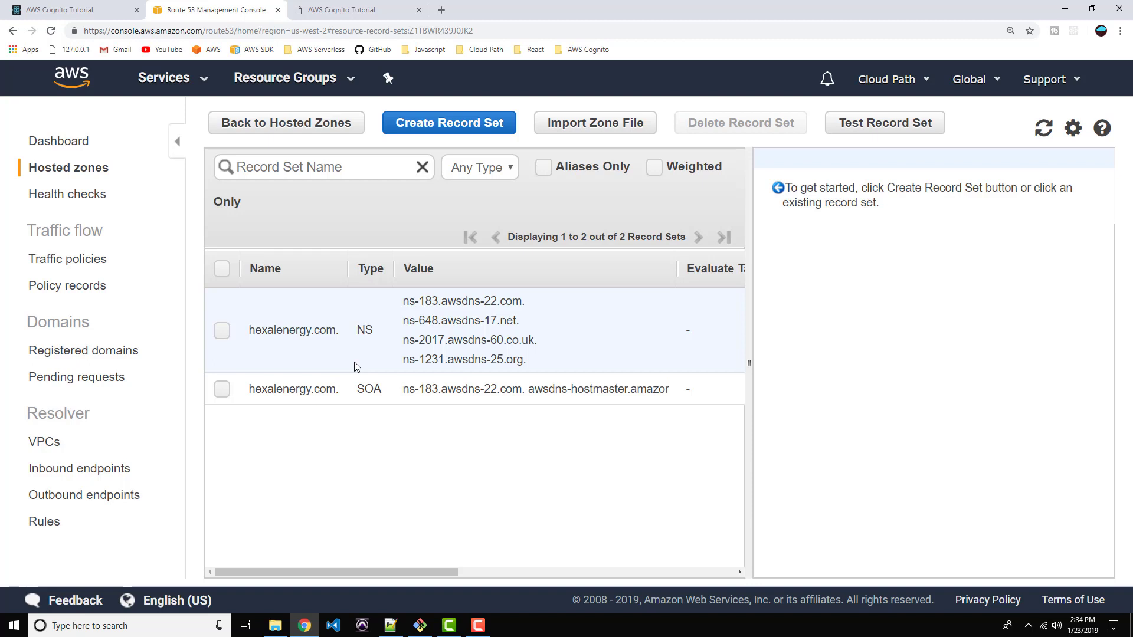
mouse_move(475, 250)
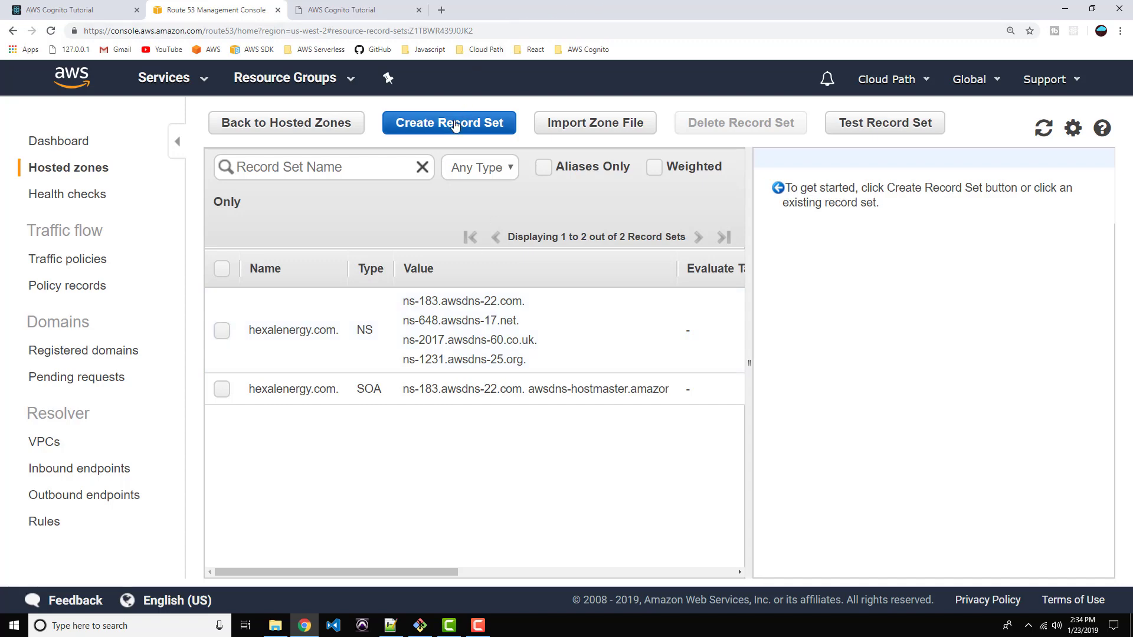
- Create an A alias record for hexalenergy.com targeting its S3 website endpoint
click(448, 122)
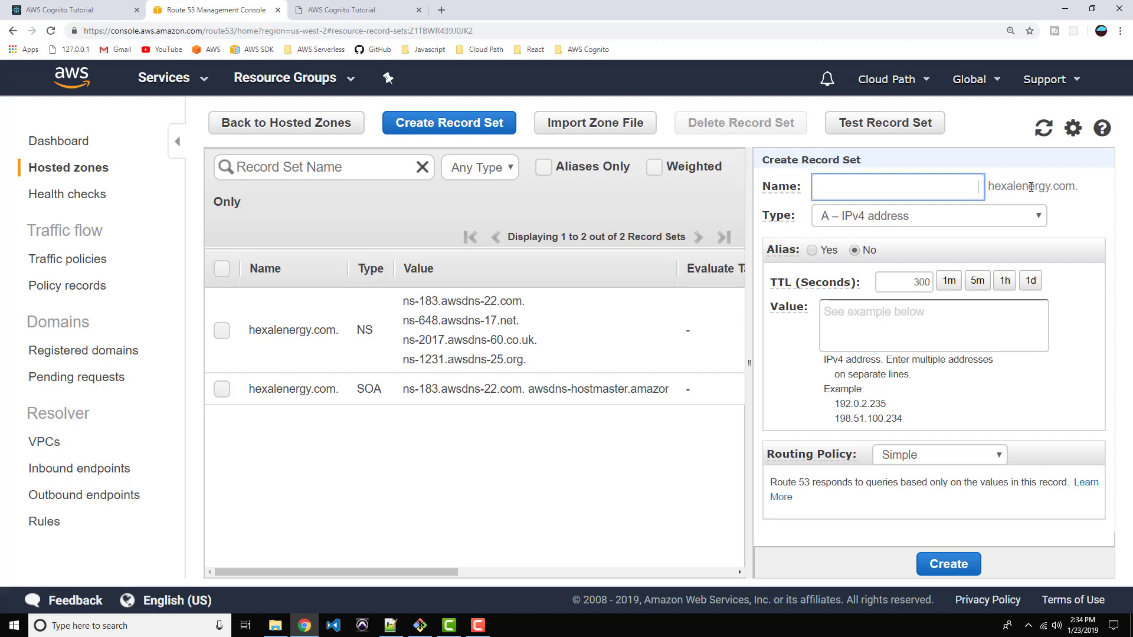
mouse_move(804, 220)
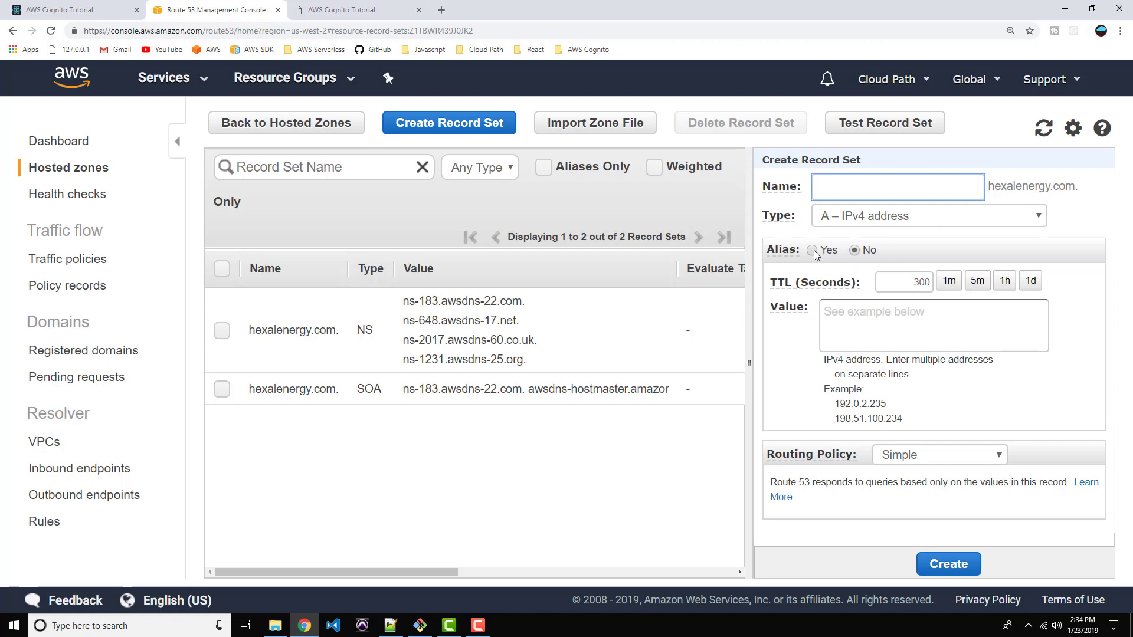
click(812, 251)
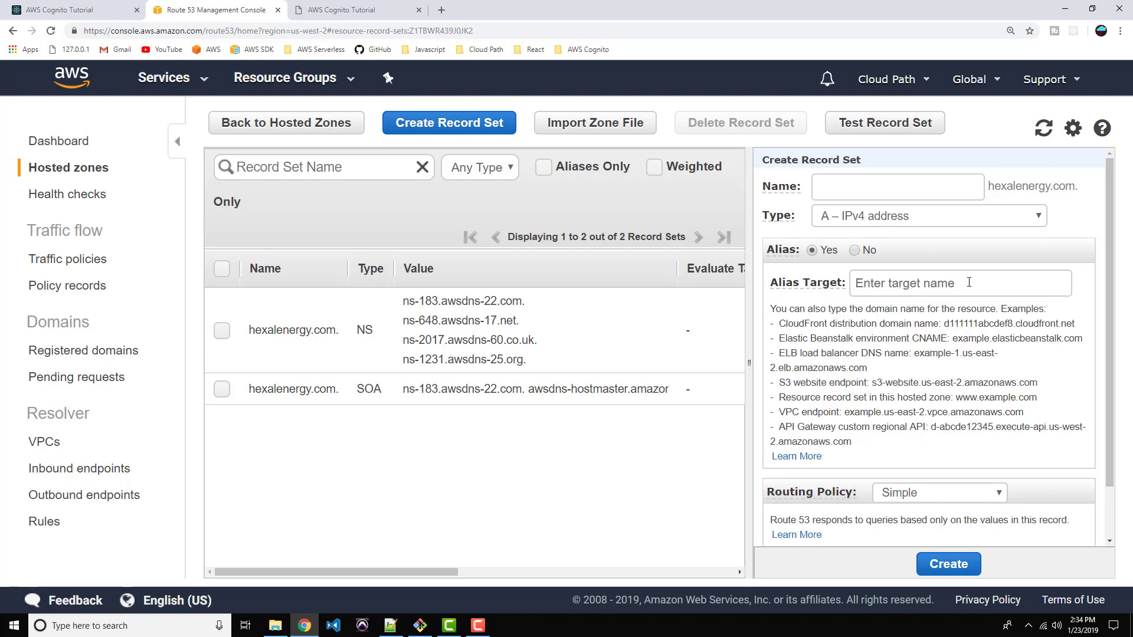
click(960, 282)
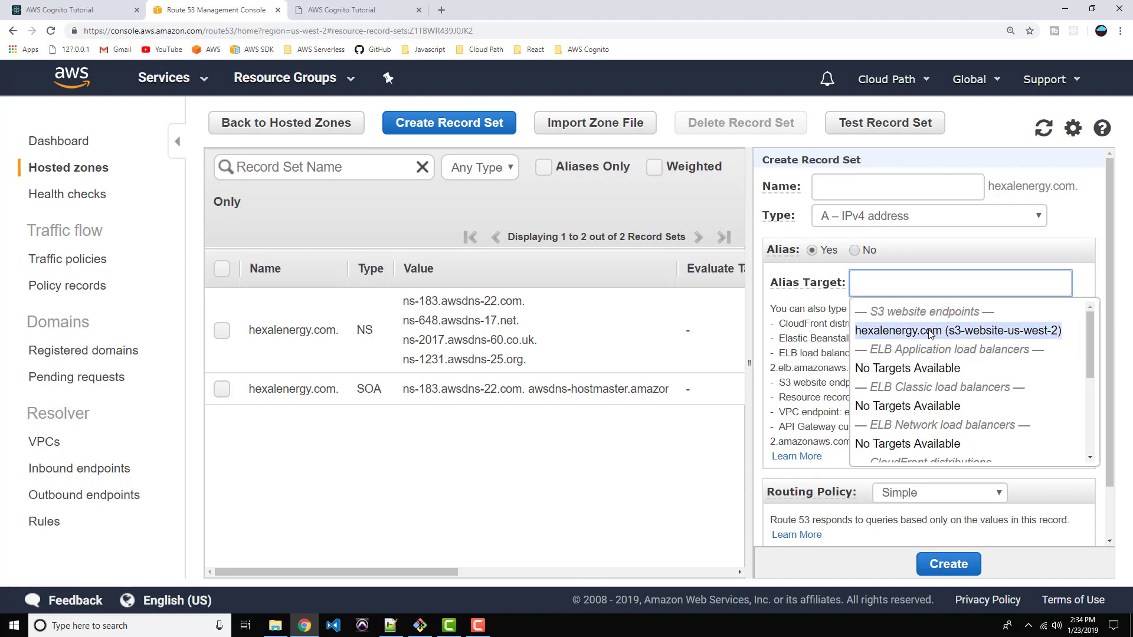
mouse_move(930, 335)
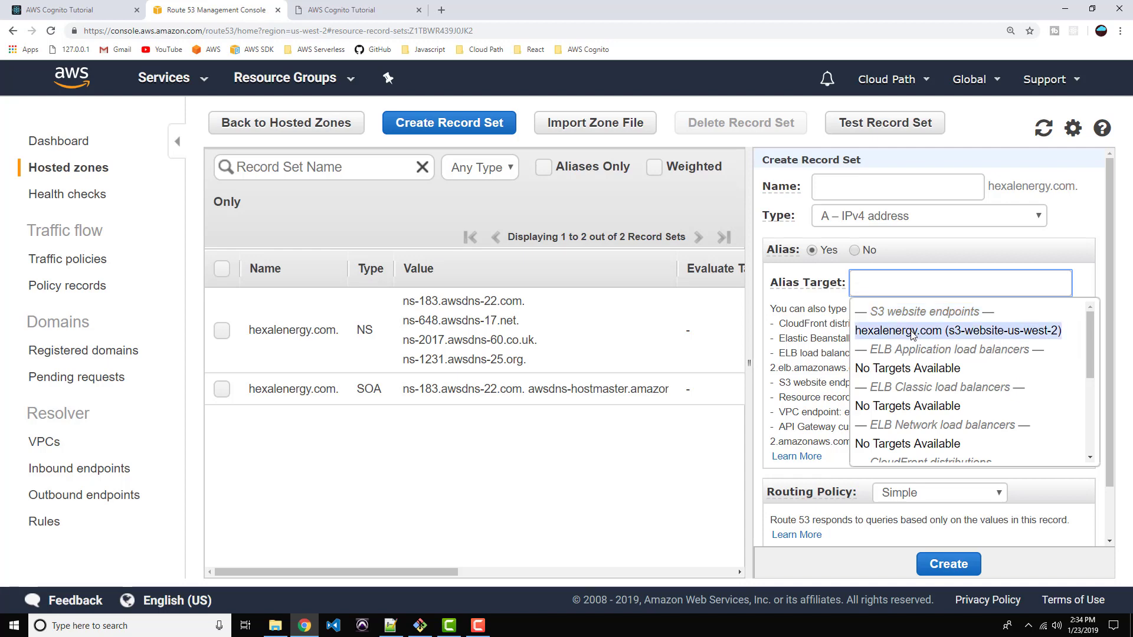
click(956, 331)
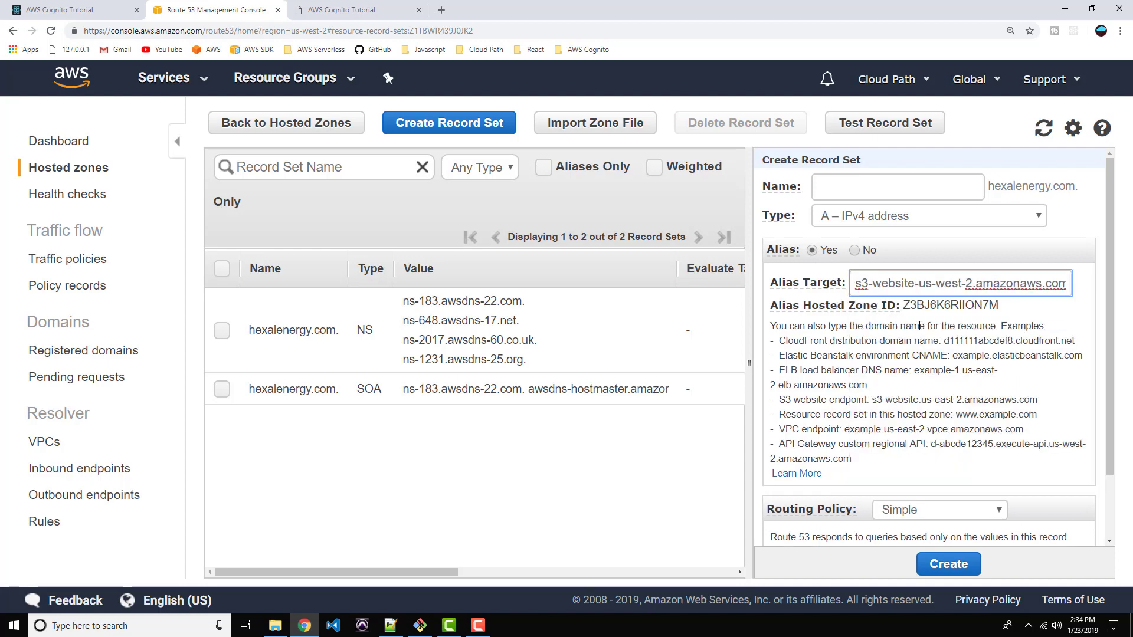
scroll(down, 3)
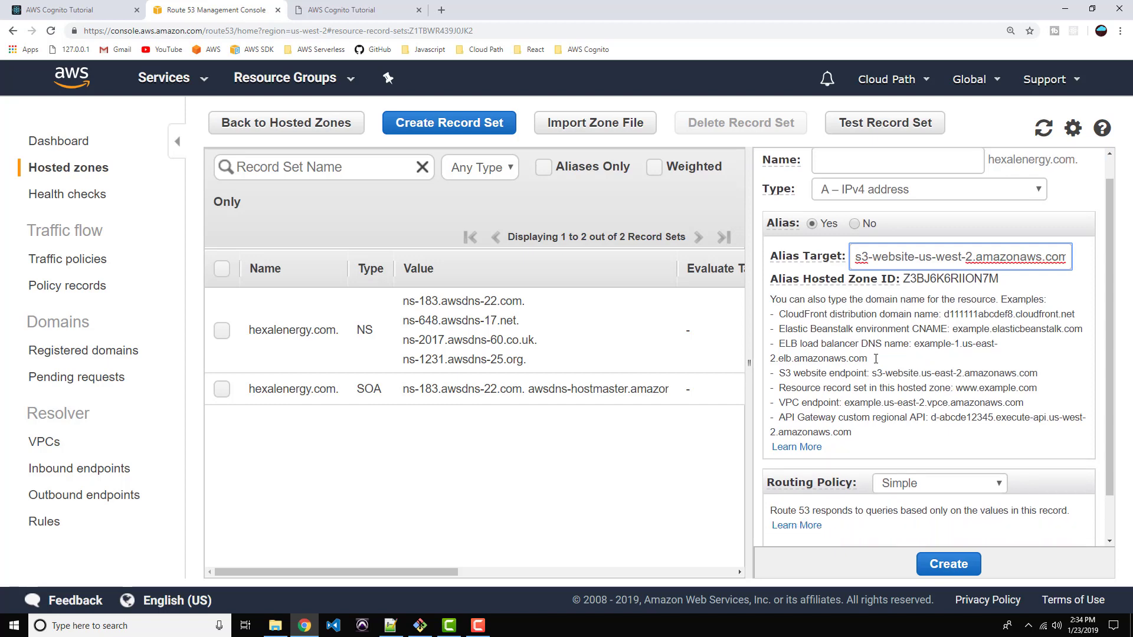
scroll(down, 3)
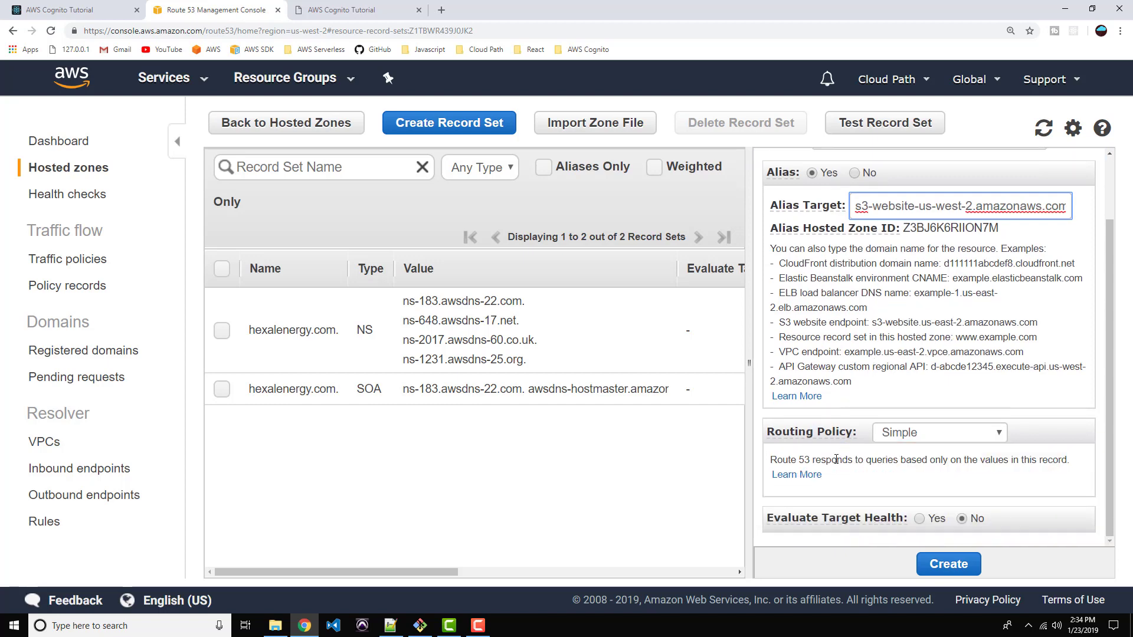
click(947, 563)
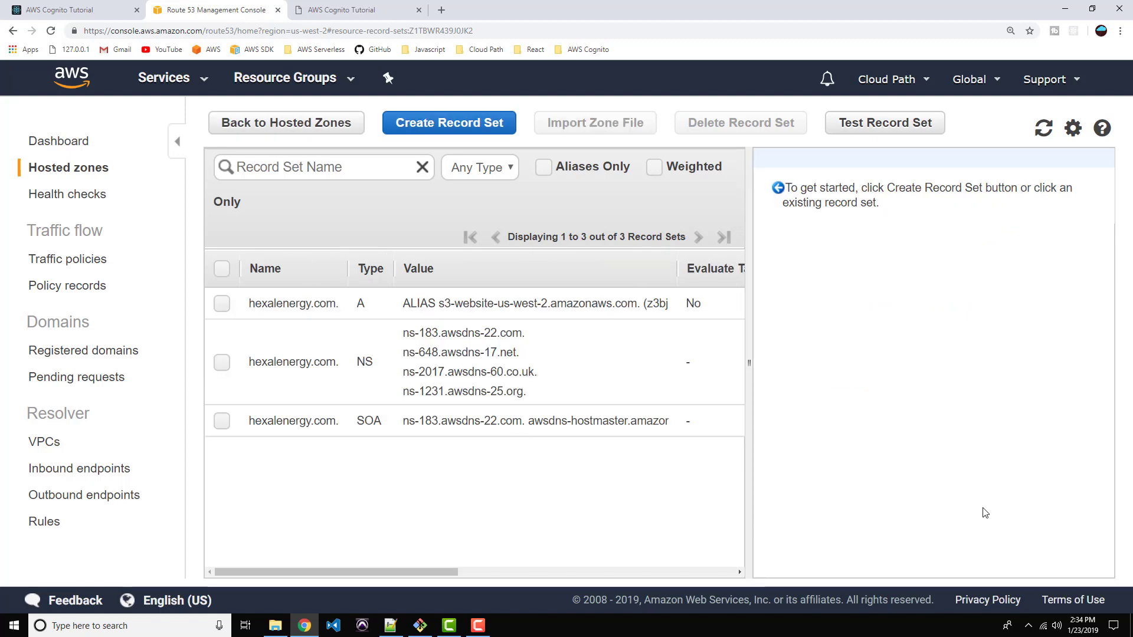
mouse_move(885, 431)
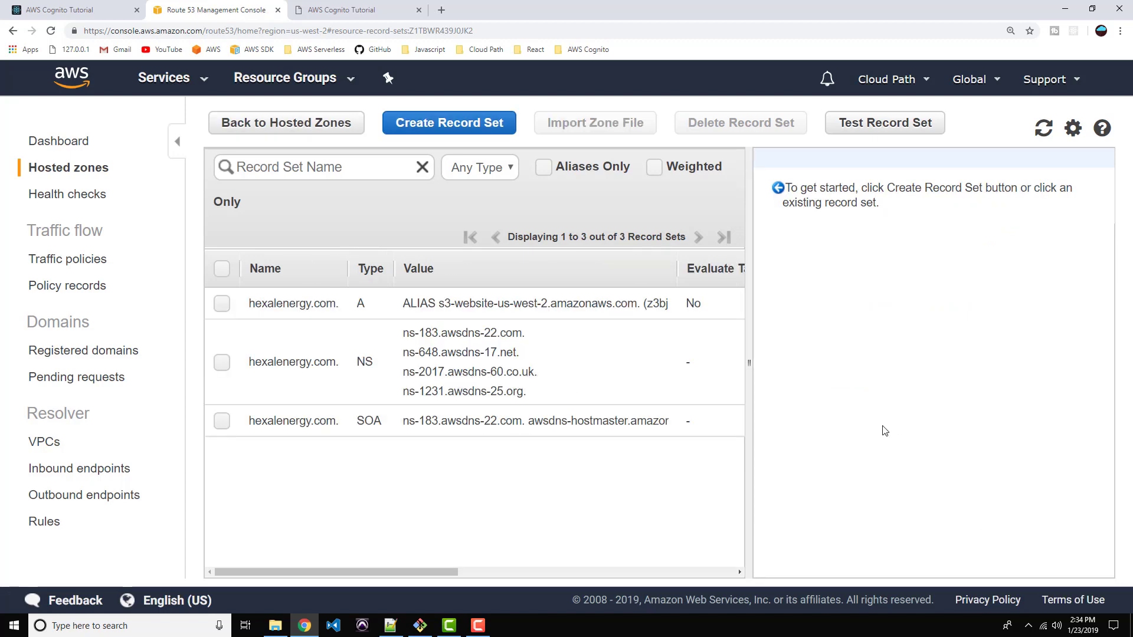
mouse_move(434, 279)
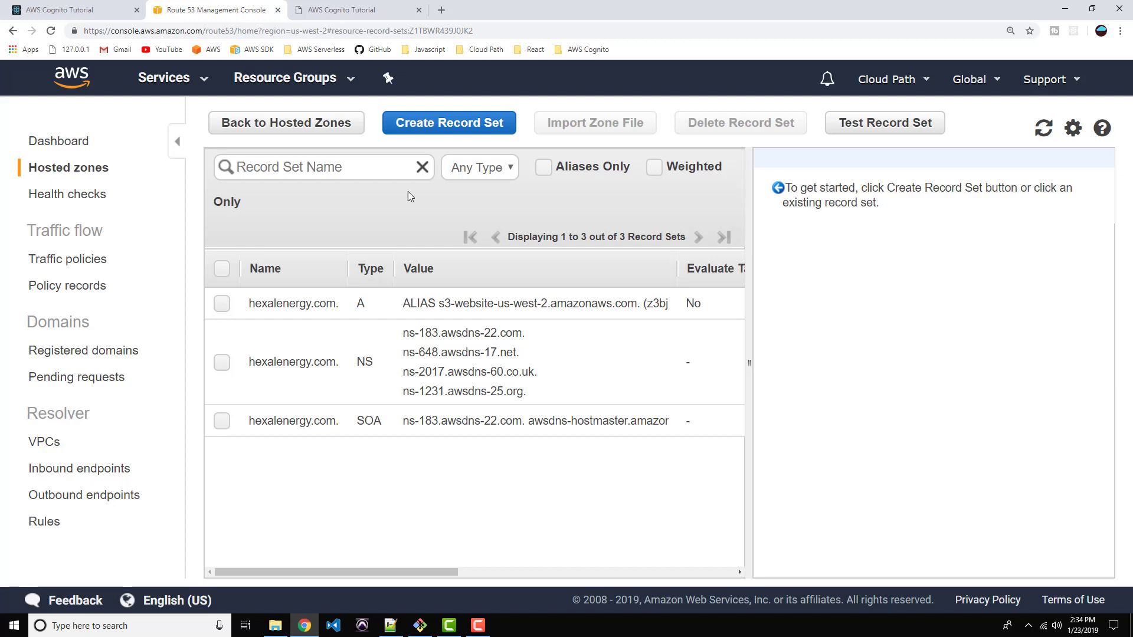
mouse_move(429, 133)
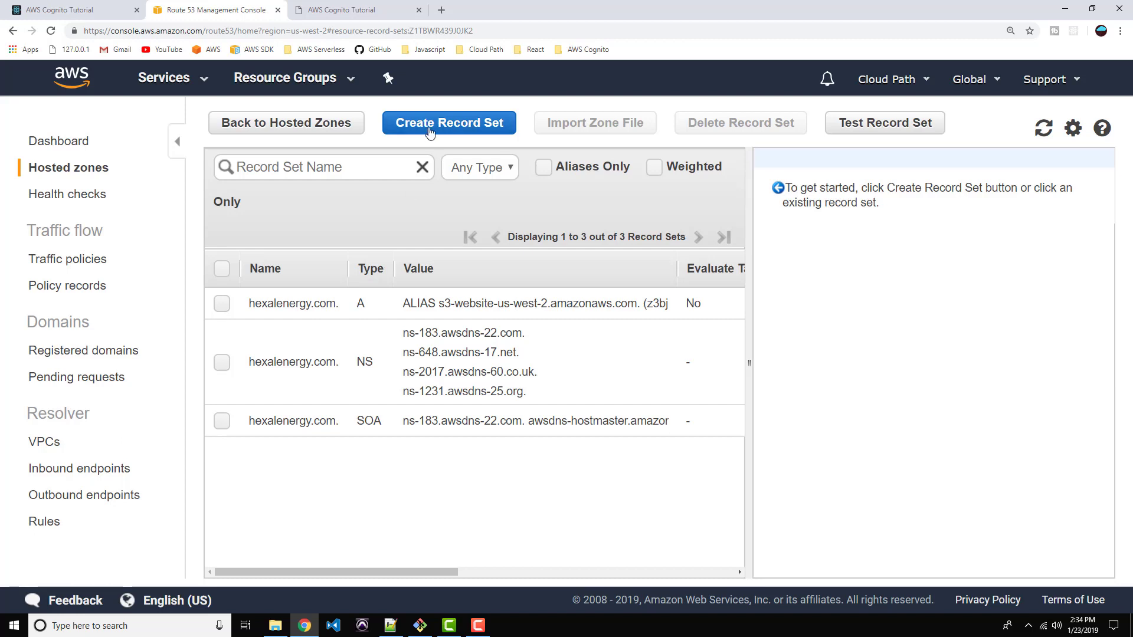
click(448, 122)
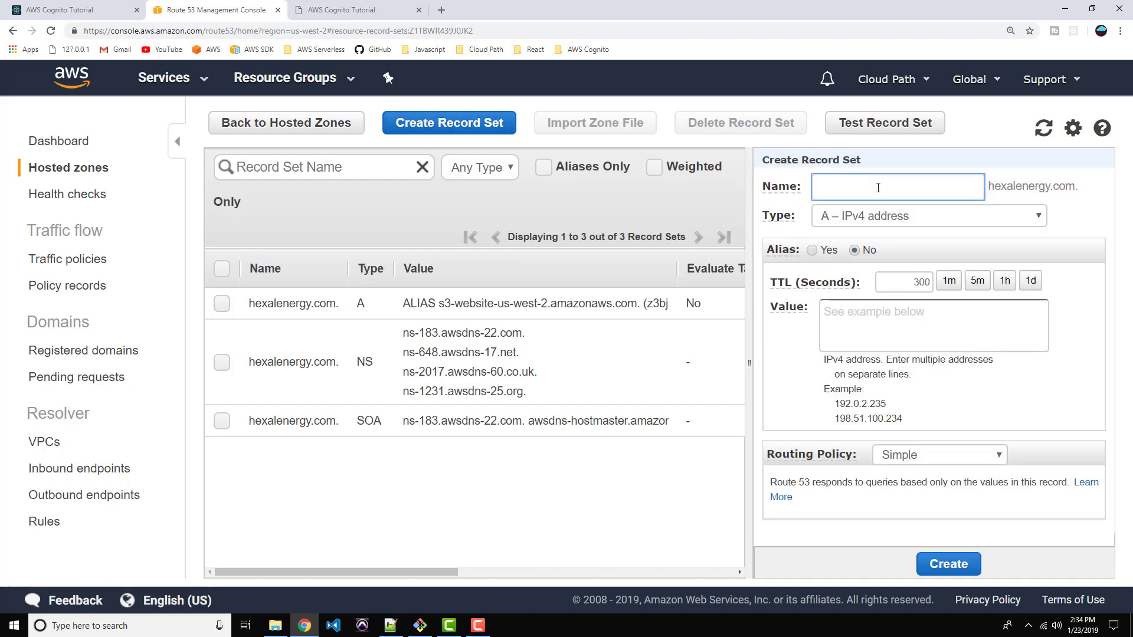
text(w)
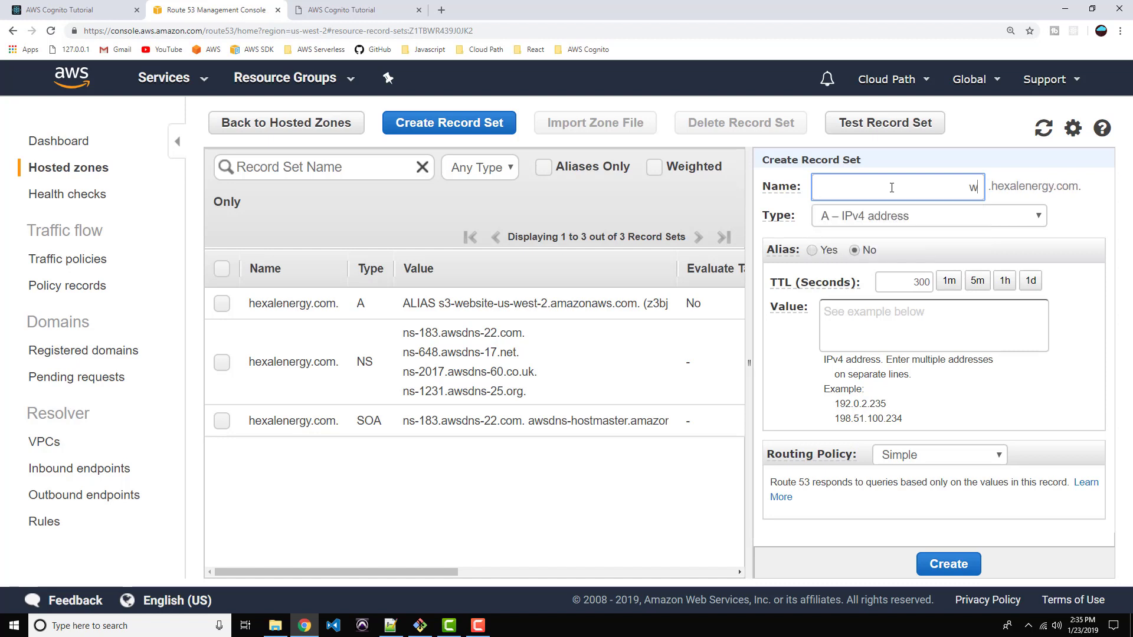
text(ww)
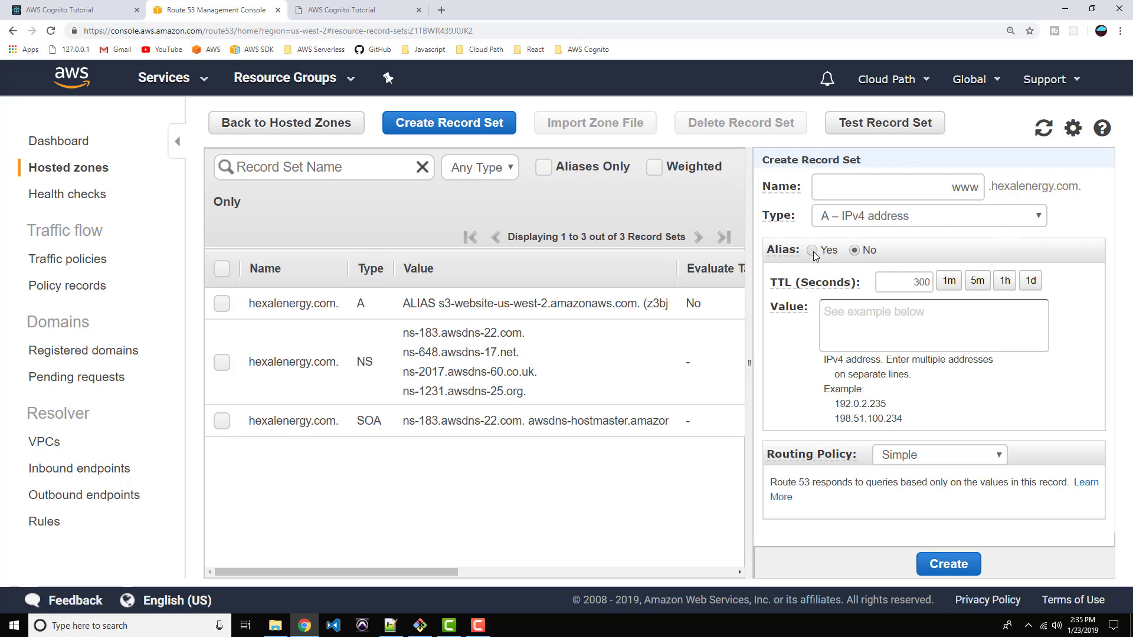
click(812, 250)
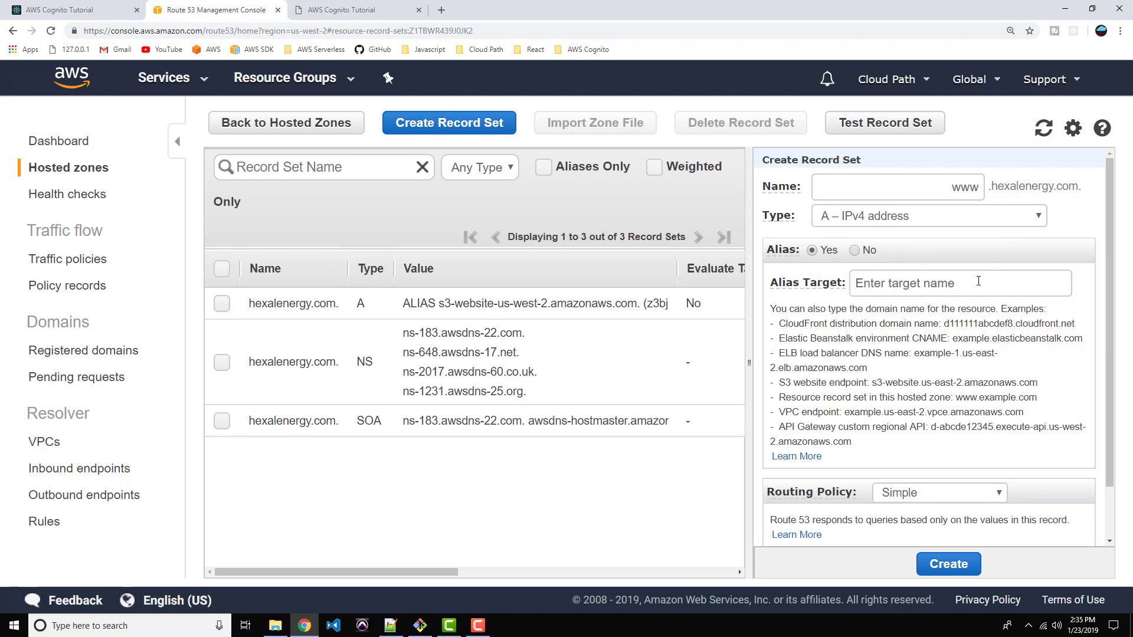
click(959, 282)
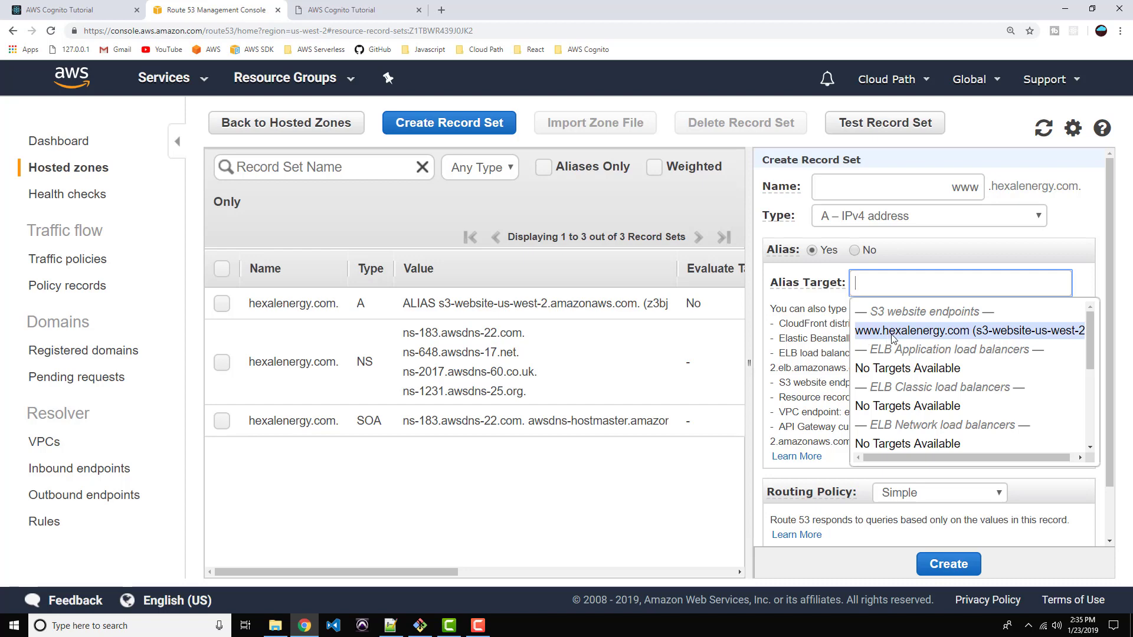
click(968, 330)
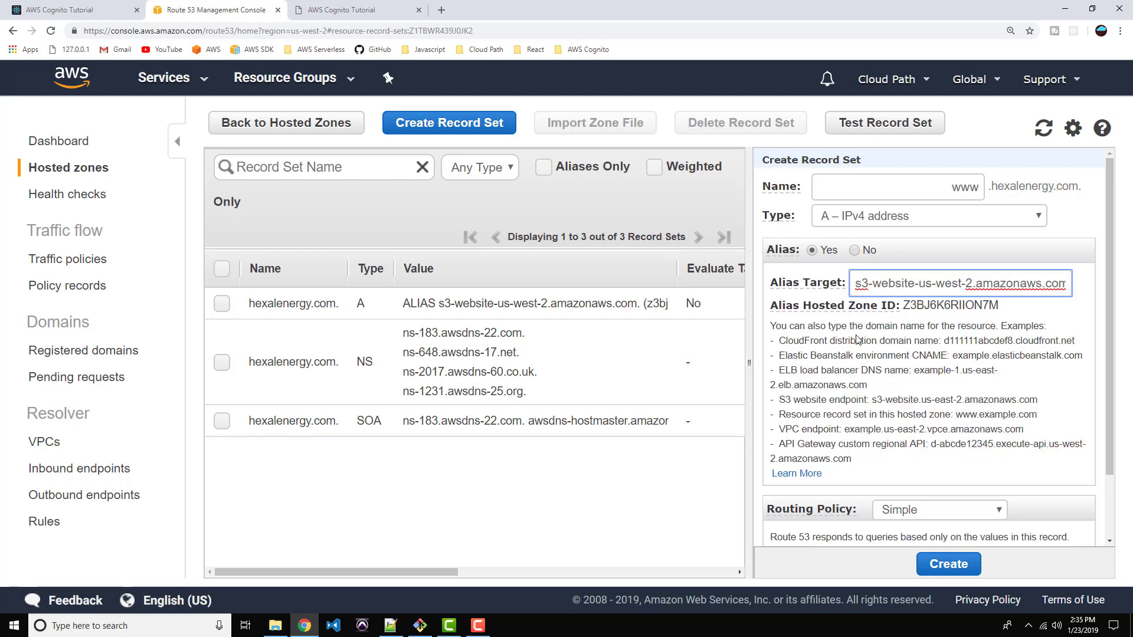
scroll(down, 3)
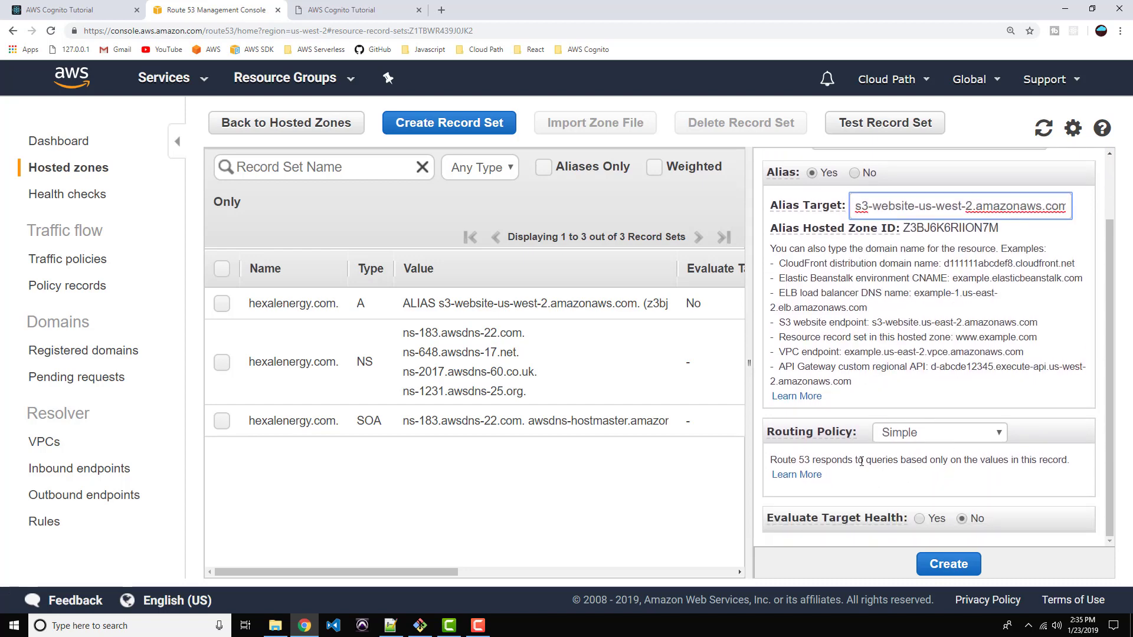
click(947, 563)
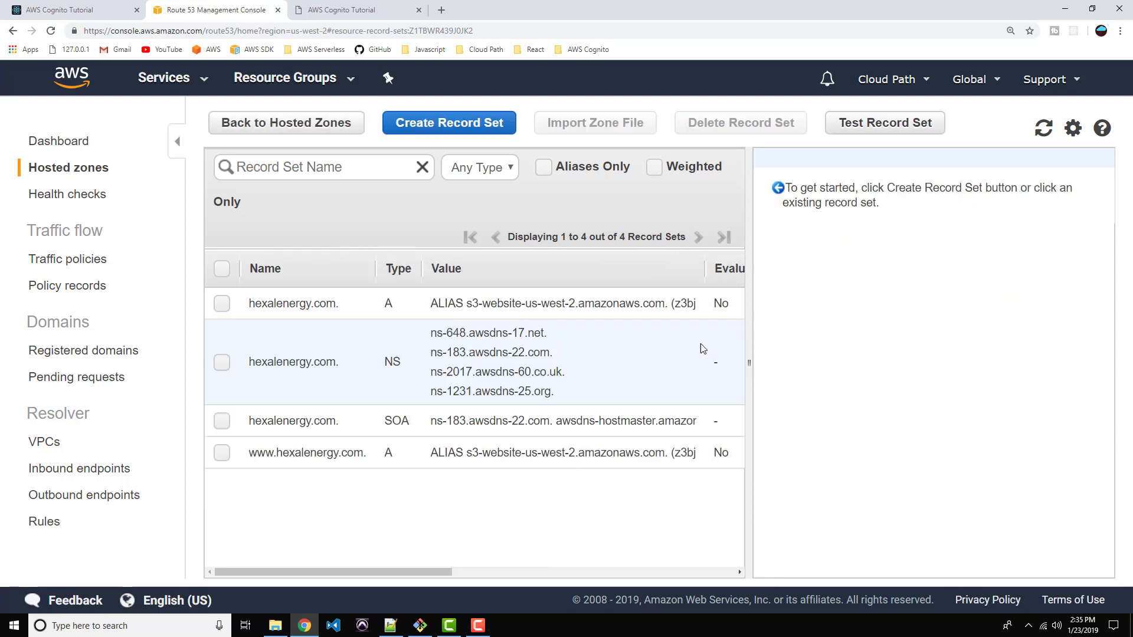
mouse_move(643, 345)
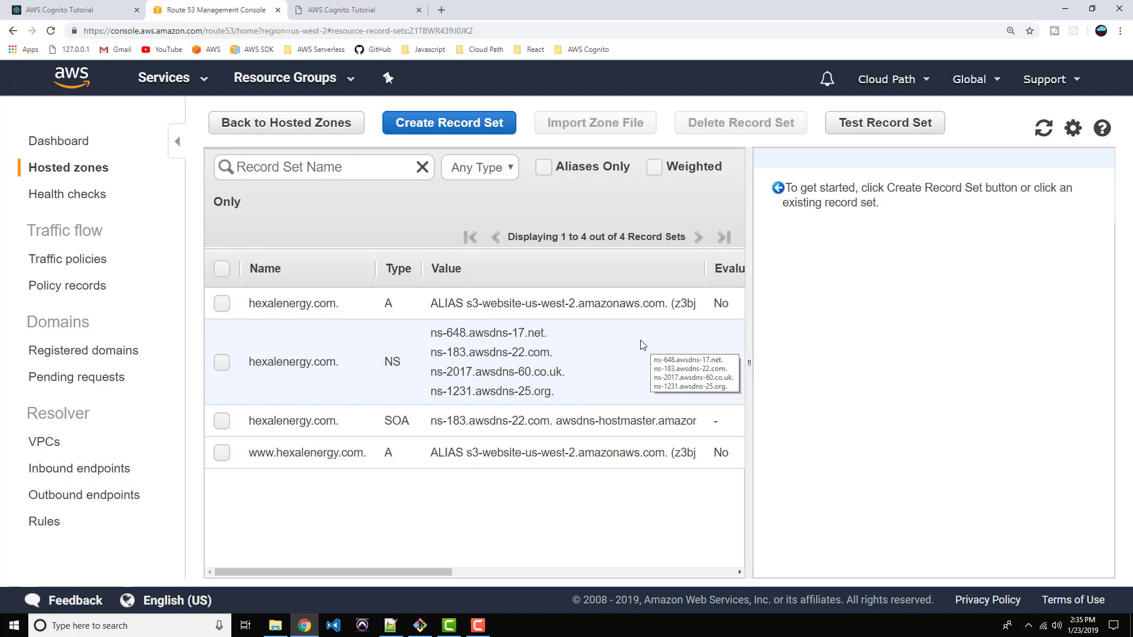
mouse_move(335, 303)
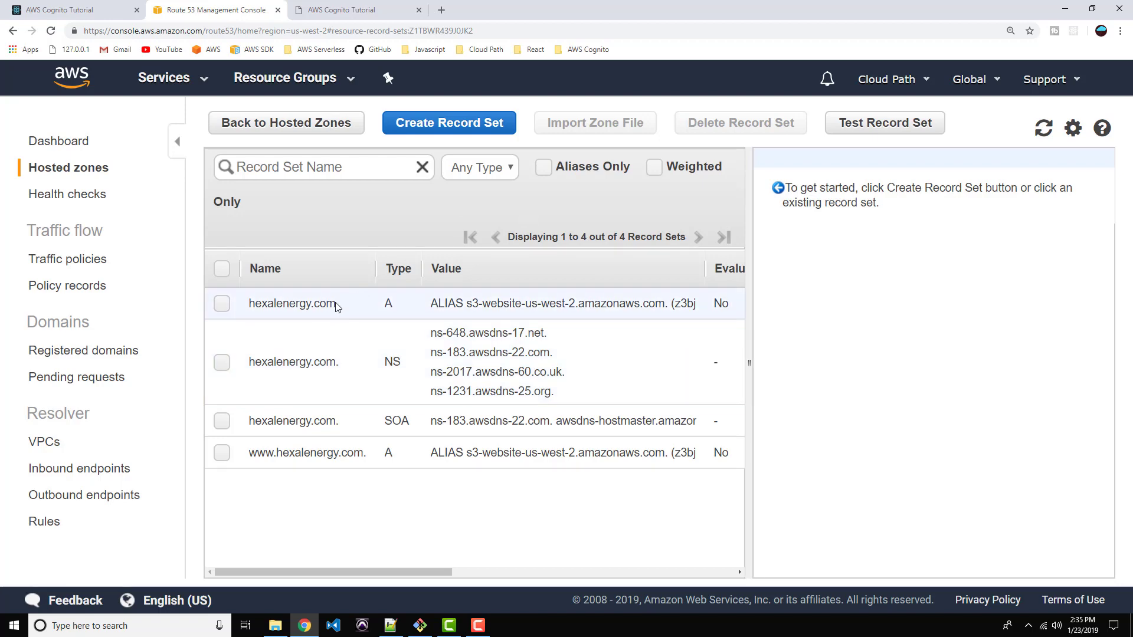
- Open the hexalenergy.com A record's settings, then switch to the website's browser tab
double_click(292, 303)
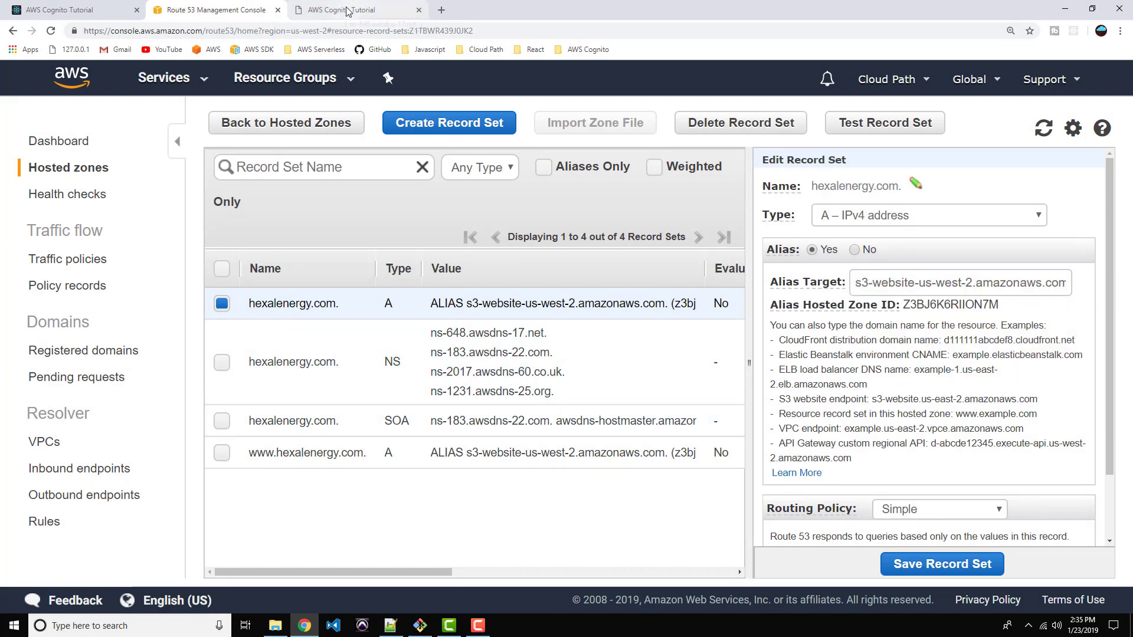
click(354, 9)
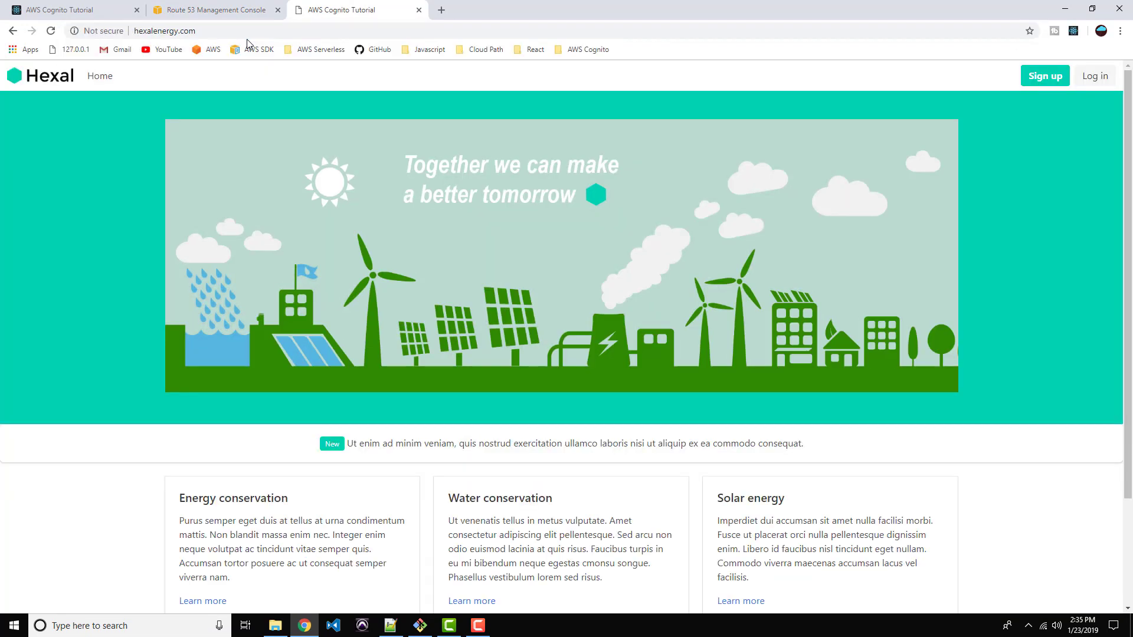
mouse_move(347, 232)
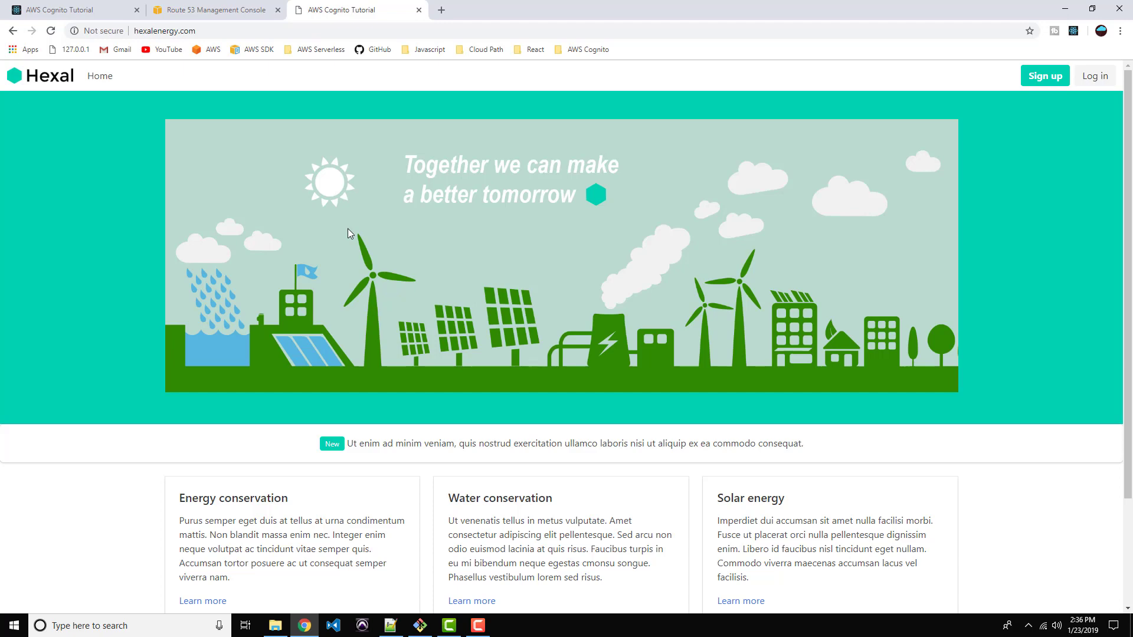
mouse_move(383, 123)
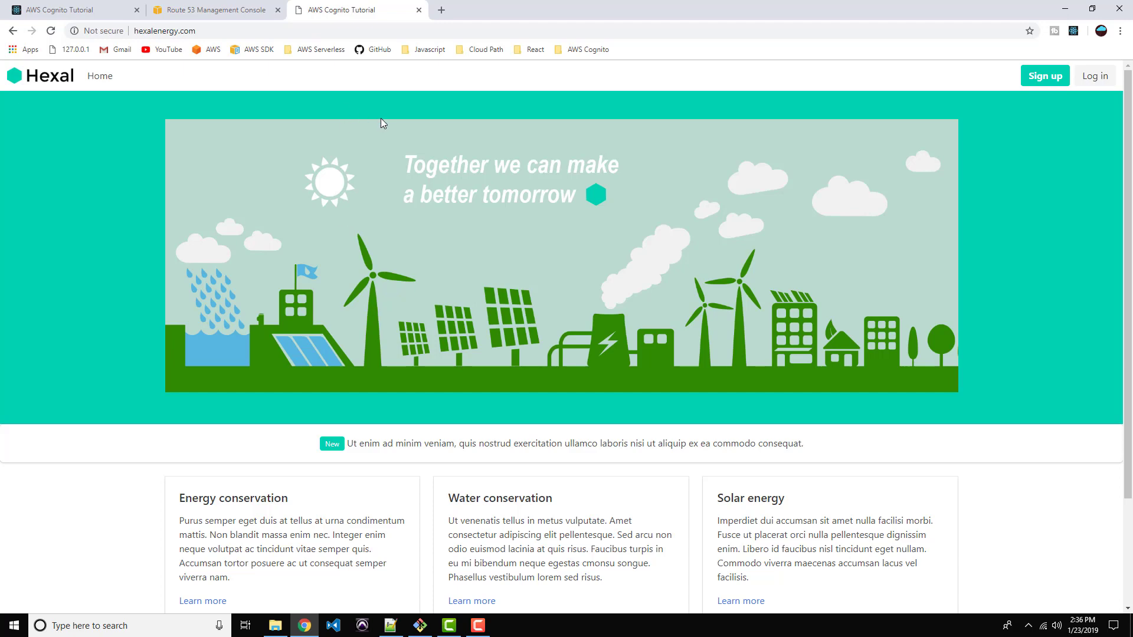